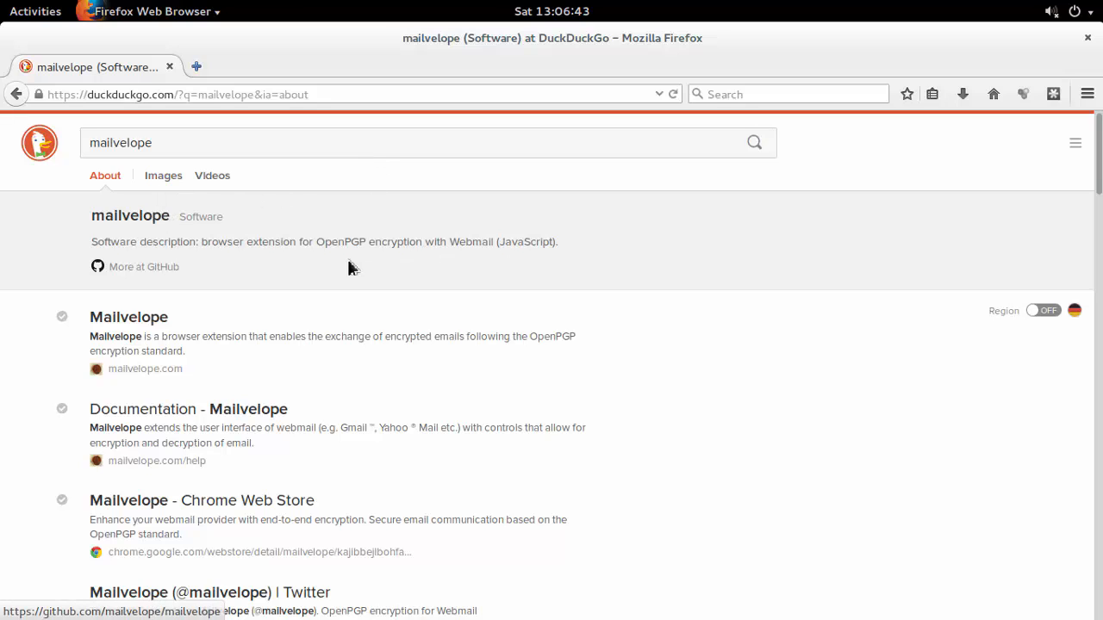
pyautogui.moveTo(144, 266)
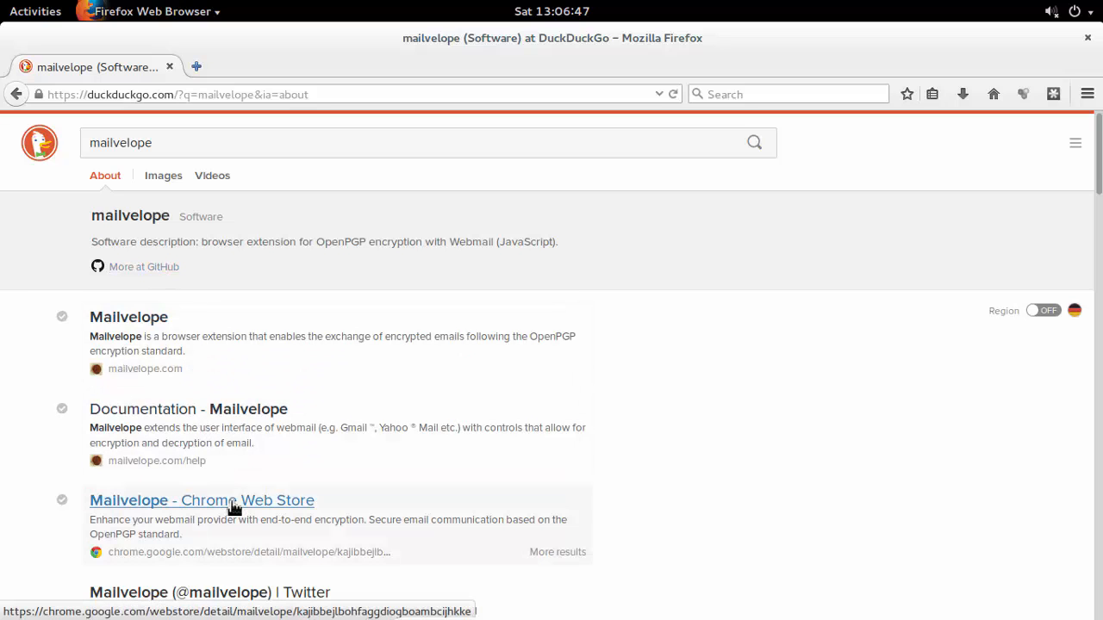
# - Open mailvelope.com from the DuckDuckGo results and bring its Firefox add-on section into view
pyautogui.click(202, 501)
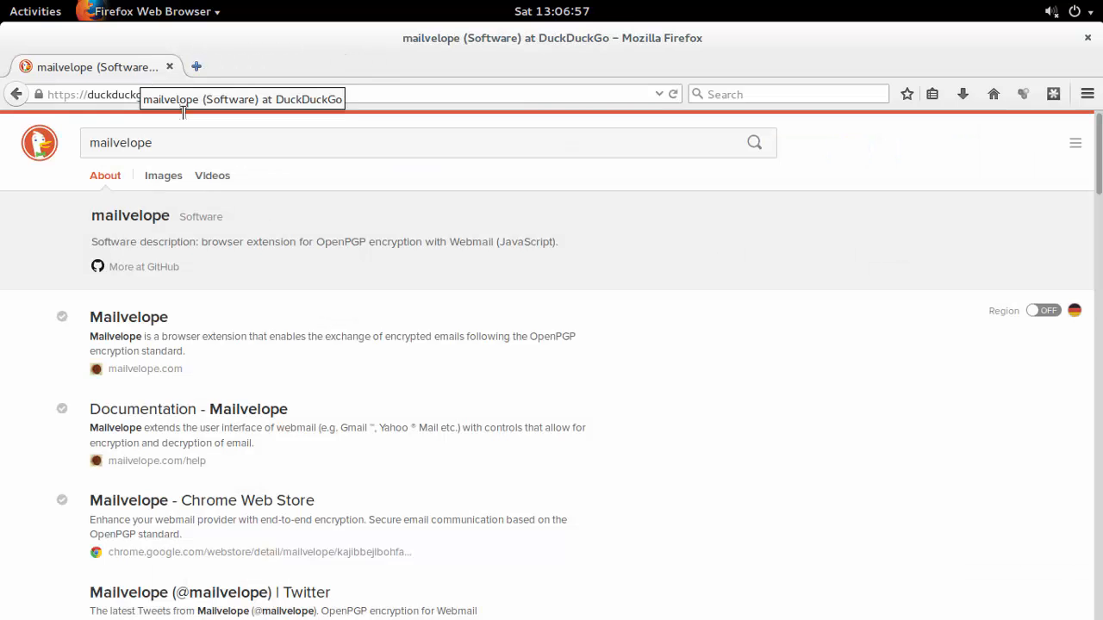
pyautogui.click(1087, 94)
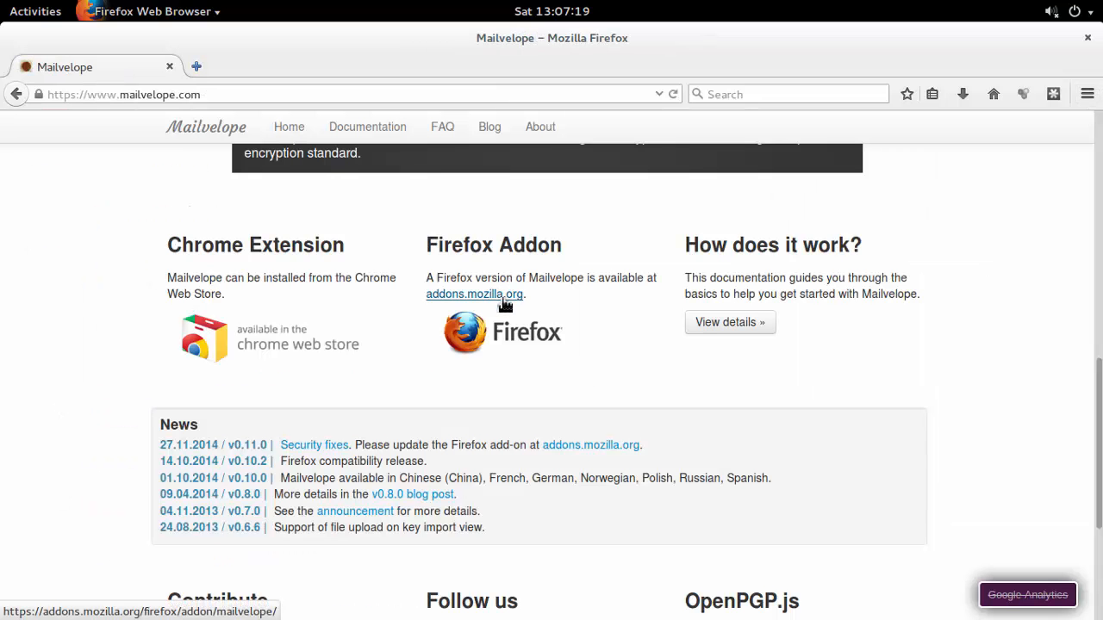
# - Install the Mailvelope add-on from addons.mozilla.org, accepting the unreviewed add-on warning
pyautogui.click(474, 294)
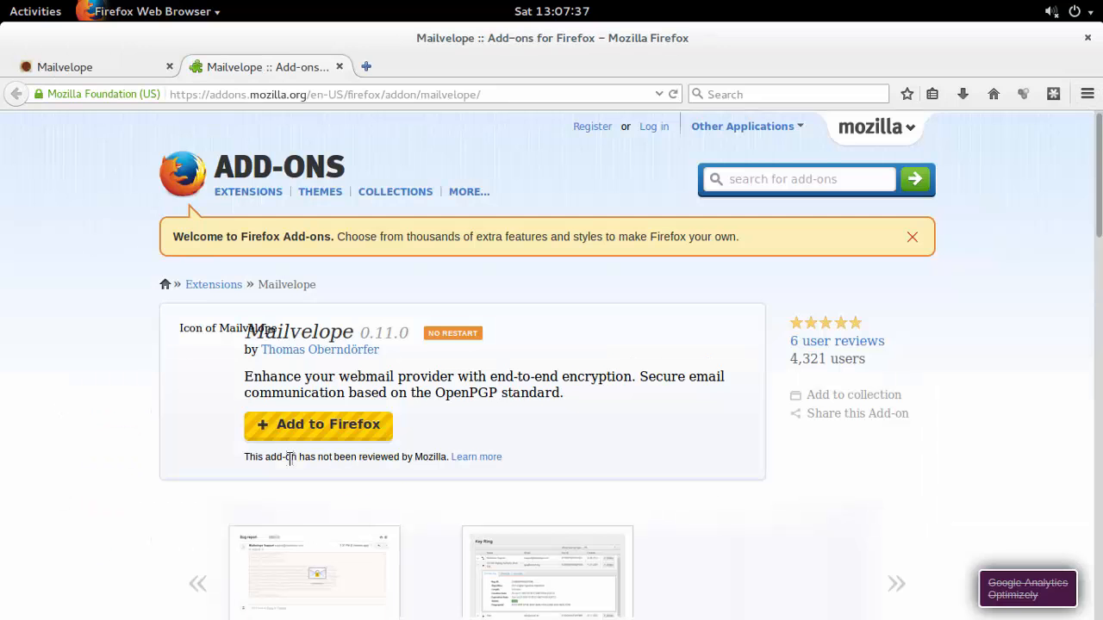
pyautogui.moveTo(244, 456); pyautogui.dragTo(393, 457)
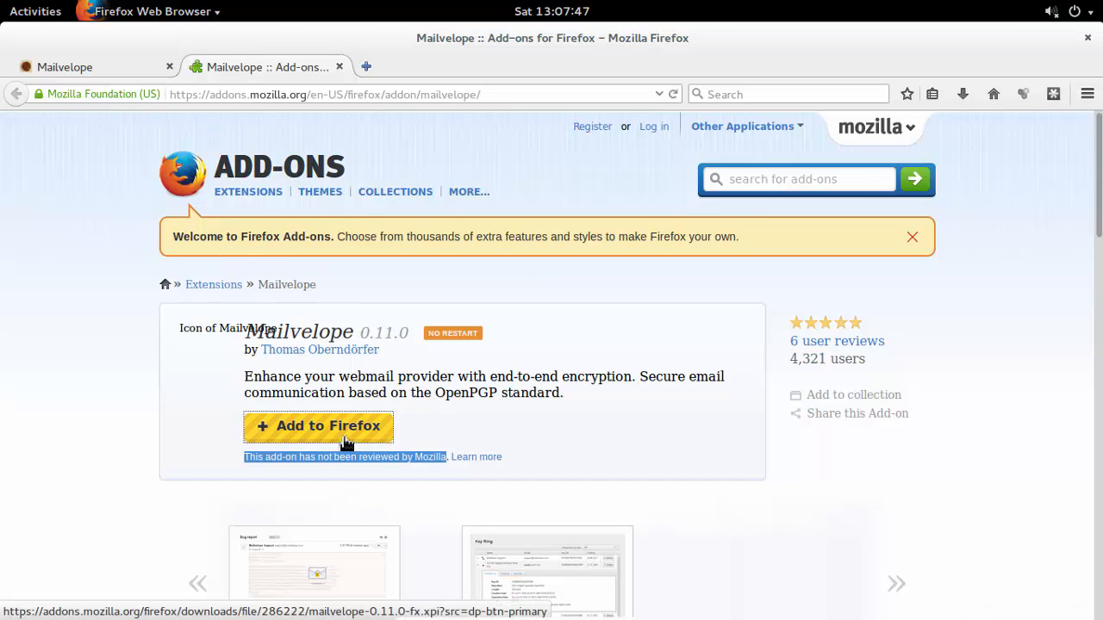
pyautogui.click(318, 425)
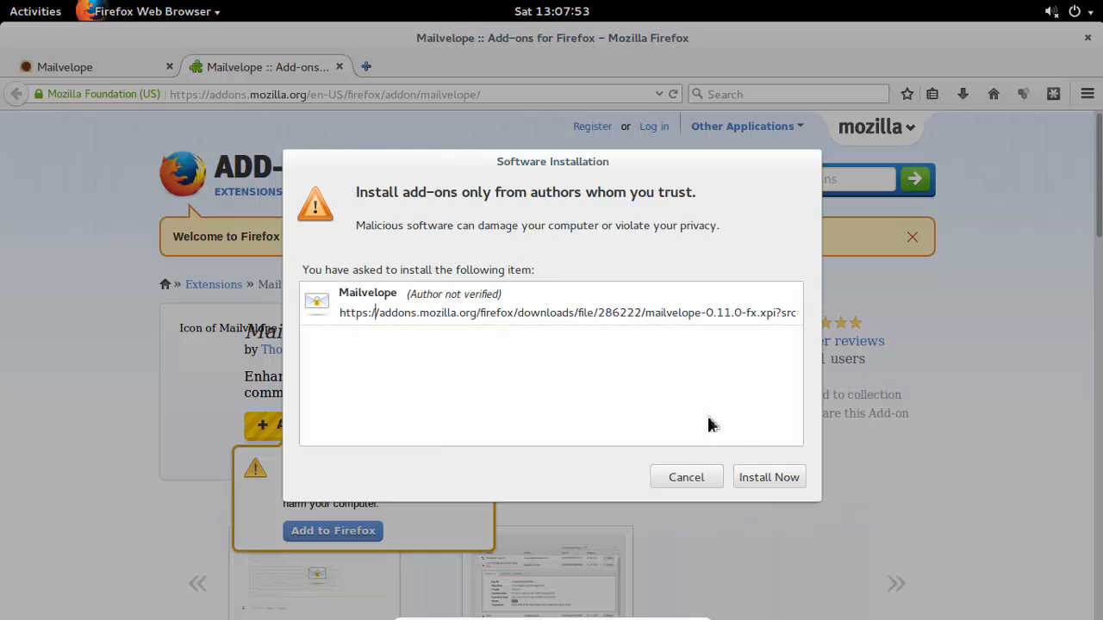
pyautogui.click(768, 477)
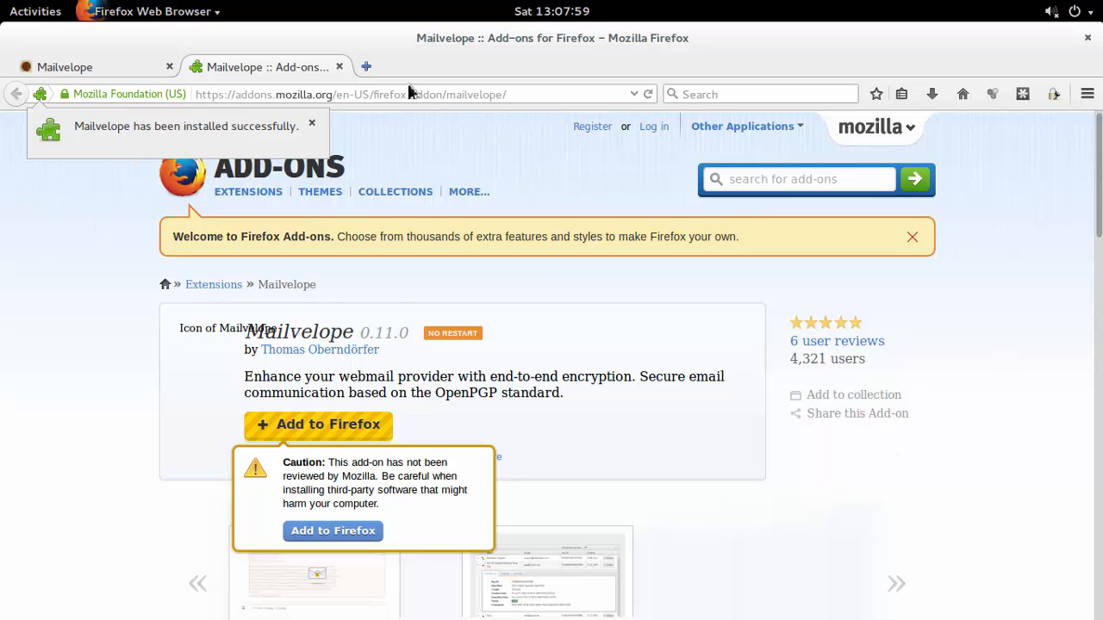
pyautogui.click(1053, 94)
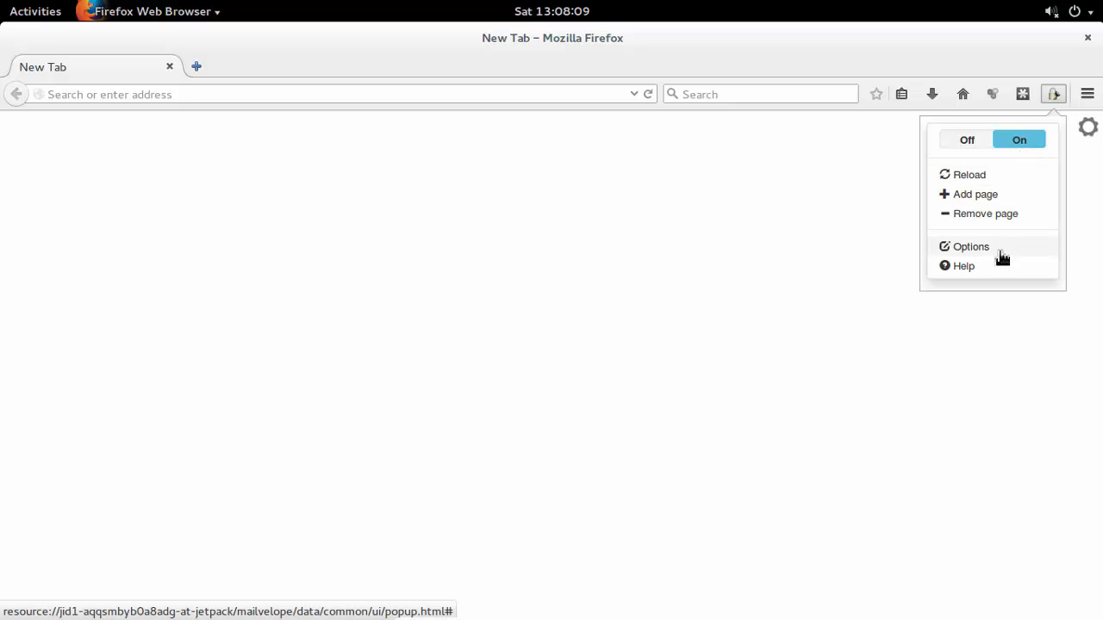
# - Open Mailvelope's Options page from its toolbar button
pyautogui.click(970, 246)
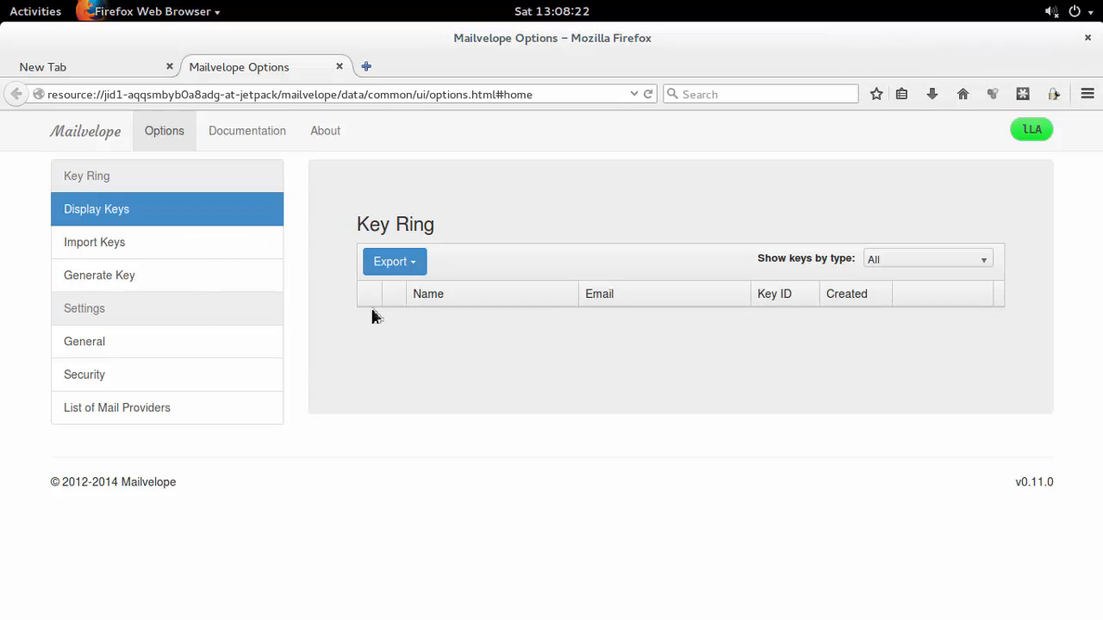
pyautogui.moveTo(184, 275)
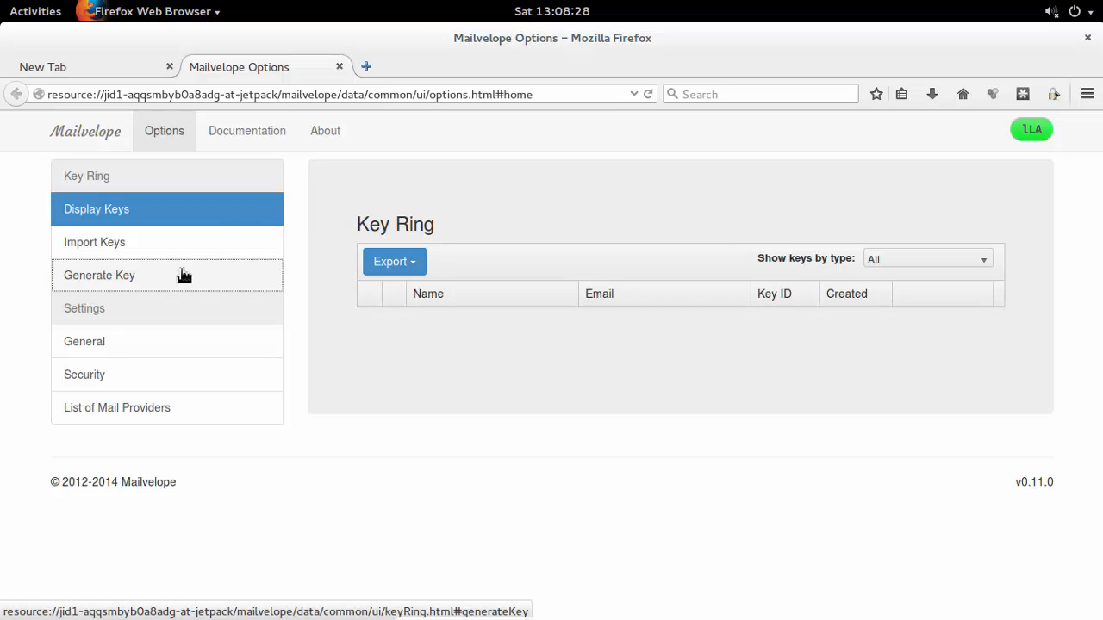
pyautogui.moveTo(195, 284)
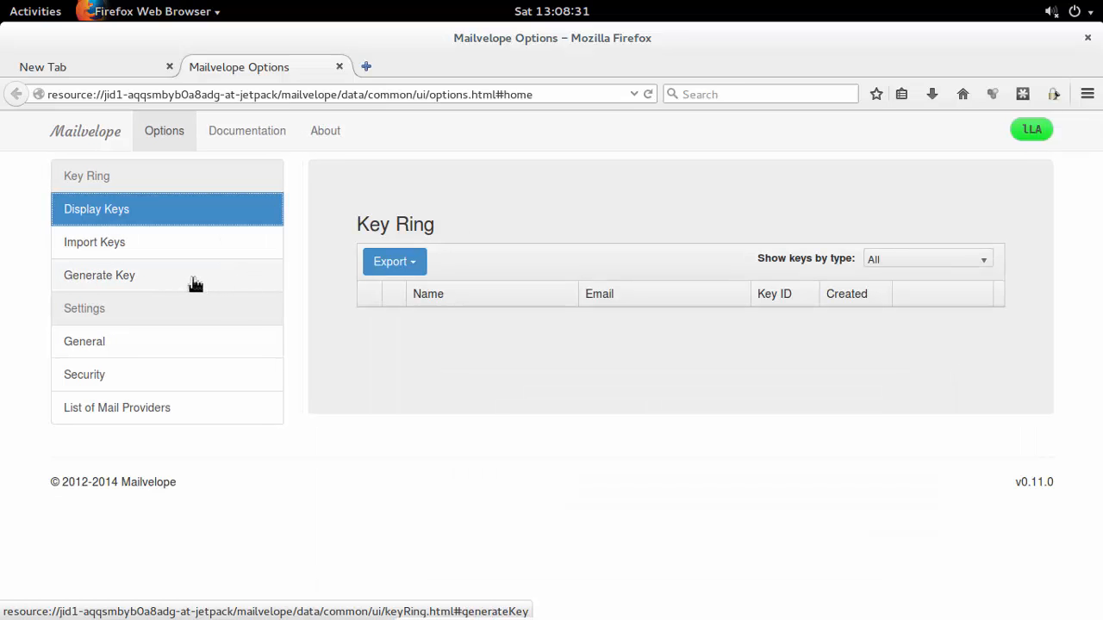
pyautogui.click(99, 275)
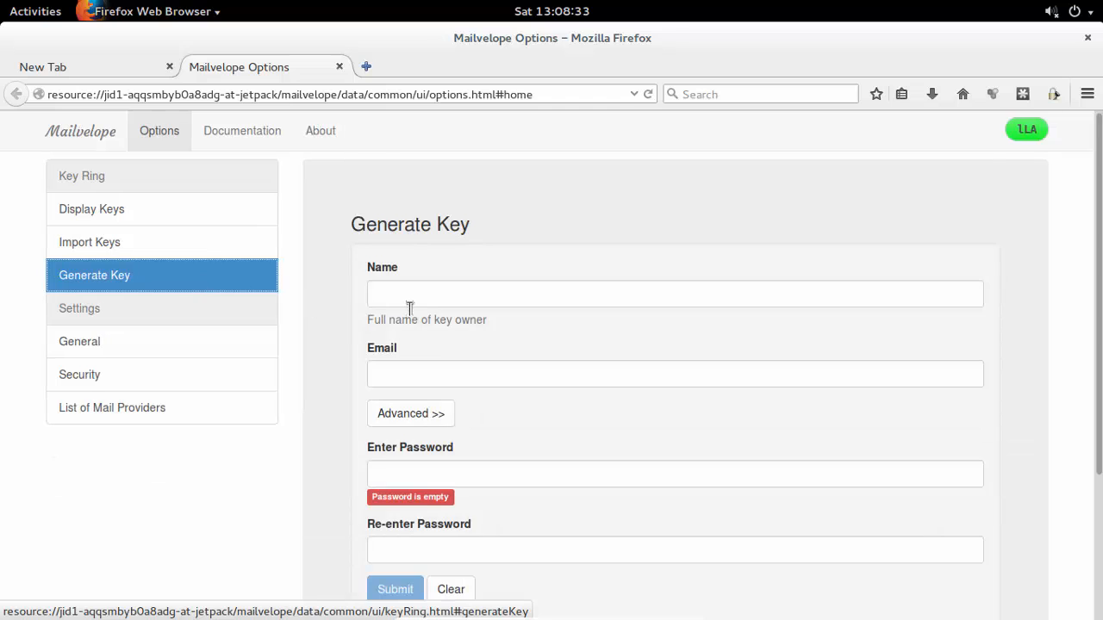
pyautogui.write('Anish Mandal')
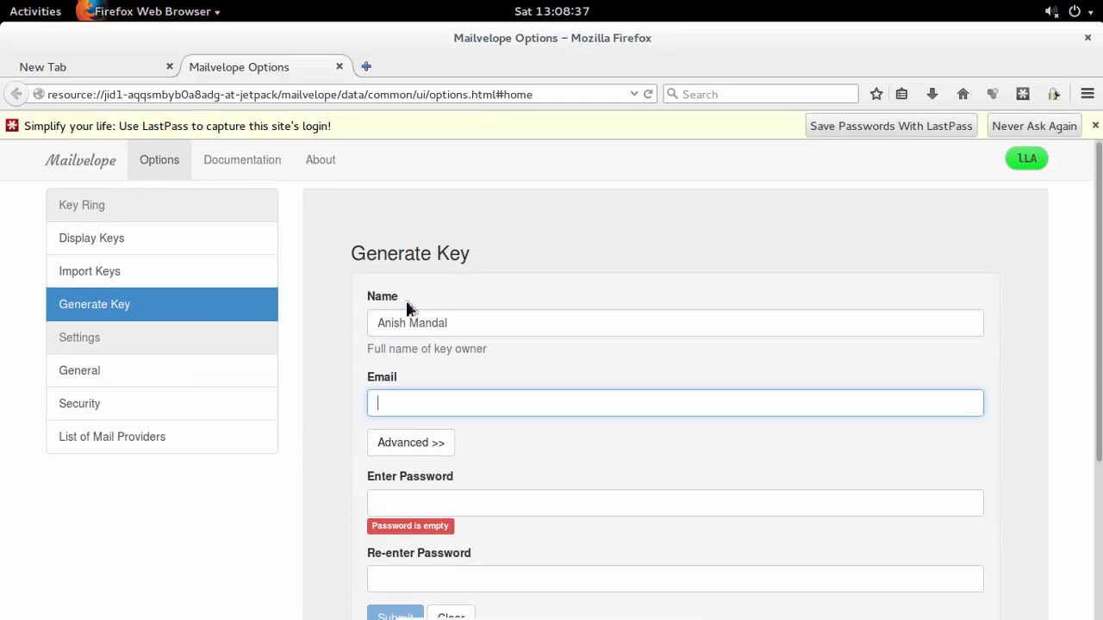
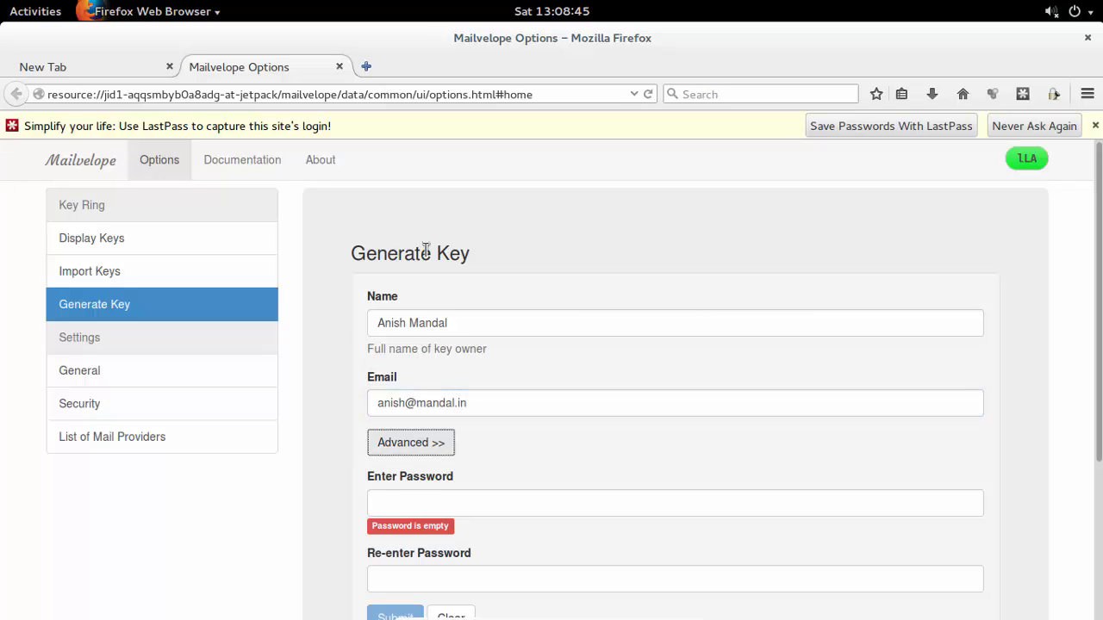
# - Review the advanced key size options, set the key password, and generate the key pair
pyautogui.click(411, 442)
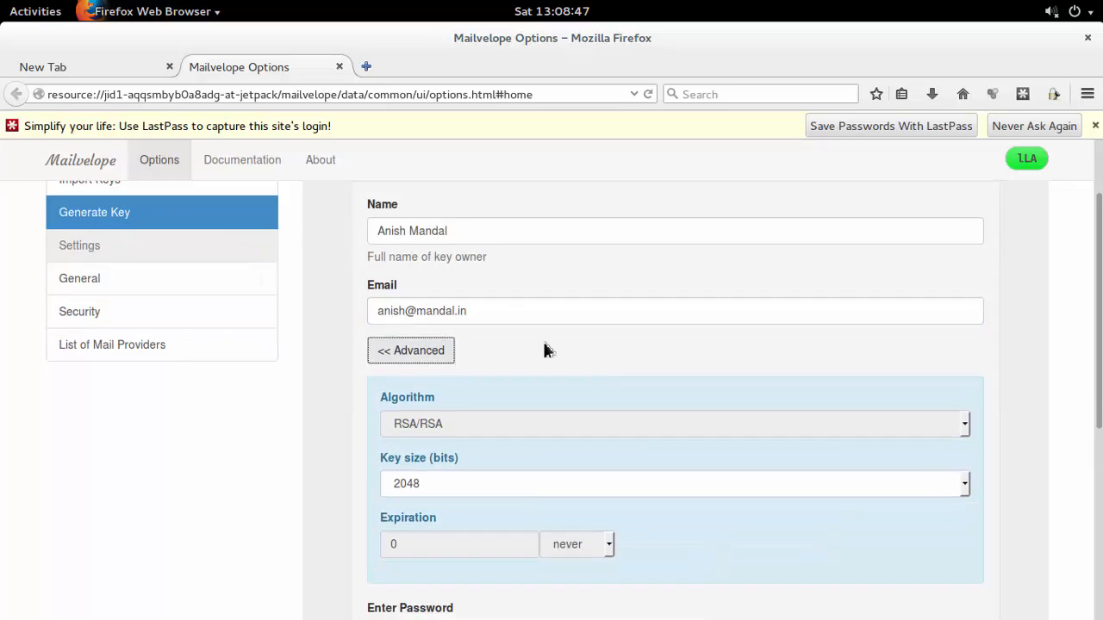
pyautogui.moveTo(956, 496)
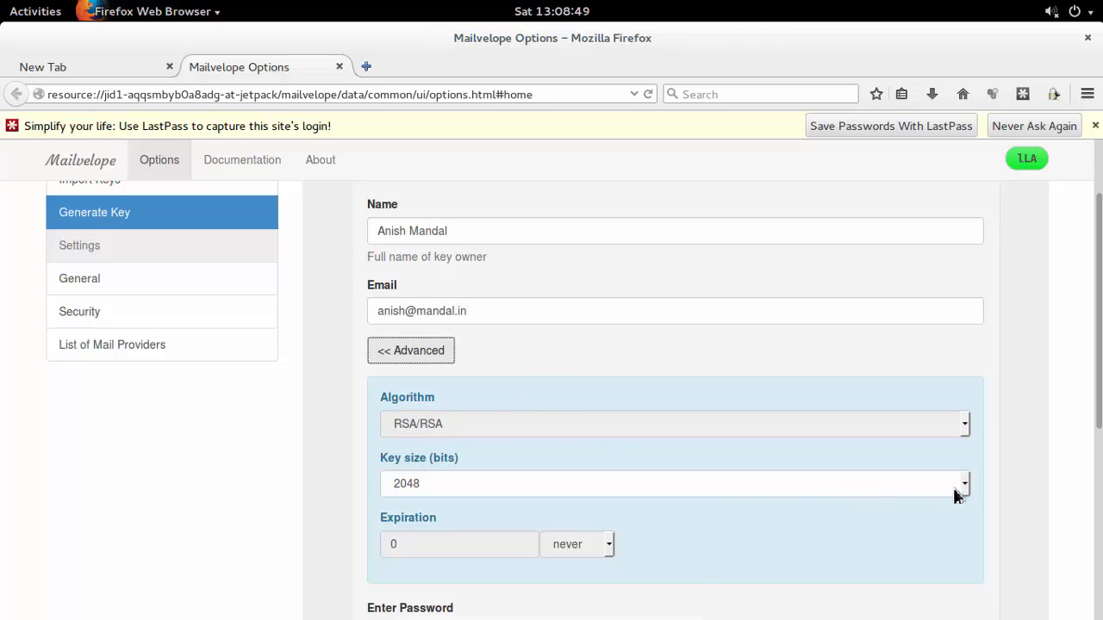
pyautogui.click(961, 483)
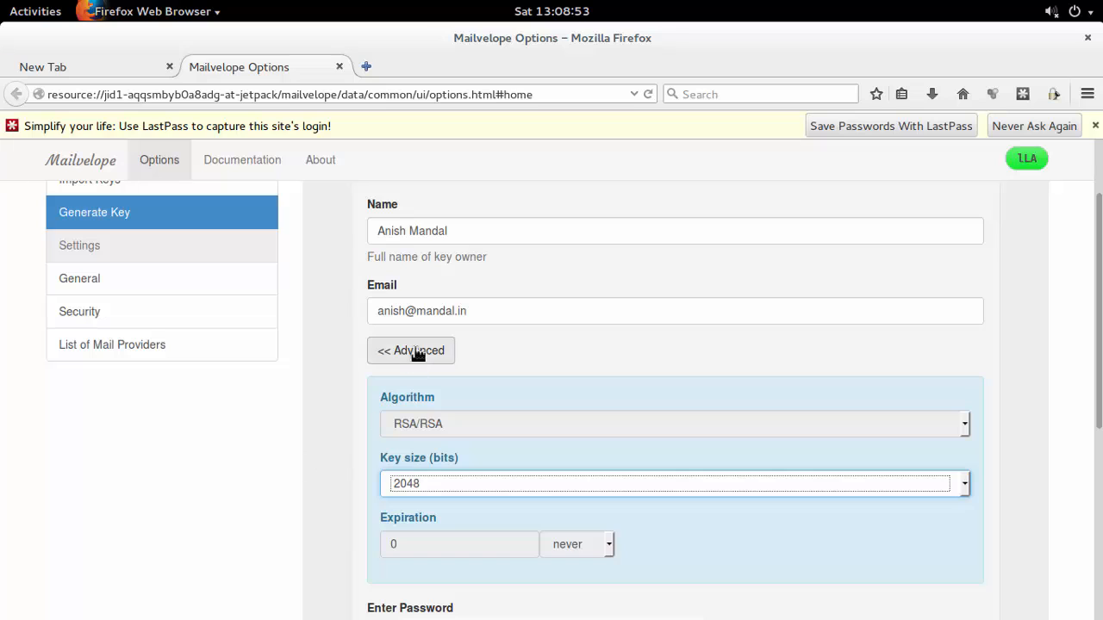
pyautogui.click(411, 351)
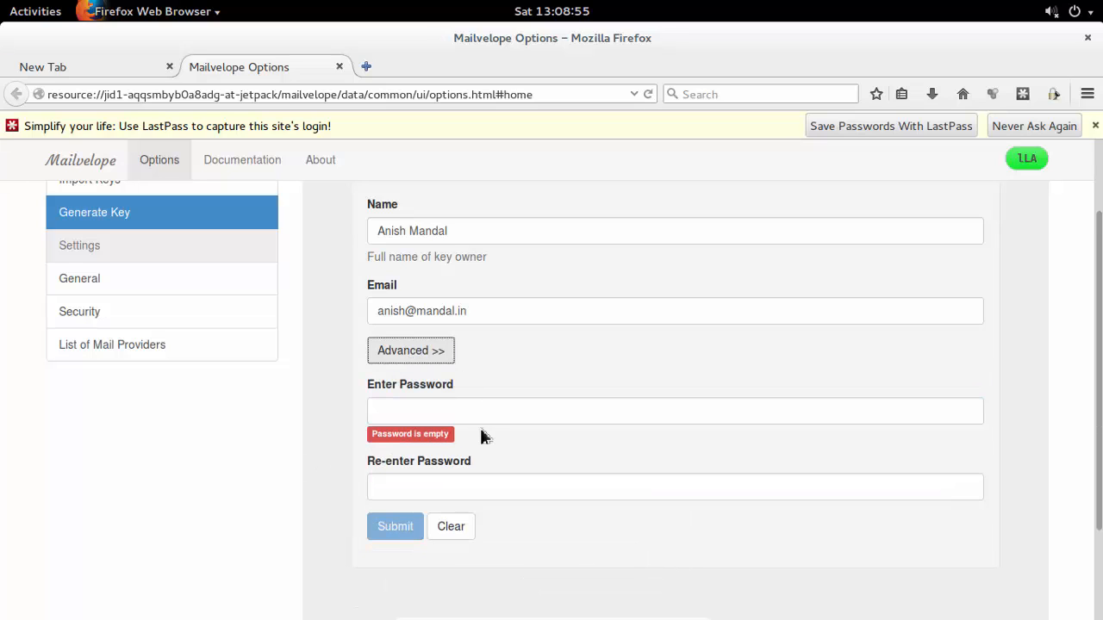
pyautogui.click(674, 411)
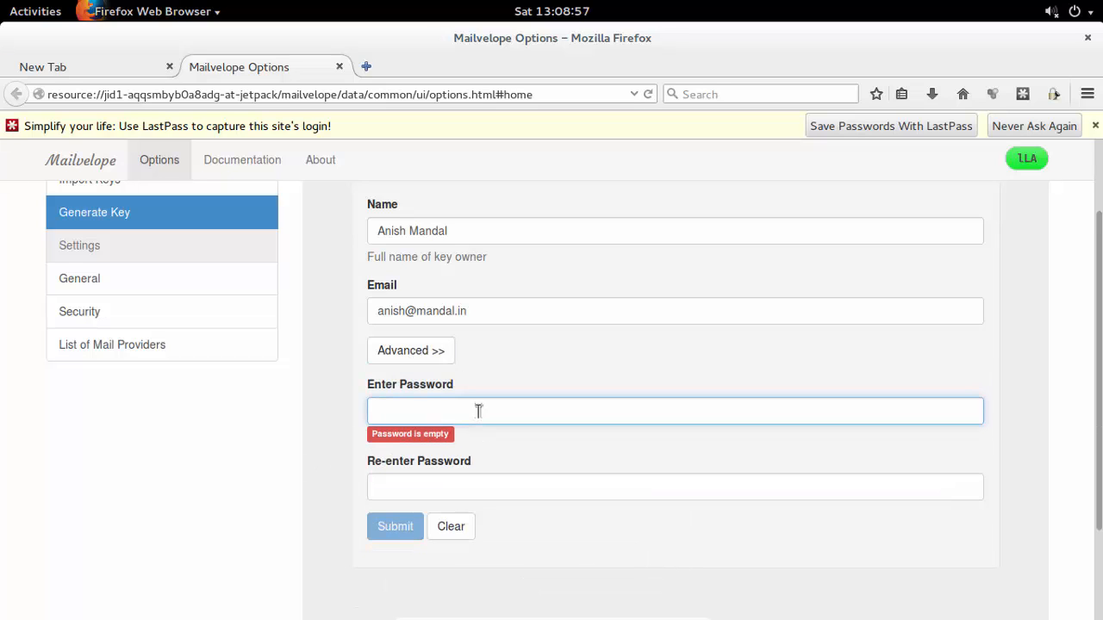
pyautogui.write('●●●')
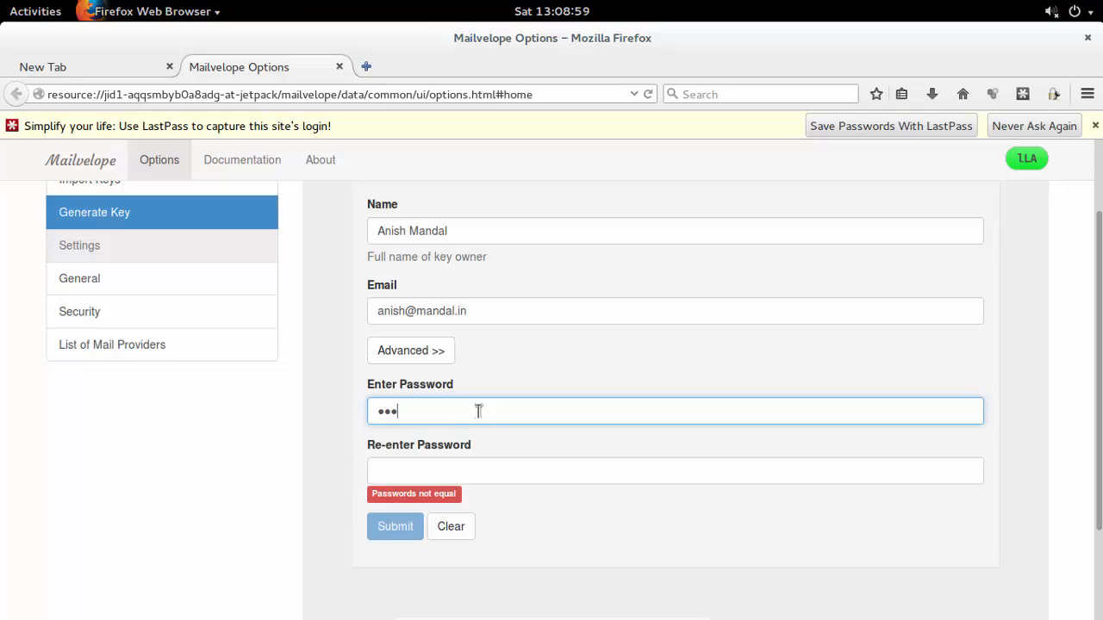
pyautogui.write('•')
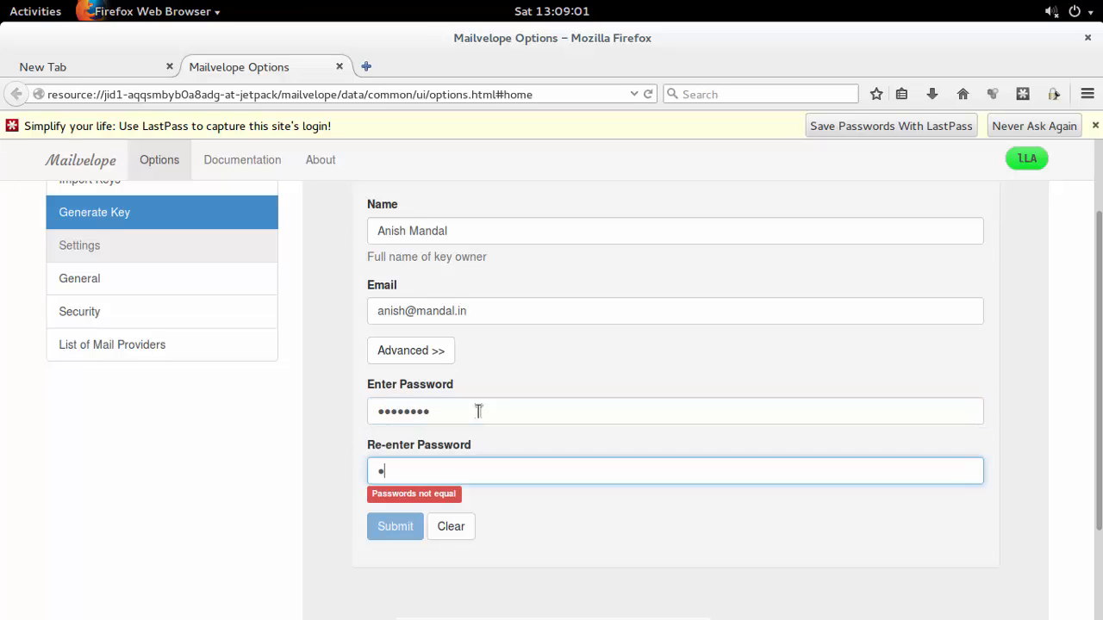
pyautogui.write('•••••••')
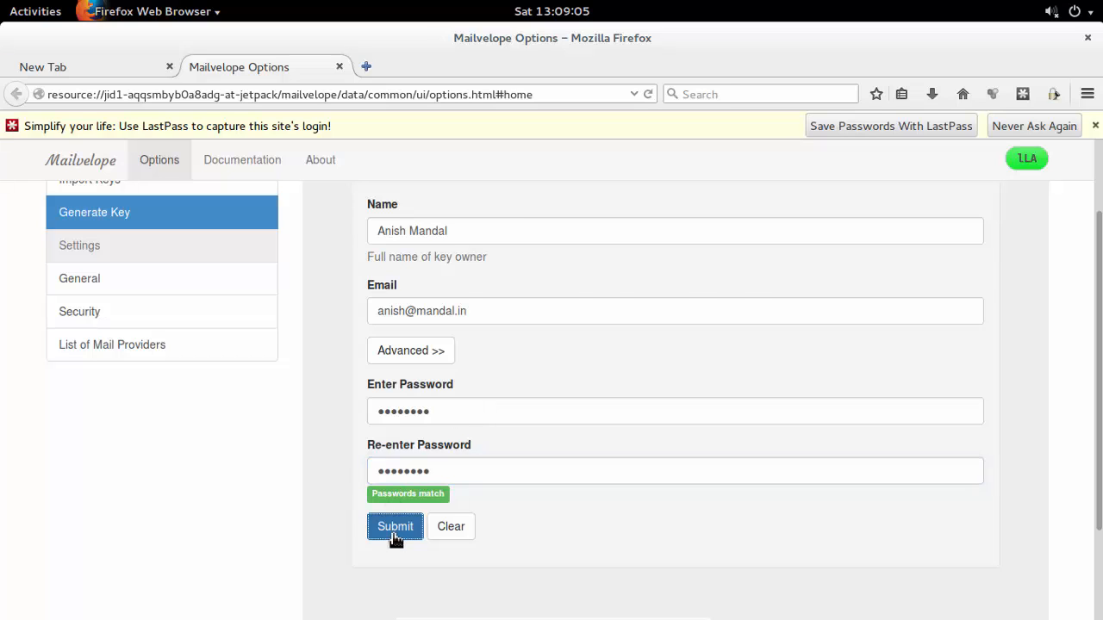
pyautogui.click(395, 526)
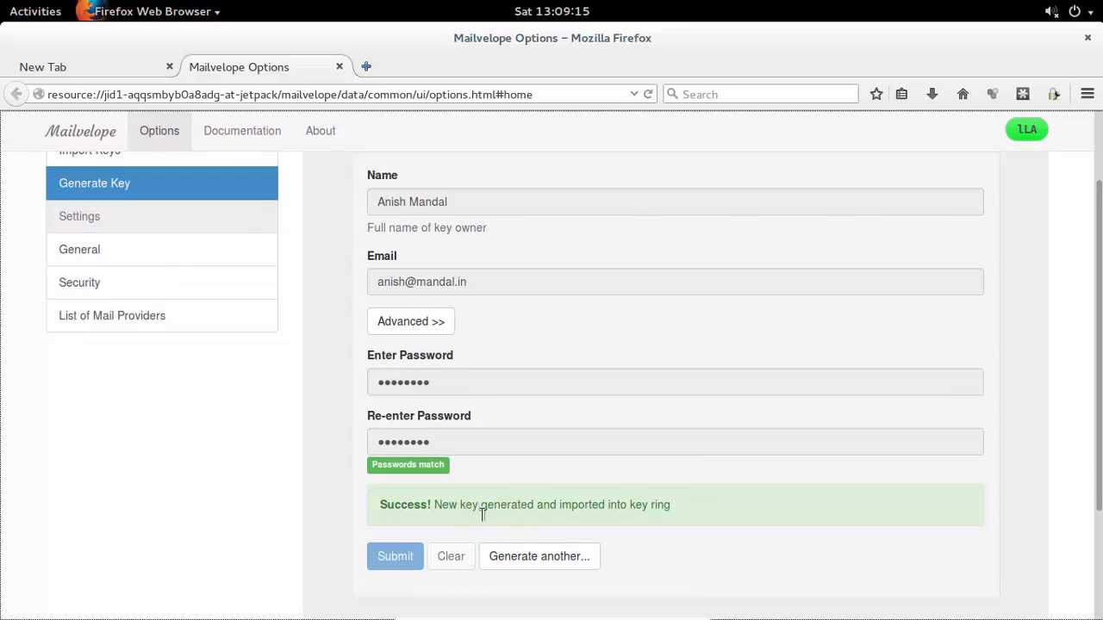
pyautogui.click(92, 209)
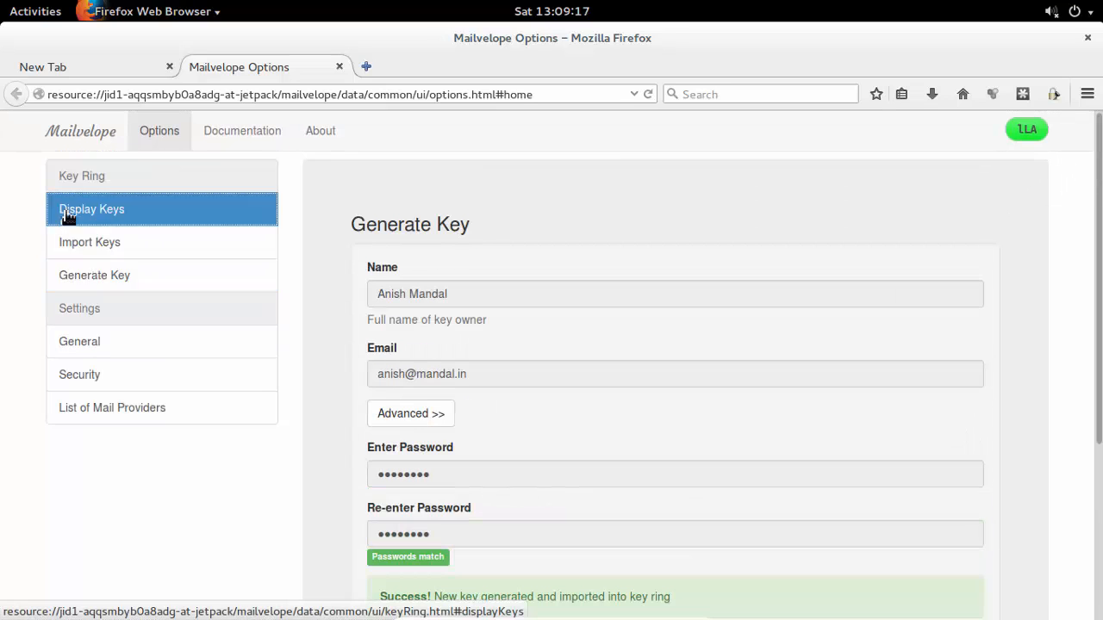
pyautogui.click(97, 208)
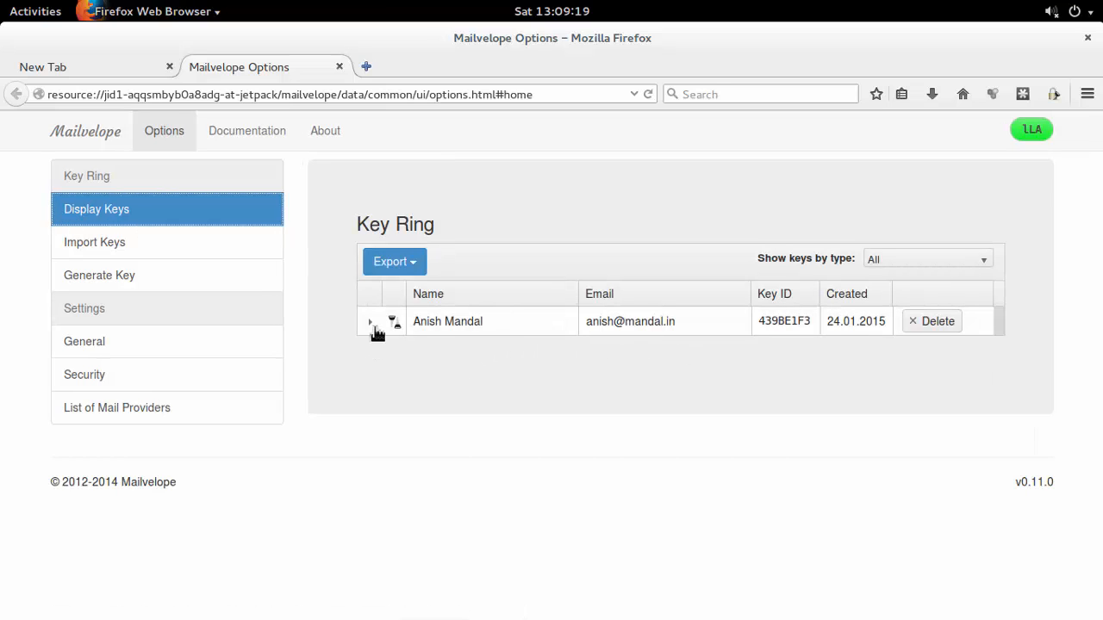
pyautogui.click(371, 321)
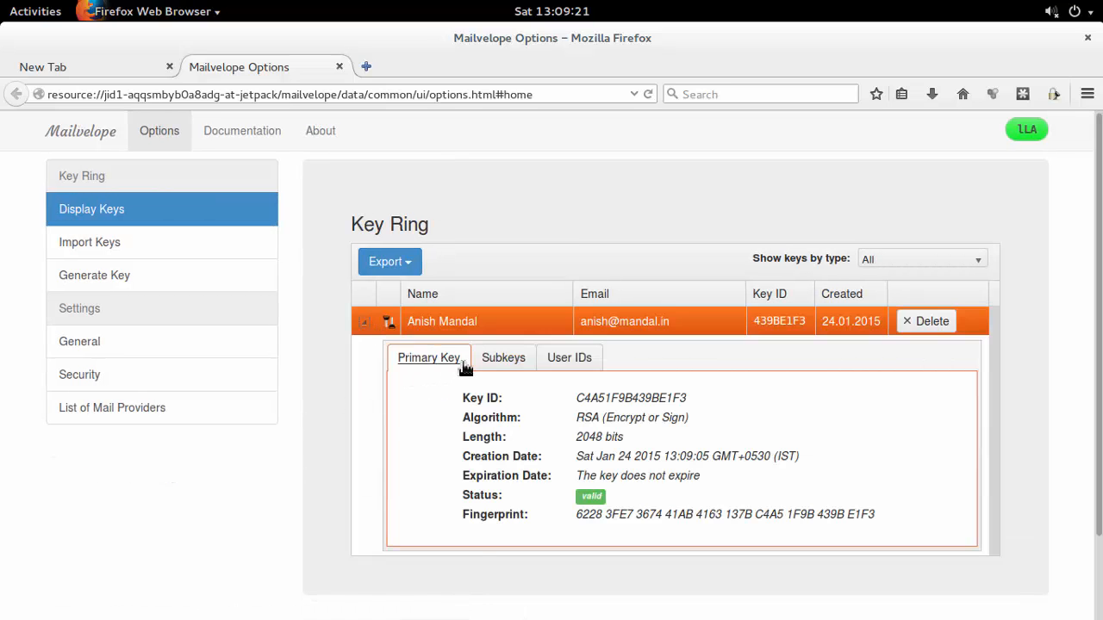
pyautogui.moveTo(849, 369)
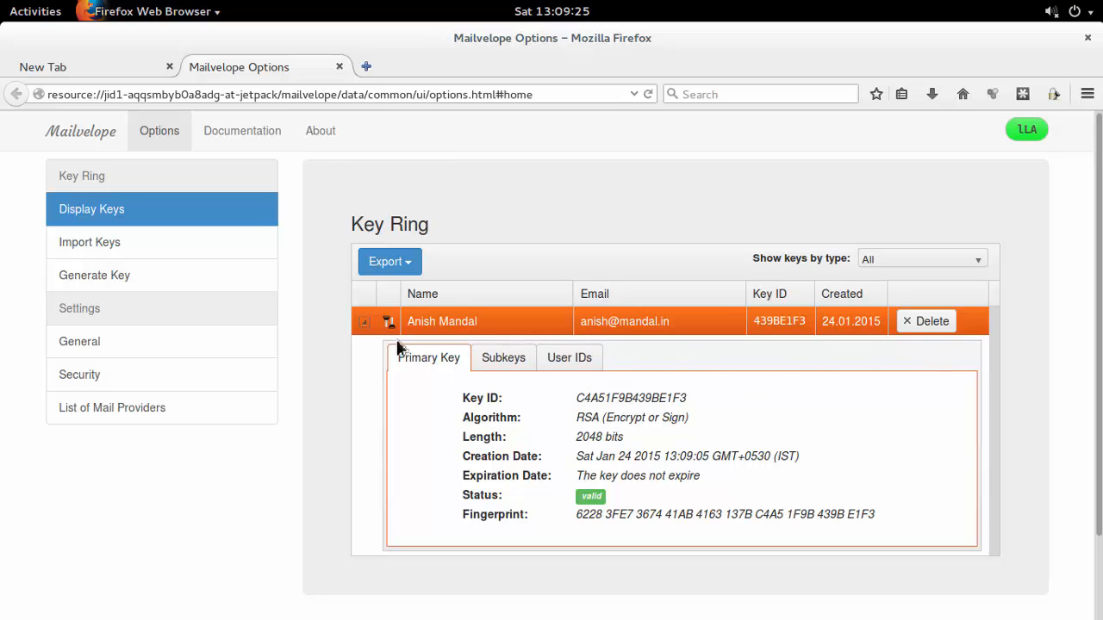
pyautogui.click(89, 242)
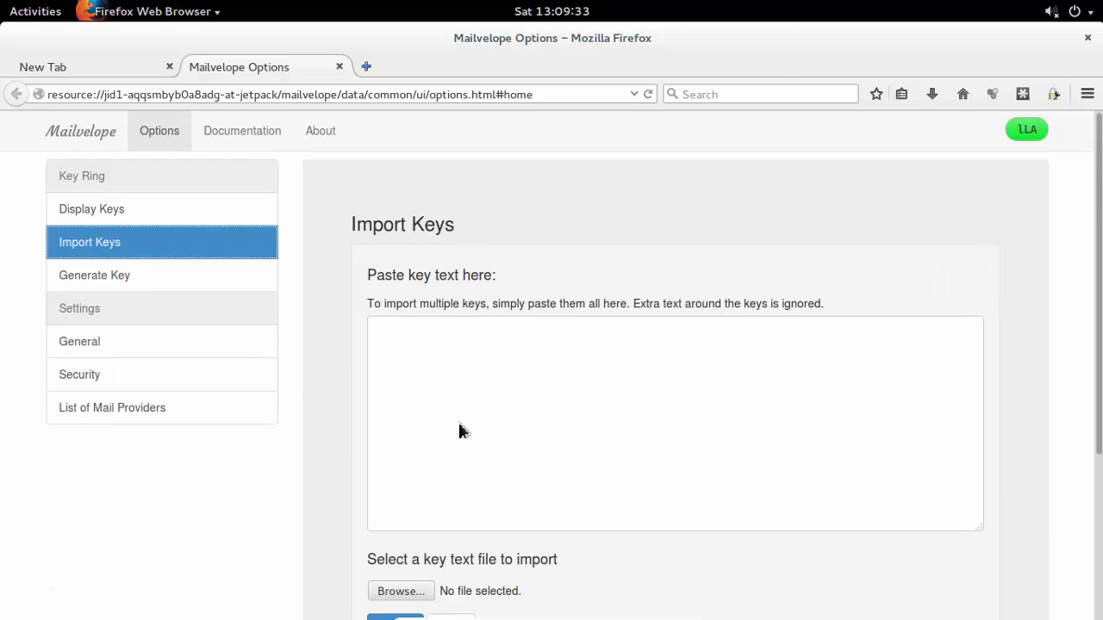
# - Scroll the key ring, now listing three keys, and choose importing by pasted key text
pyautogui.scroll(-3)
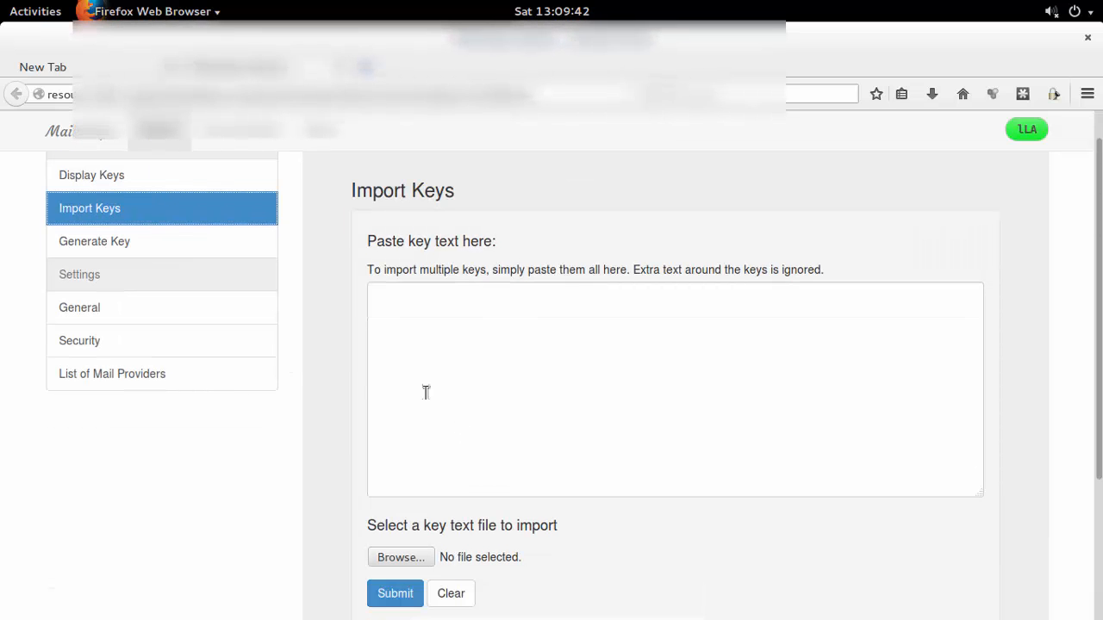
pyautogui.click(91, 175)
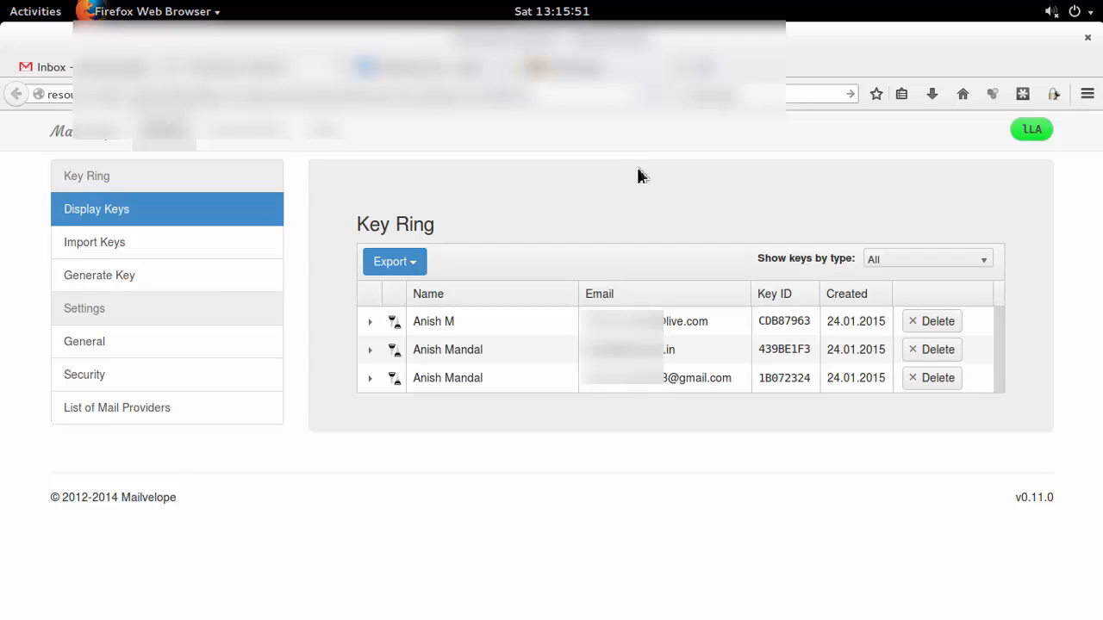
pyautogui.moveTo(448, 144)
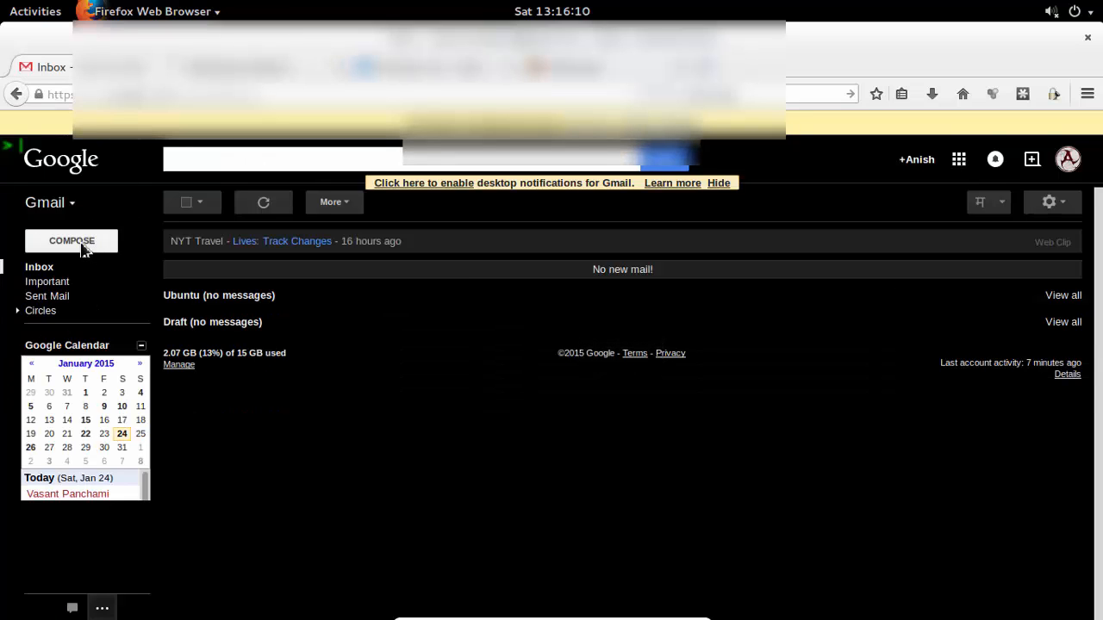
pyautogui.click(71, 240)
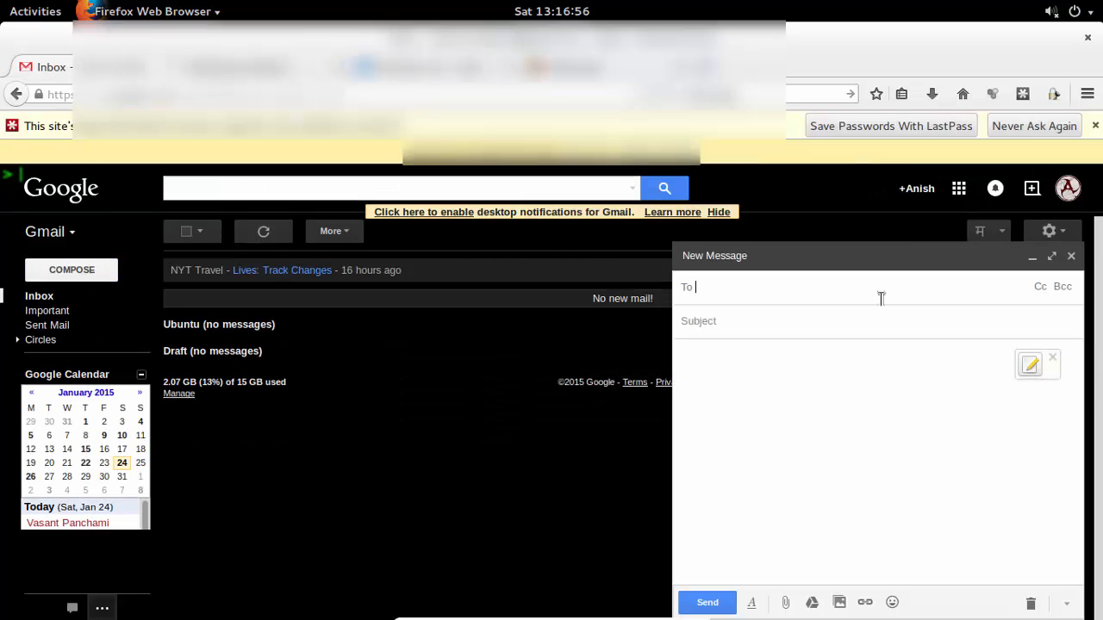
pyautogui.write('an')
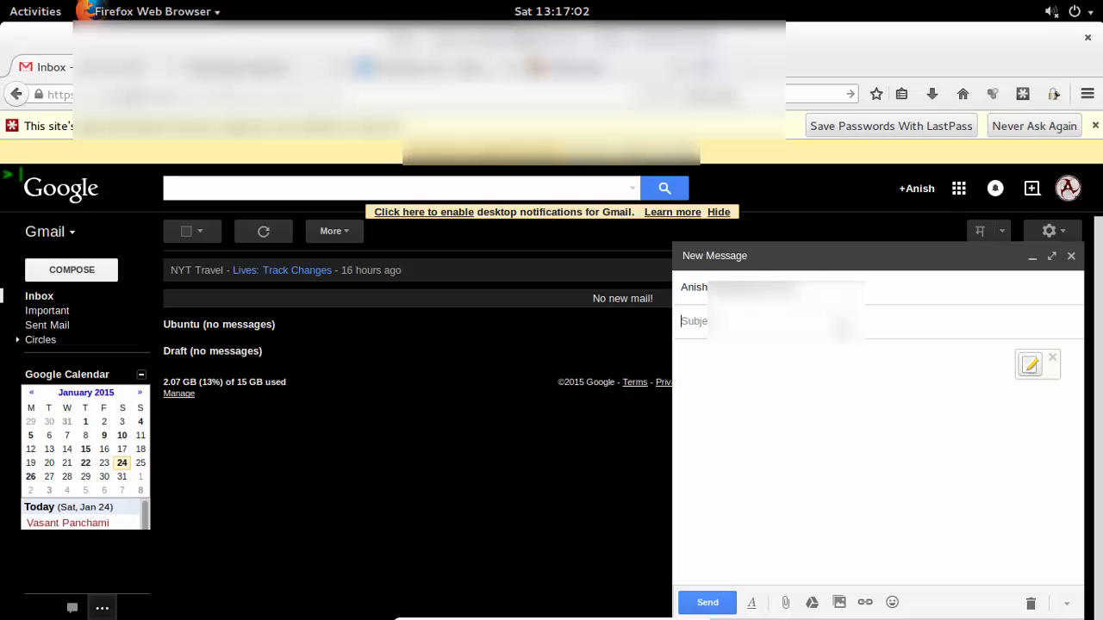
pyautogui.write('Anish Mandal (live.com)')
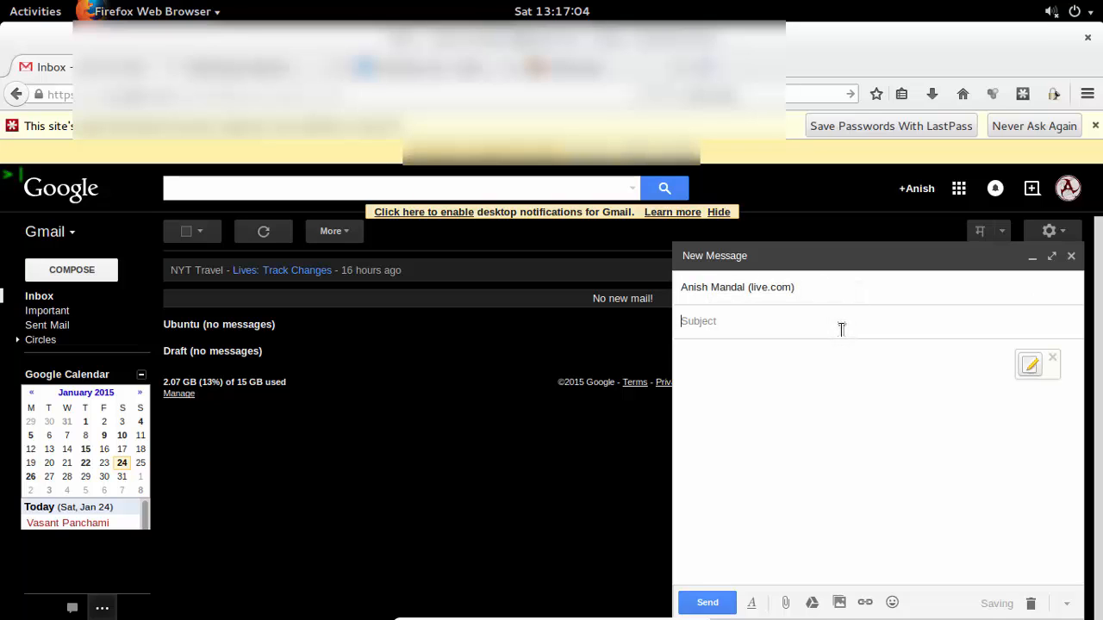
pyautogui.write('E')
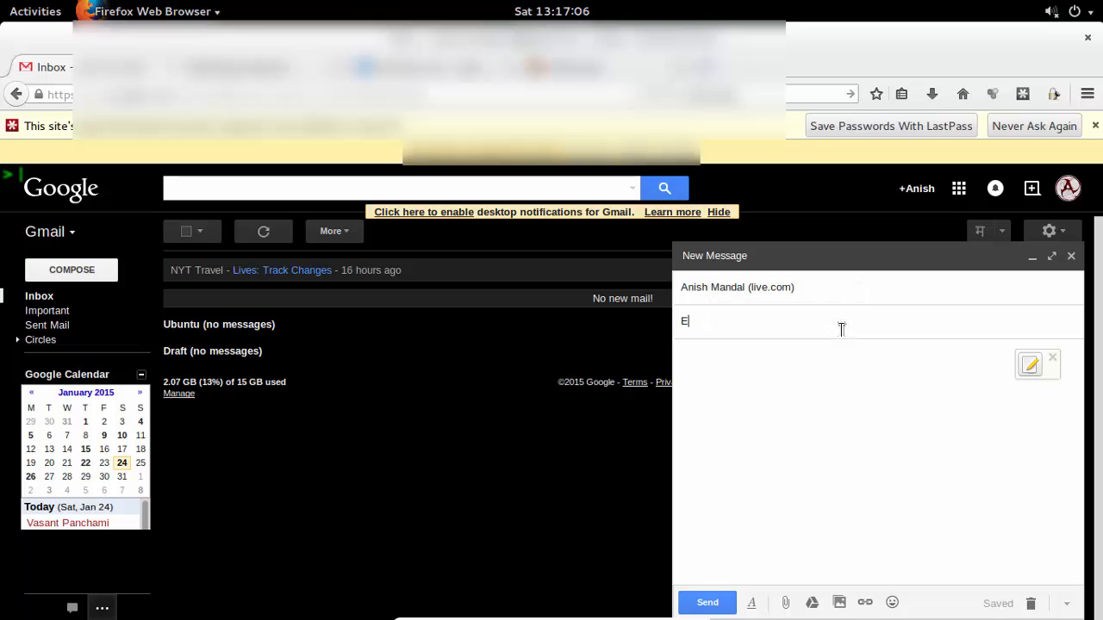
pyautogui.write('ncry')
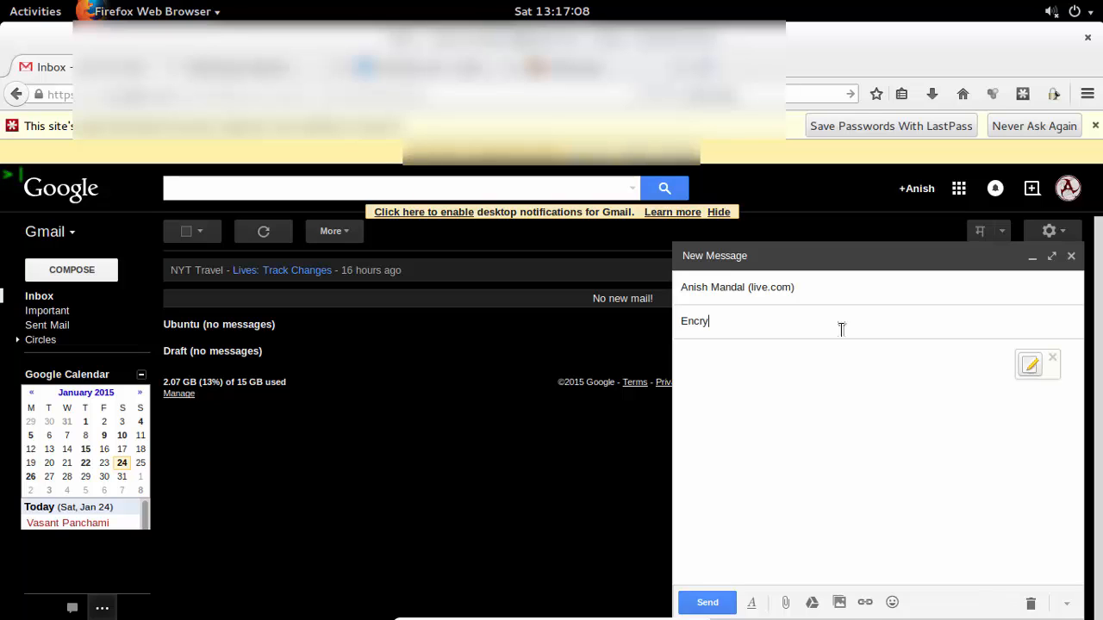
pyautogui.write('pt')
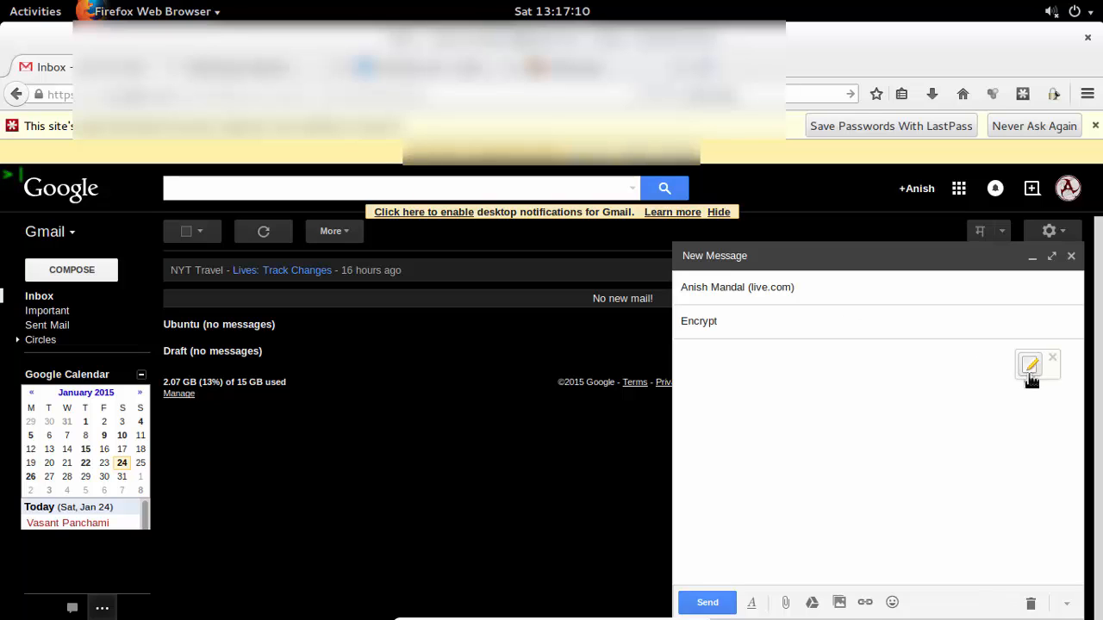
pyautogui.click(715, 320)
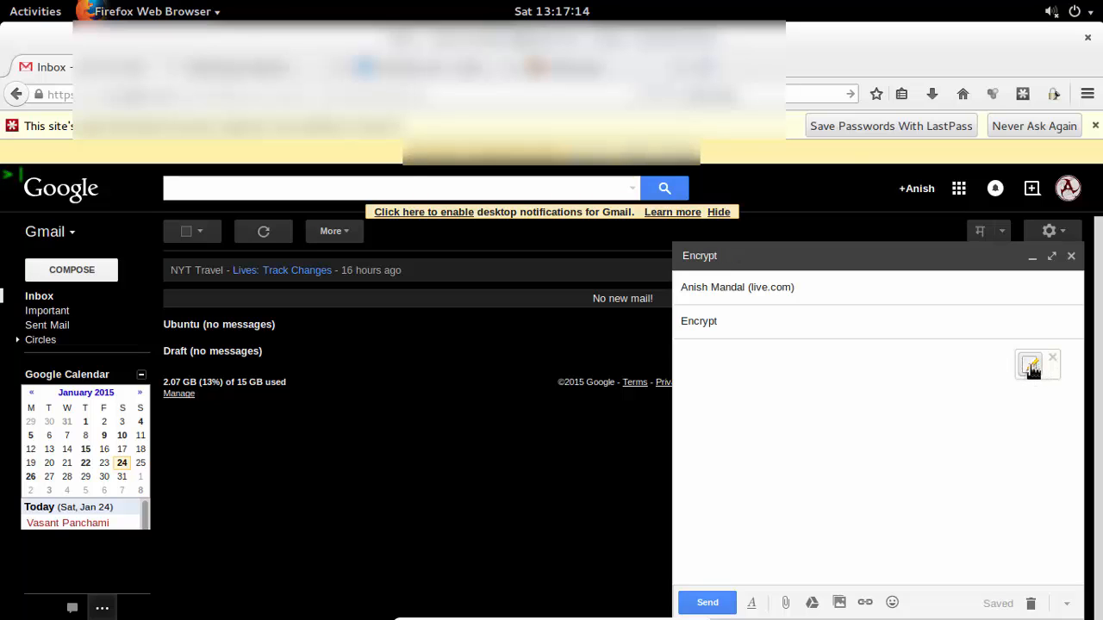
# - Type 'i am sending it to you' in Mailvelope's secure Compose Mail editor
pyautogui.click(1029, 365)
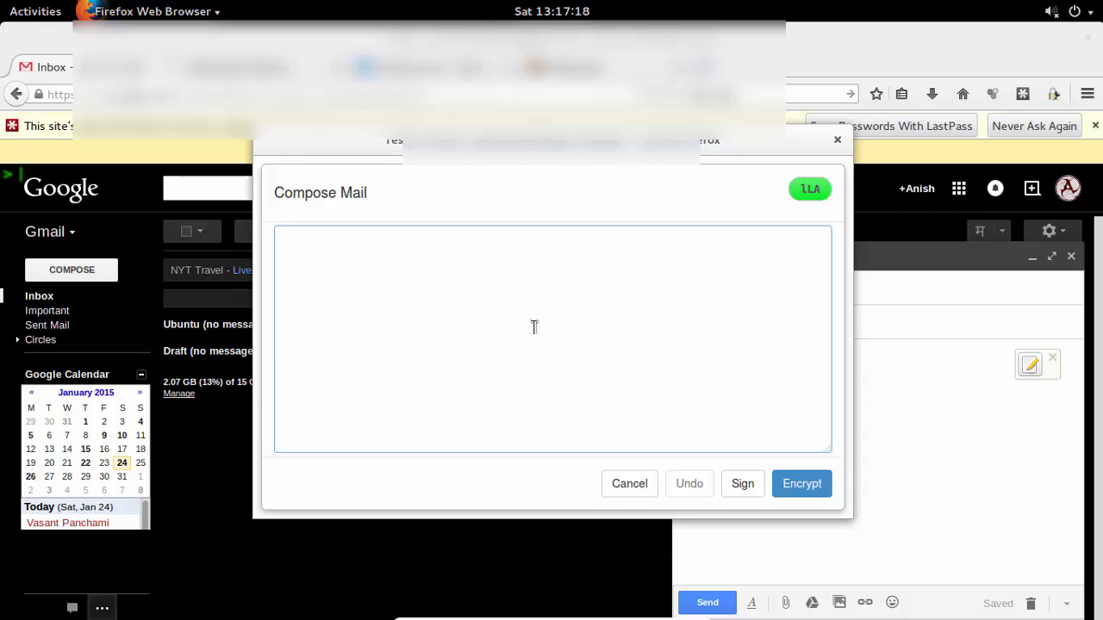
pyautogui.write('i am sending')
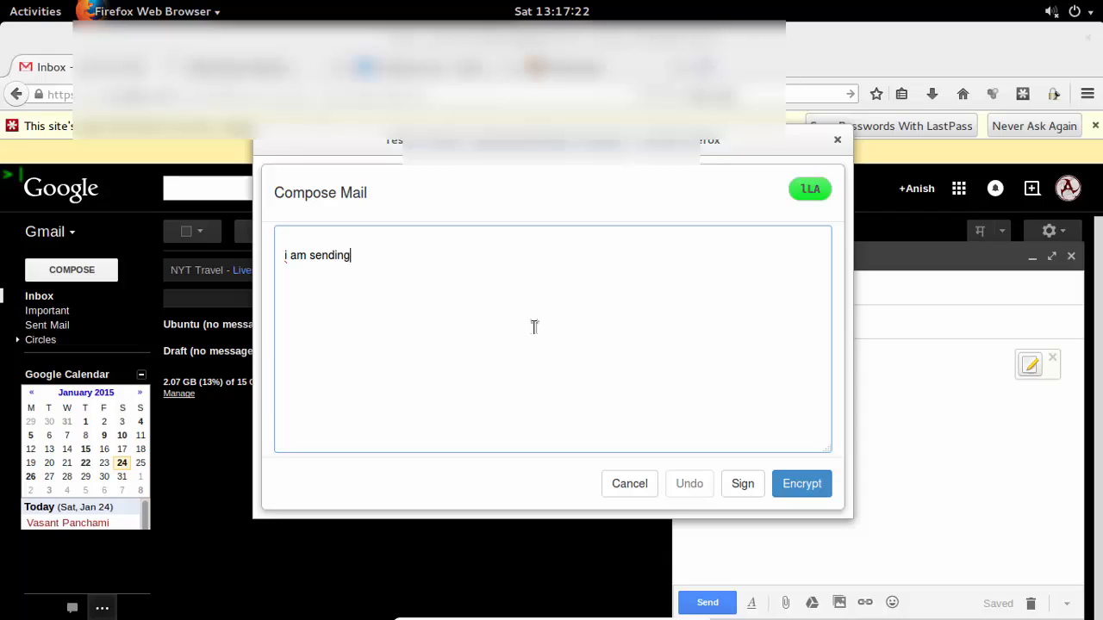
pyautogui.write('it')
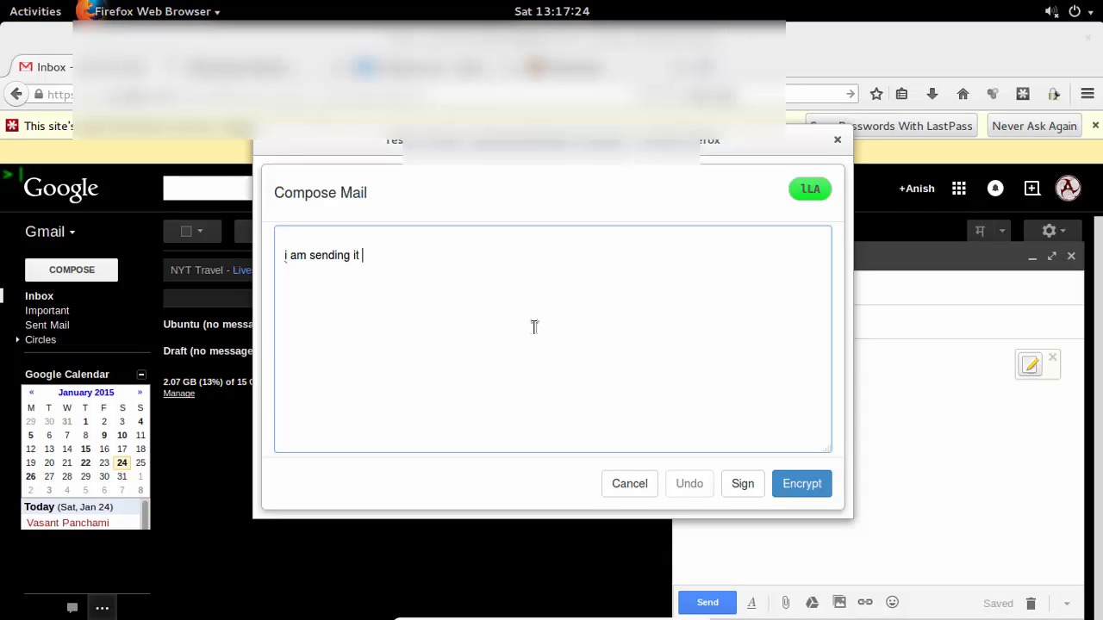
pyautogui.write('to')
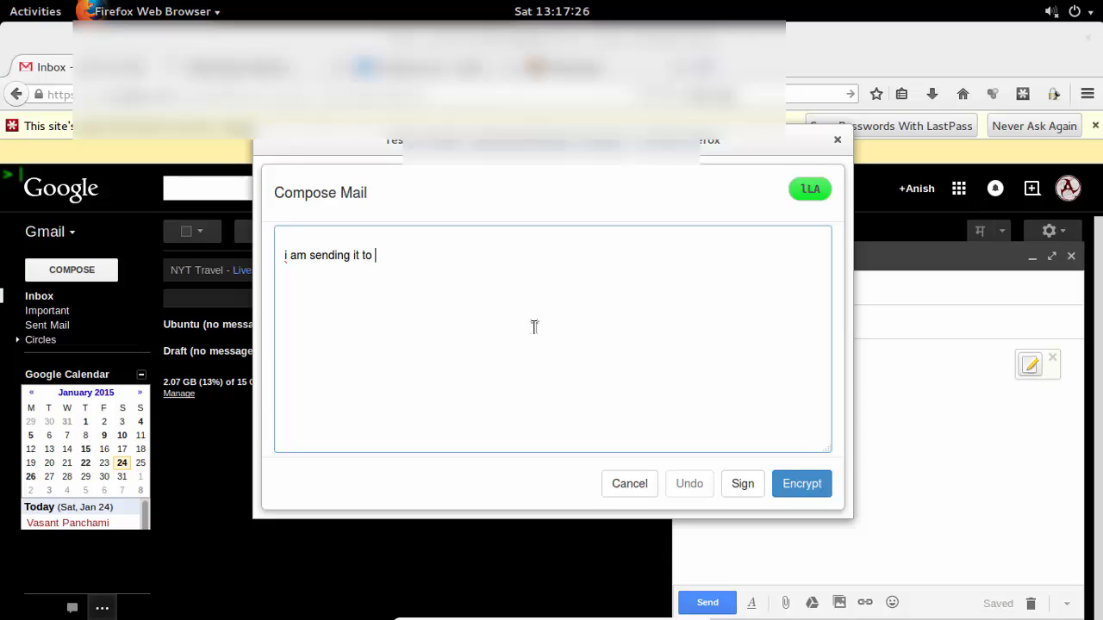
pyautogui.write('you')
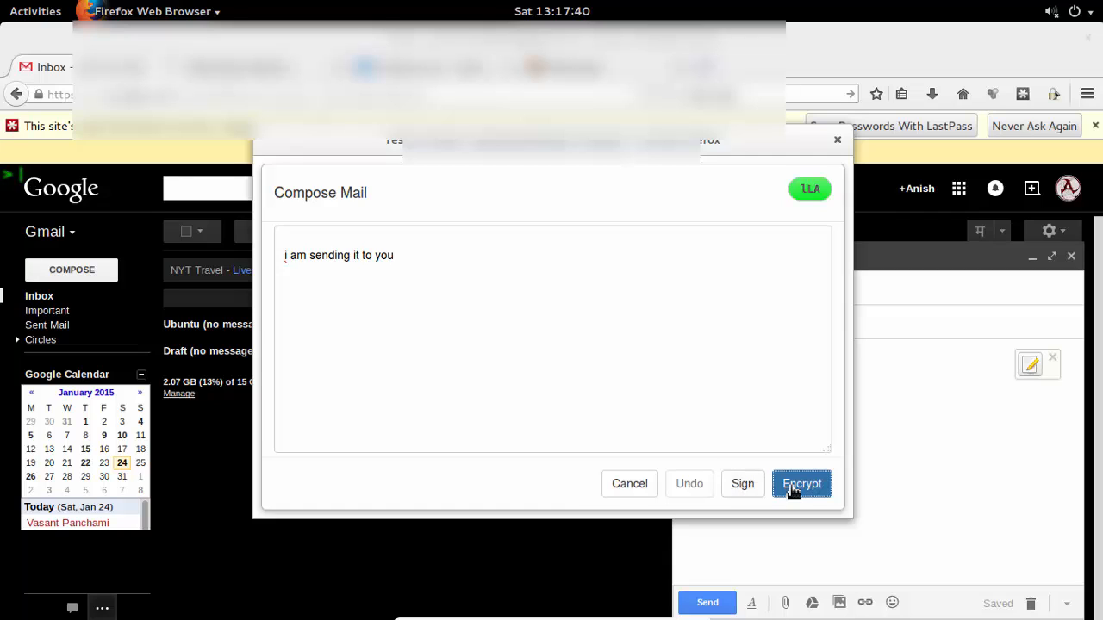
# - Encrypt the message to the live.com recipient's key, transfer the PGP text into Gmail, and send
pyautogui.click(801, 483)
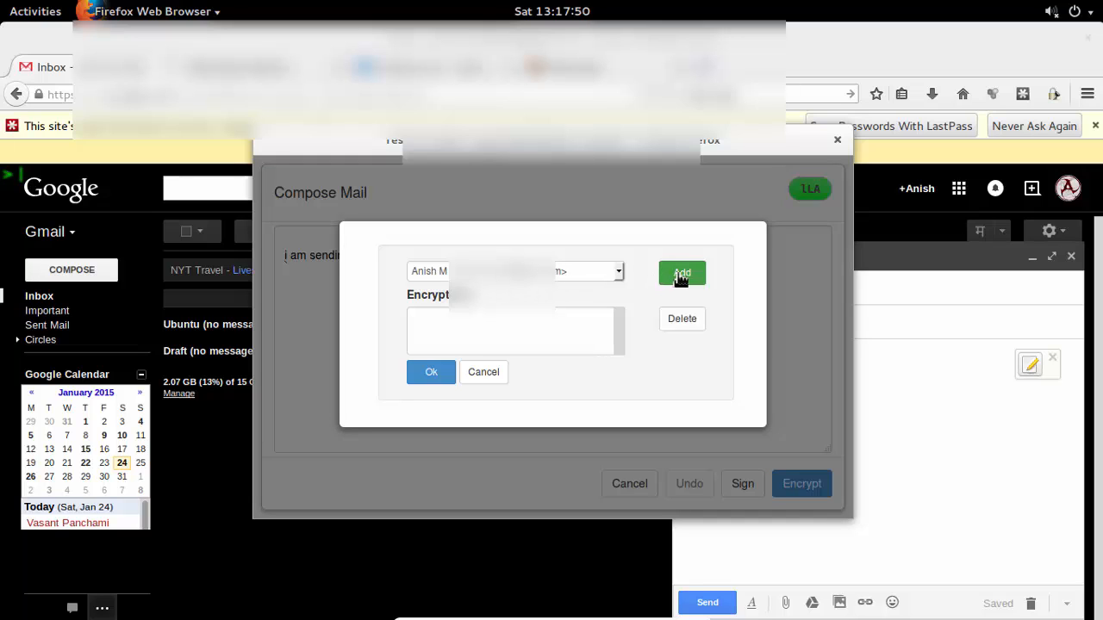
pyautogui.click(681, 273)
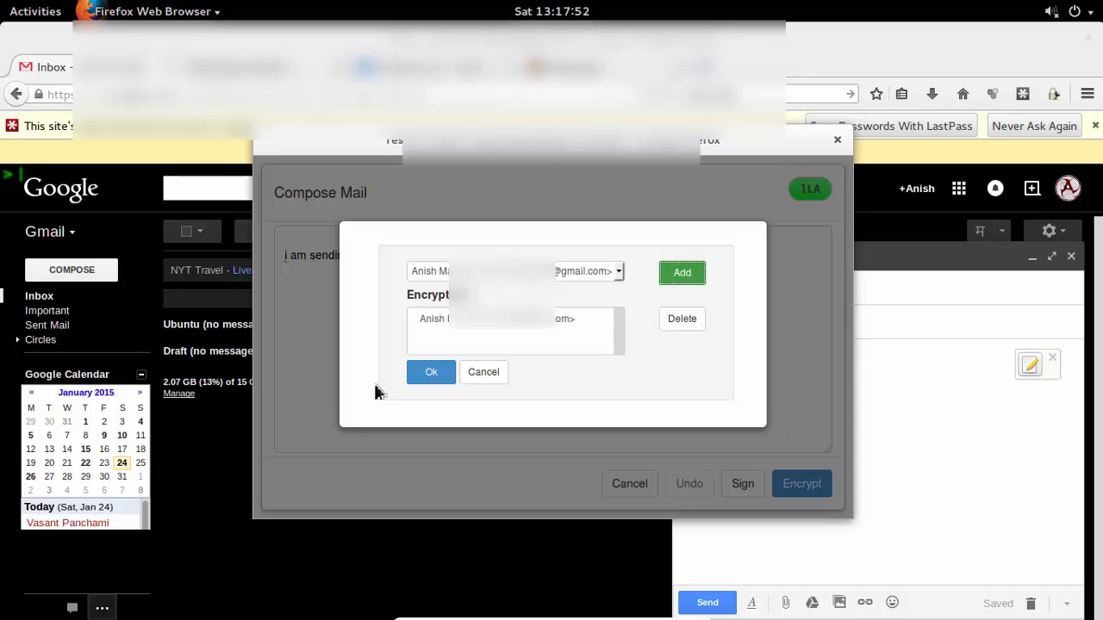
pyautogui.click(430, 371)
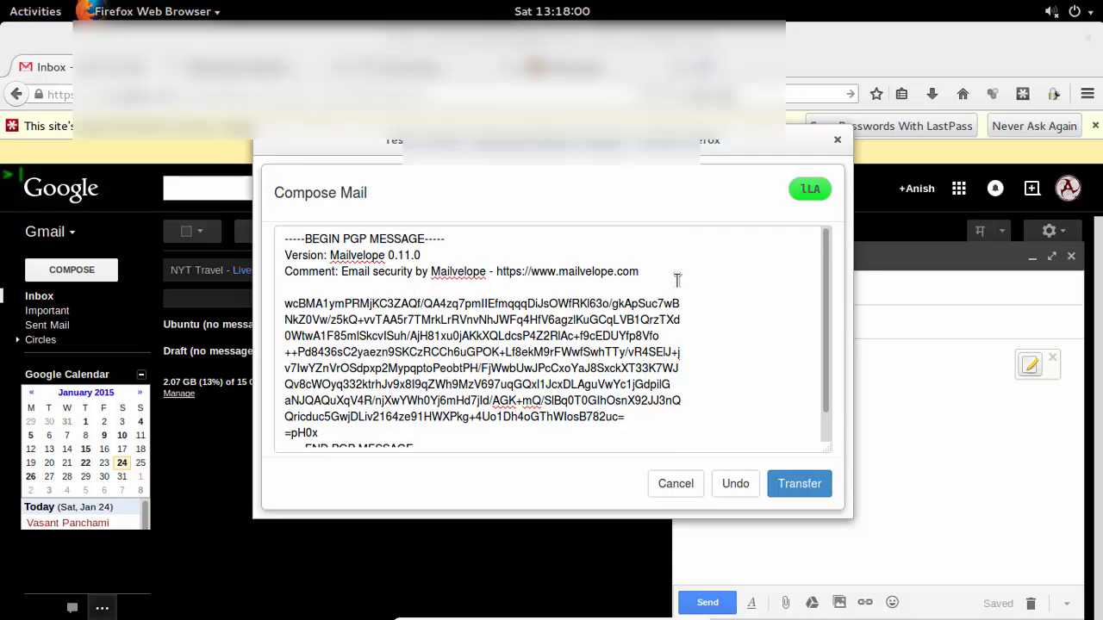
pyautogui.scroll(-3)
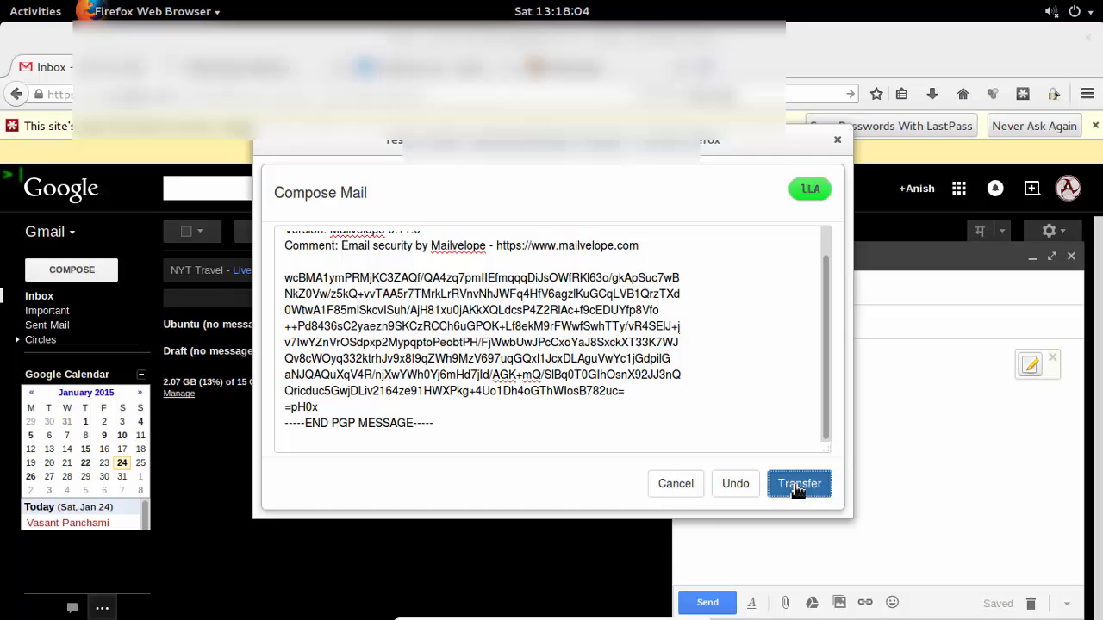
pyautogui.click(799, 483)
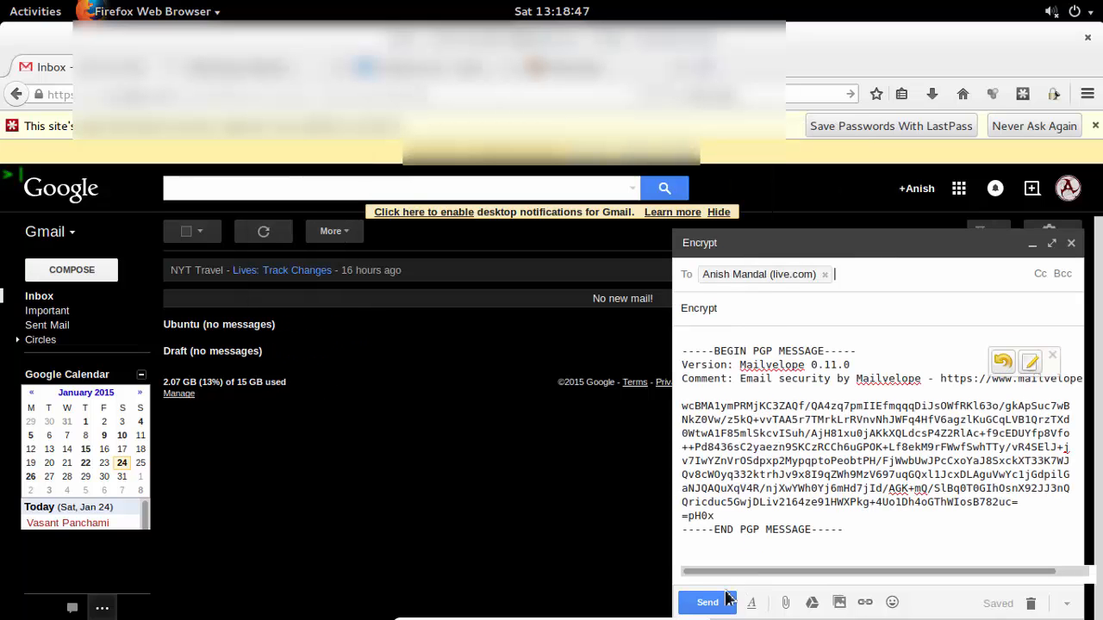
pyautogui.click(707, 602)
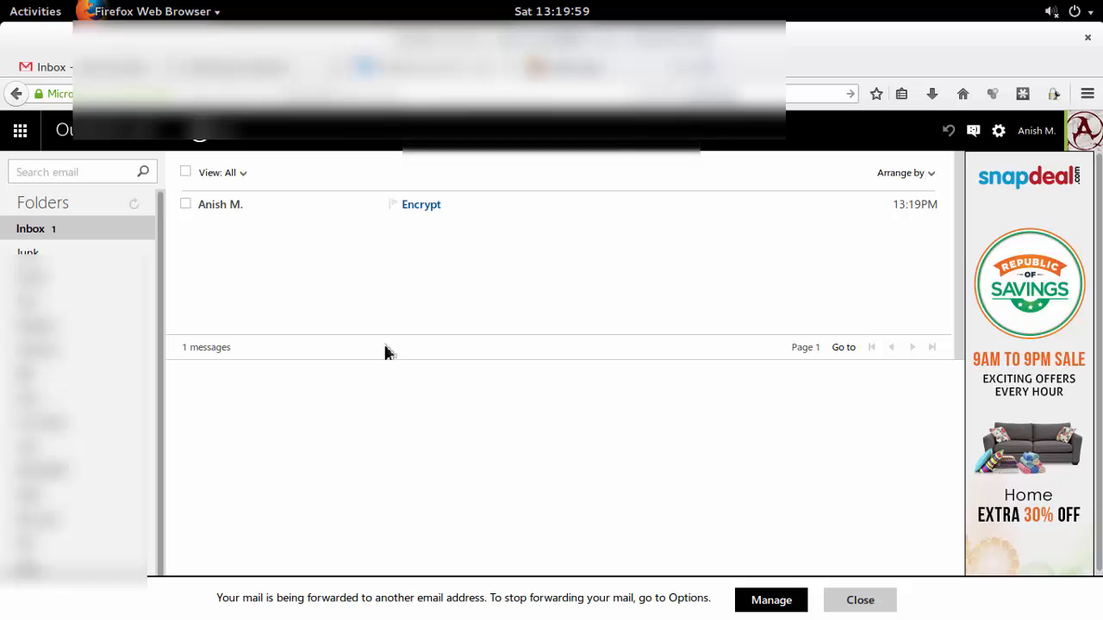
pyautogui.moveTo(272, 214)
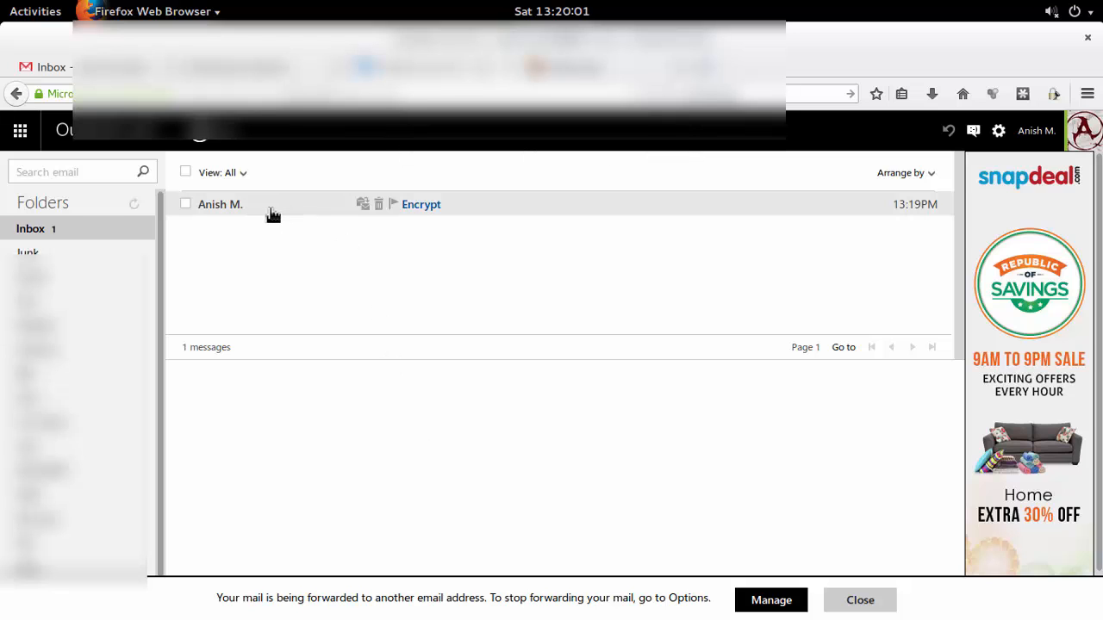
# - Open the 'Encrypt' email, unlock the key with its password, and select the decrypted sentence
pyautogui.click(220, 204)
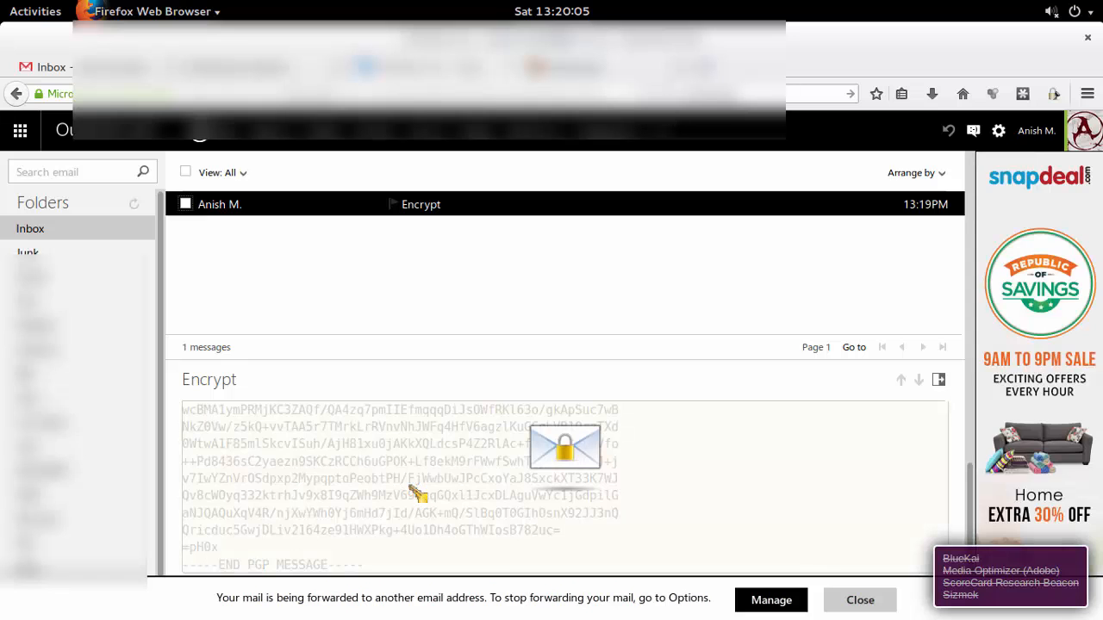
pyautogui.moveTo(552, 478)
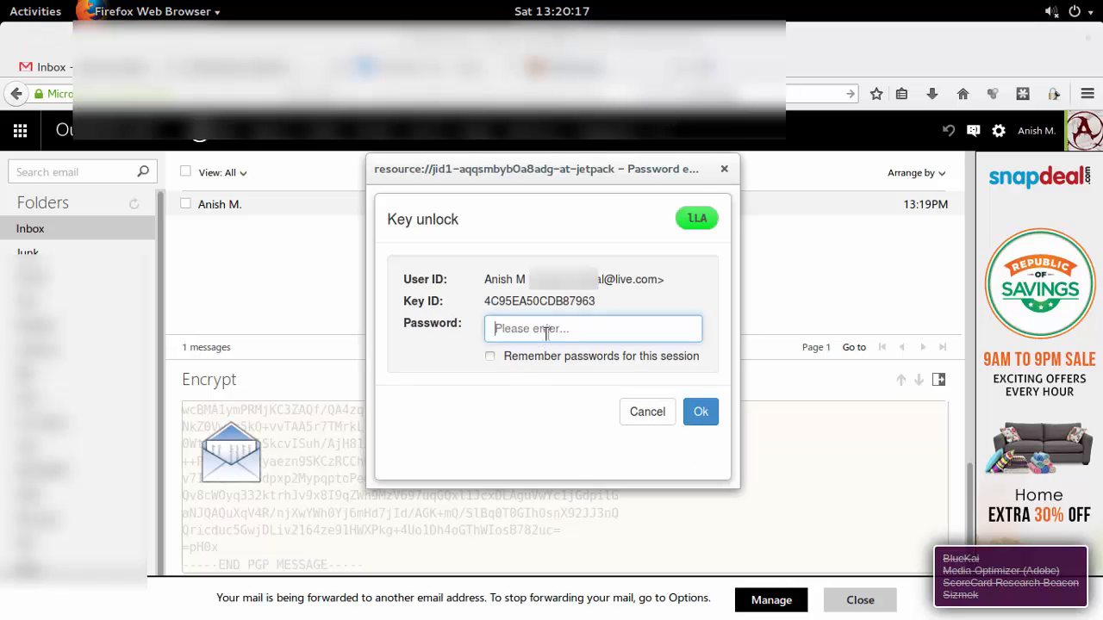
pyautogui.write('•')
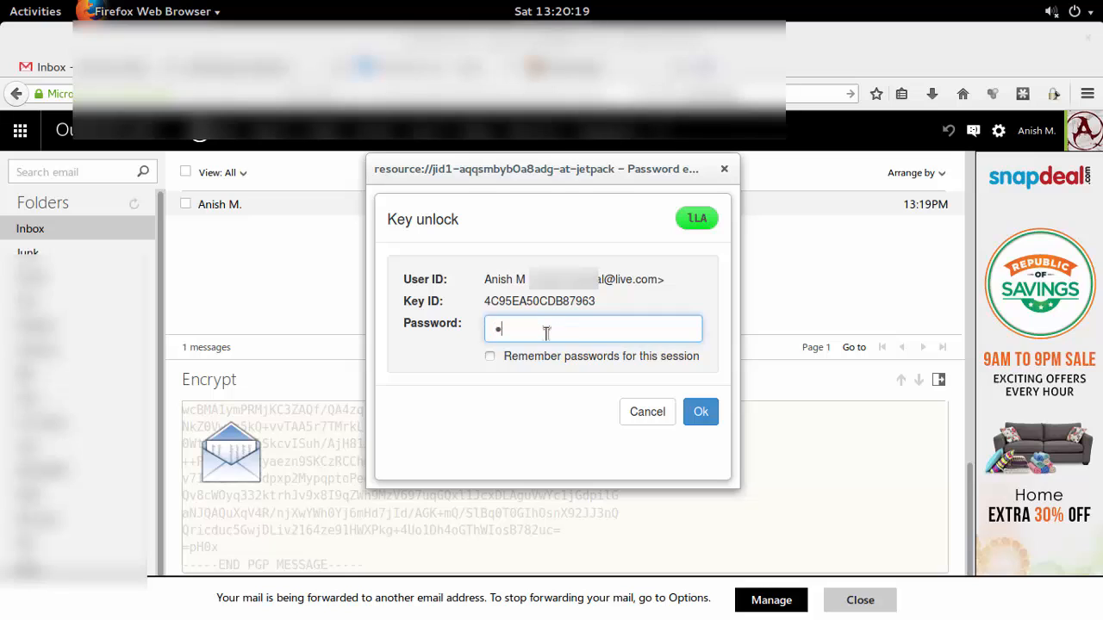
pyautogui.write('password')
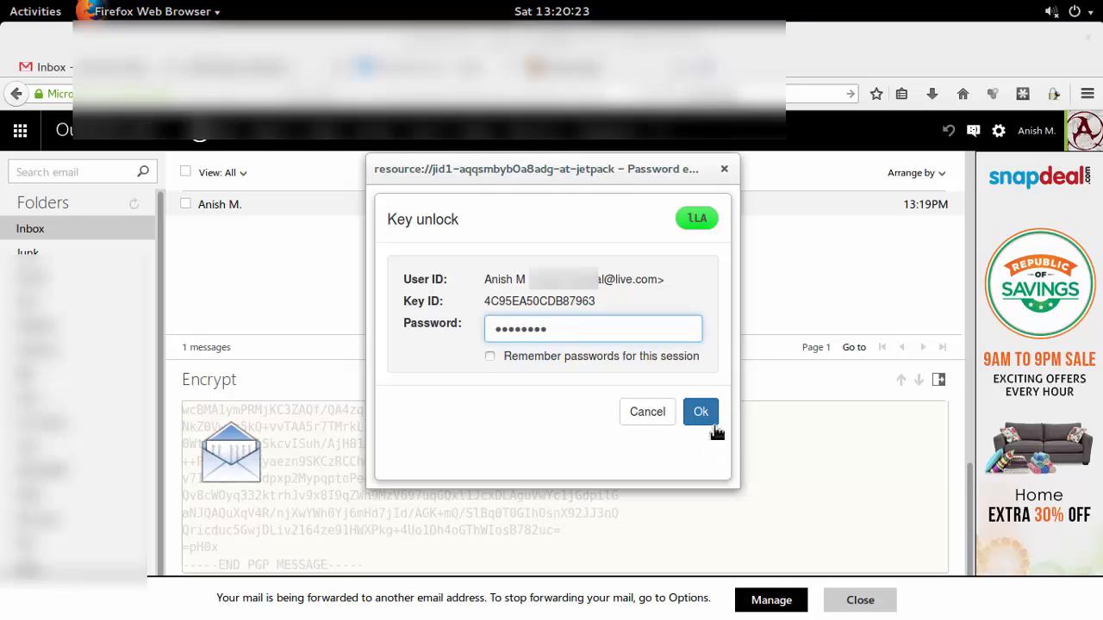
pyautogui.click(700, 412)
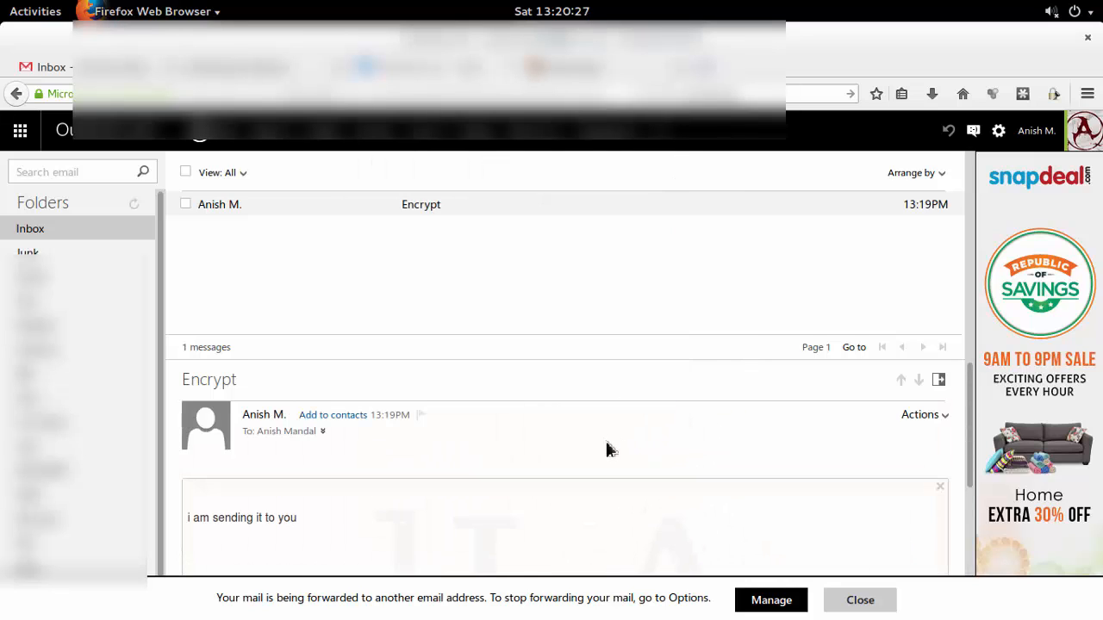
pyautogui.doubleClick(280, 517)
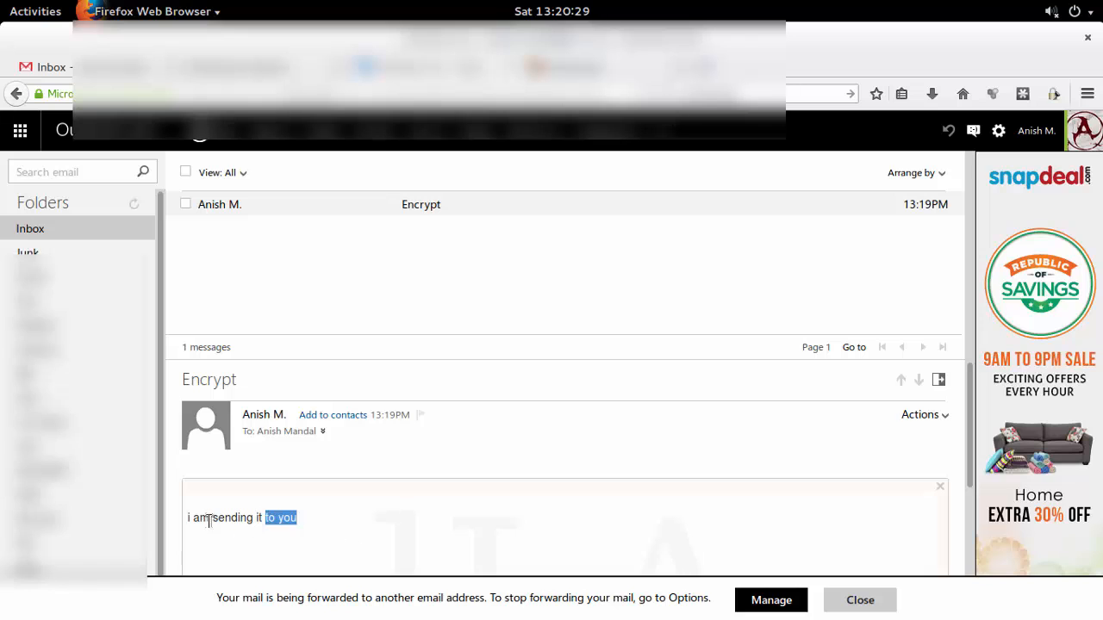
pyautogui.tripleClick(241, 517)
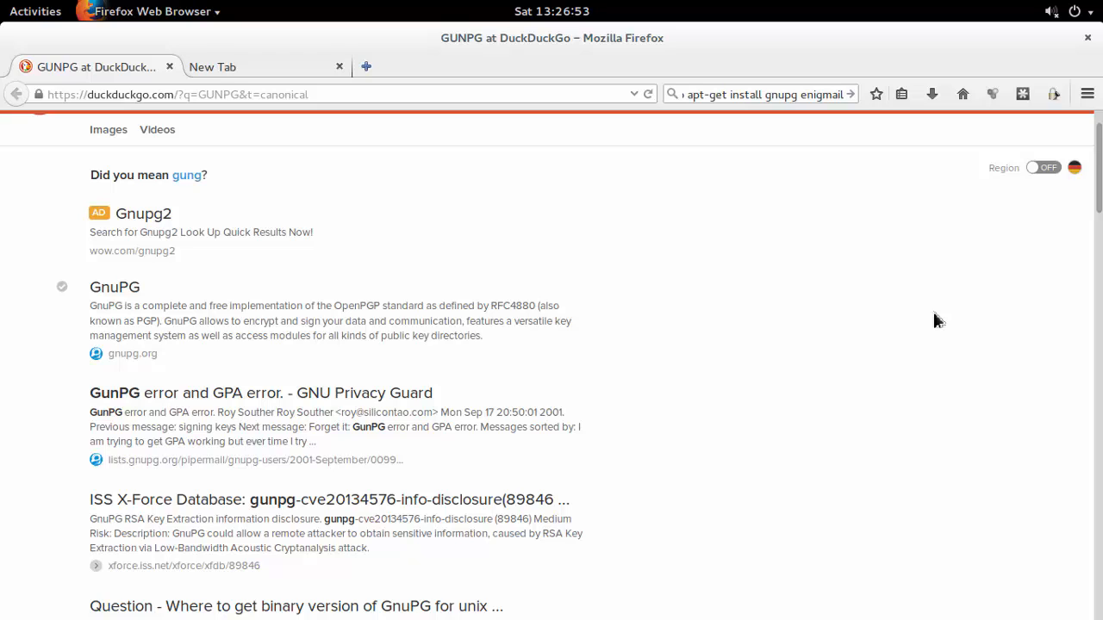
pyautogui.moveTo(834, 308)
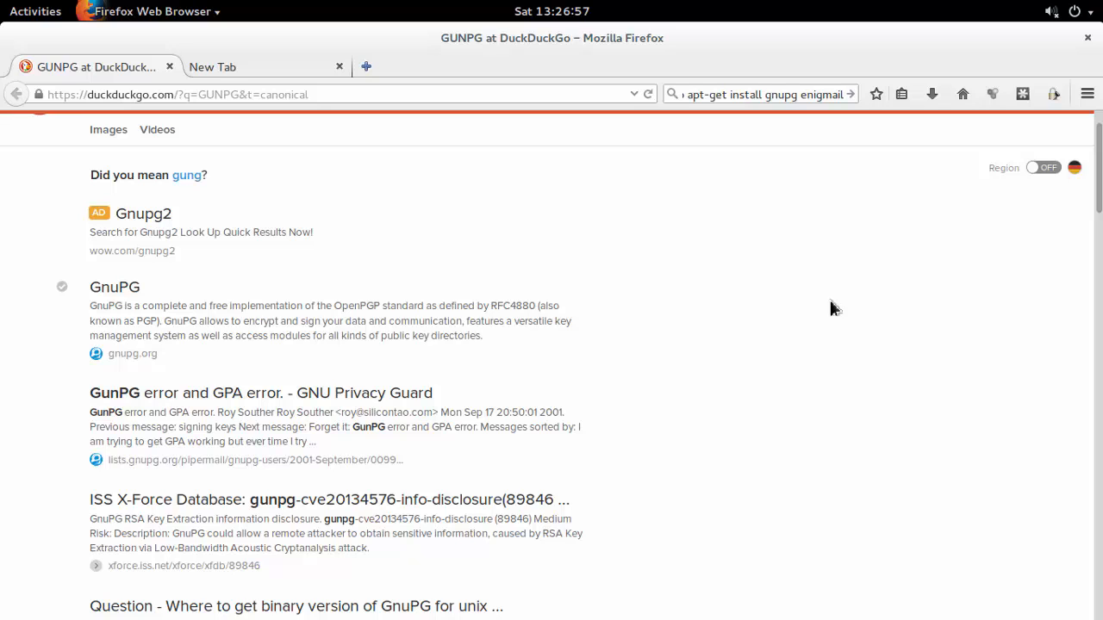
pyautogui.moveTo(115, 287)
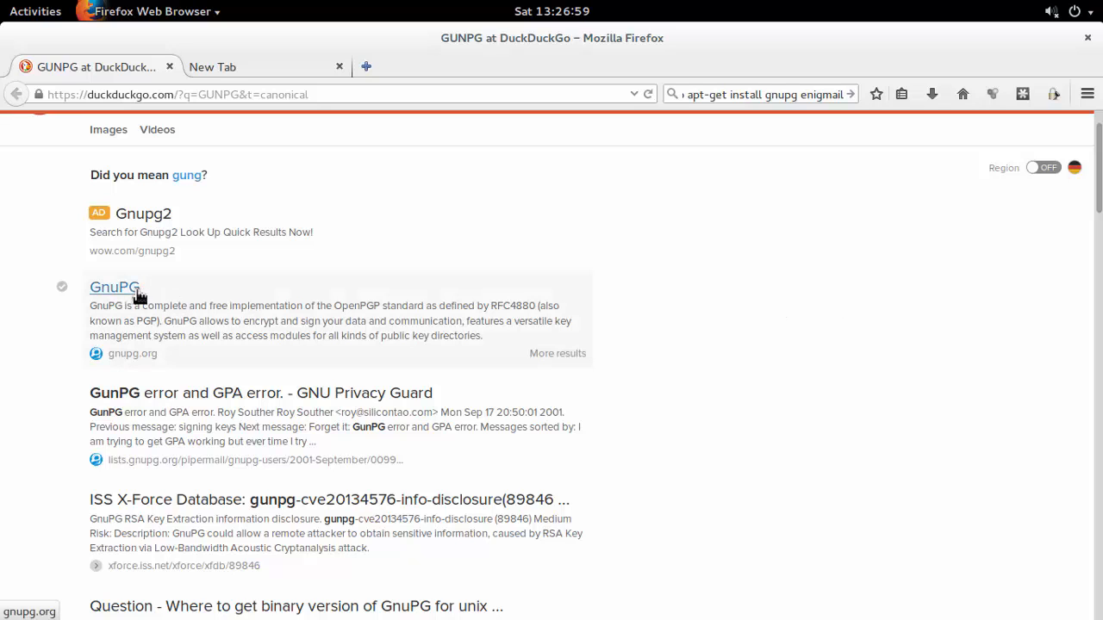
# - Open the GnuPG website and scroll down to the GnuPG binary releases table
pyautogui.click(114, 287)
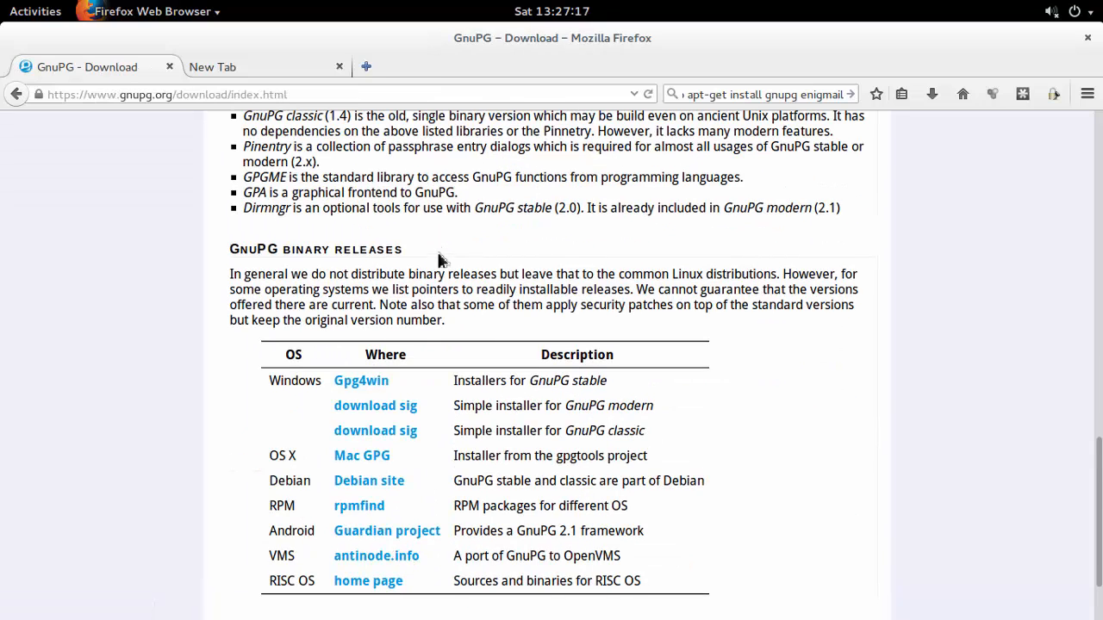
pyautogui.scroll(-3)
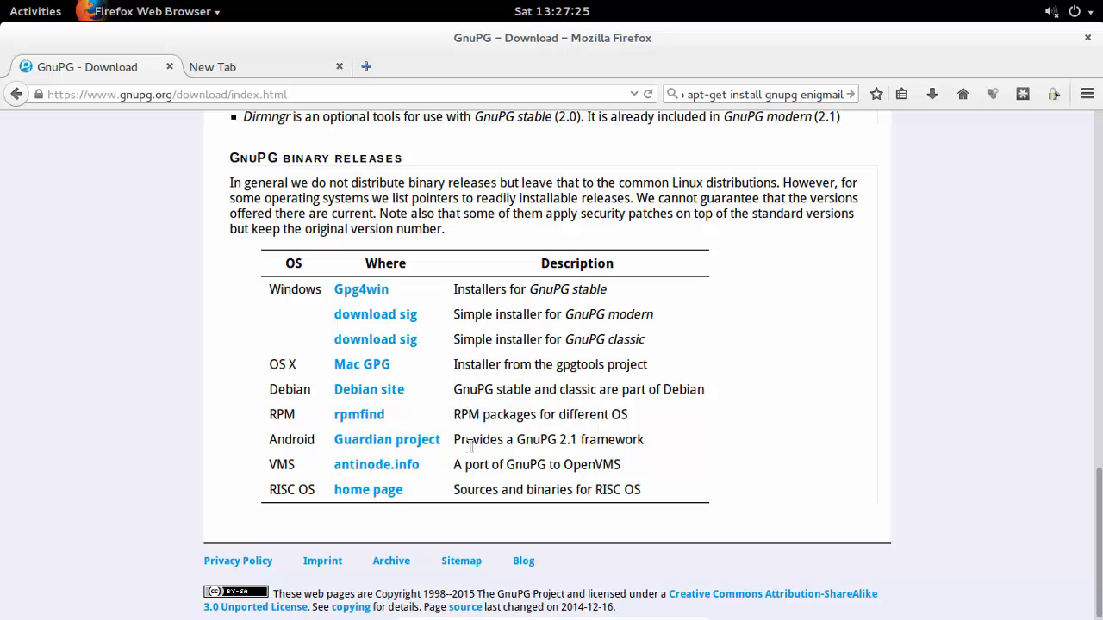
pyautogui.moveTo(455, 444)
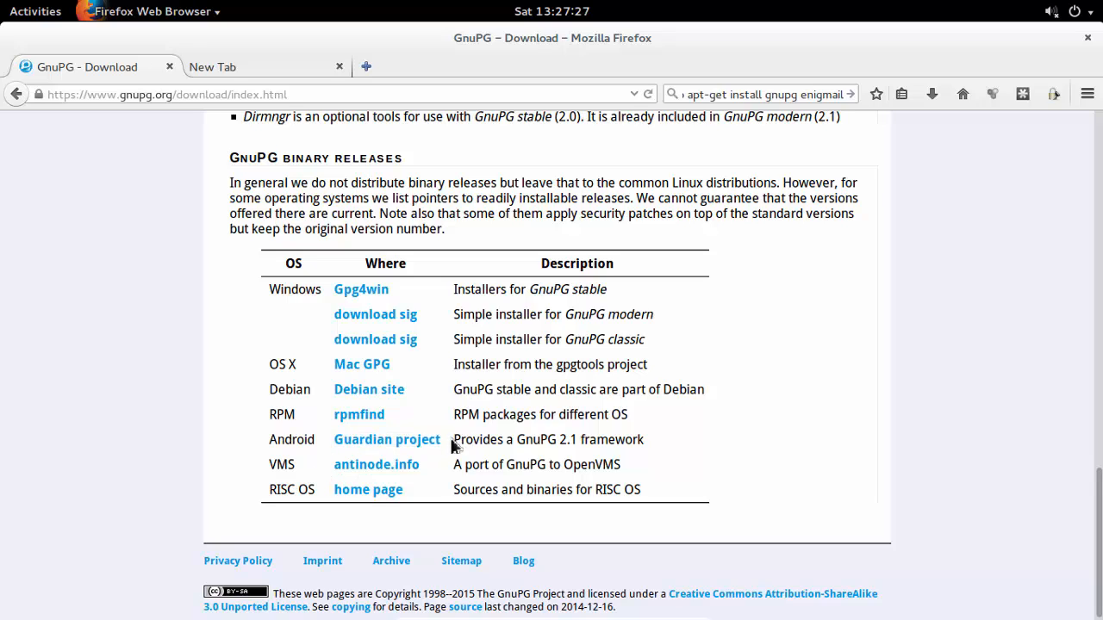
pyautogui.doubleClick(387, 439)
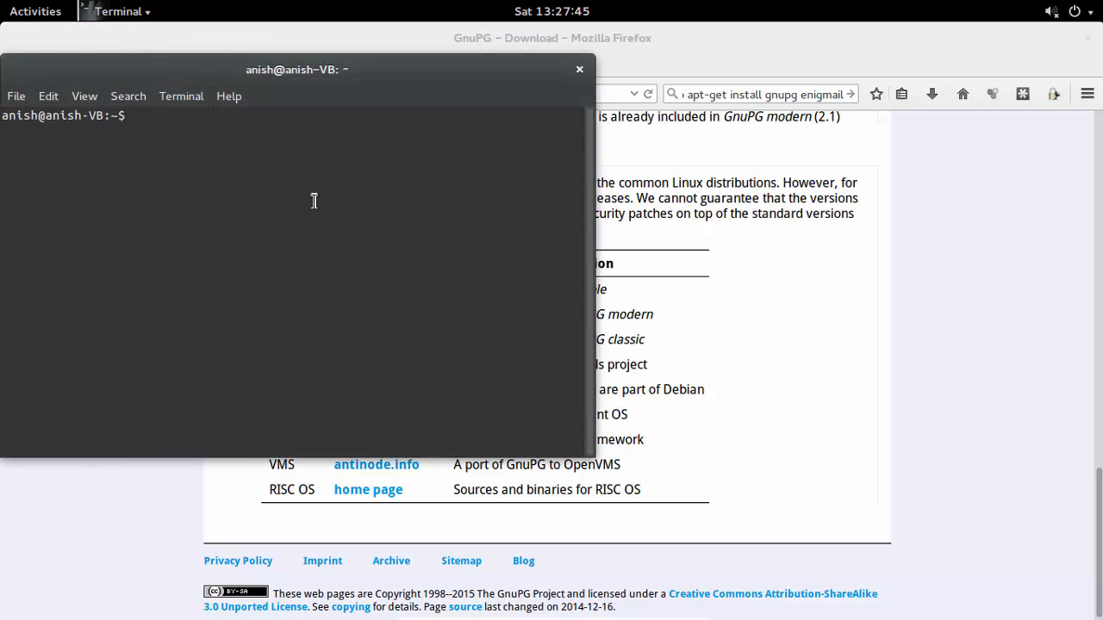
# - Run 'sudo apt-get install gnupg enigmail' in Terminal and submit the sudo password
pyautogui.write('sudo apt-get install gnupg enigmail')
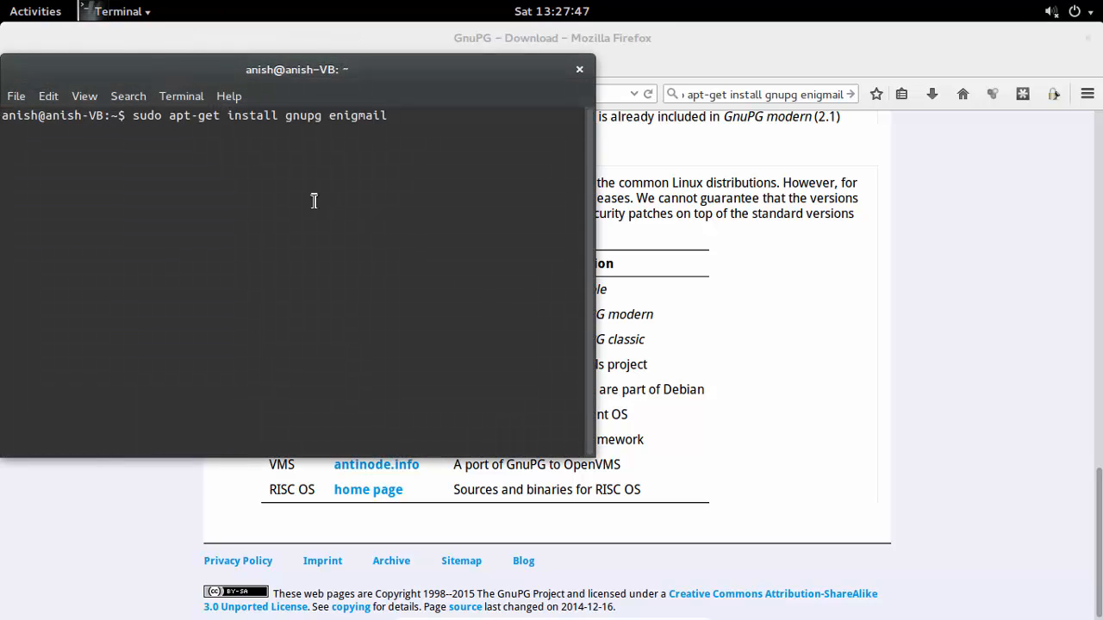
pyautogui.press('ctrl+c')
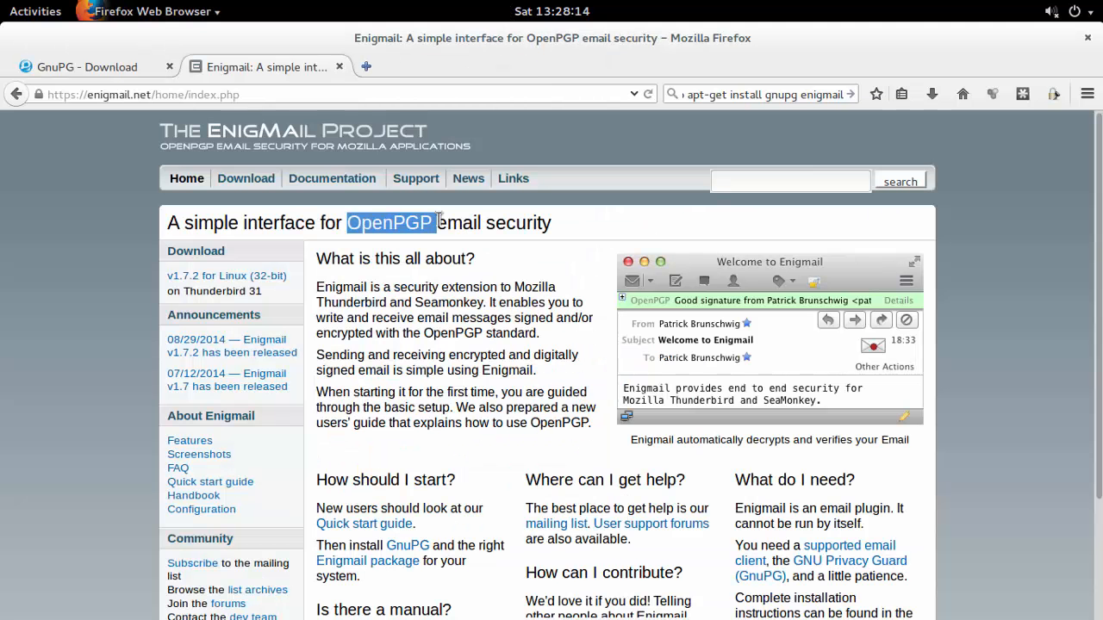
pyautogui.moveTo(438, 222); pyautogui.dragTo(552, 222)
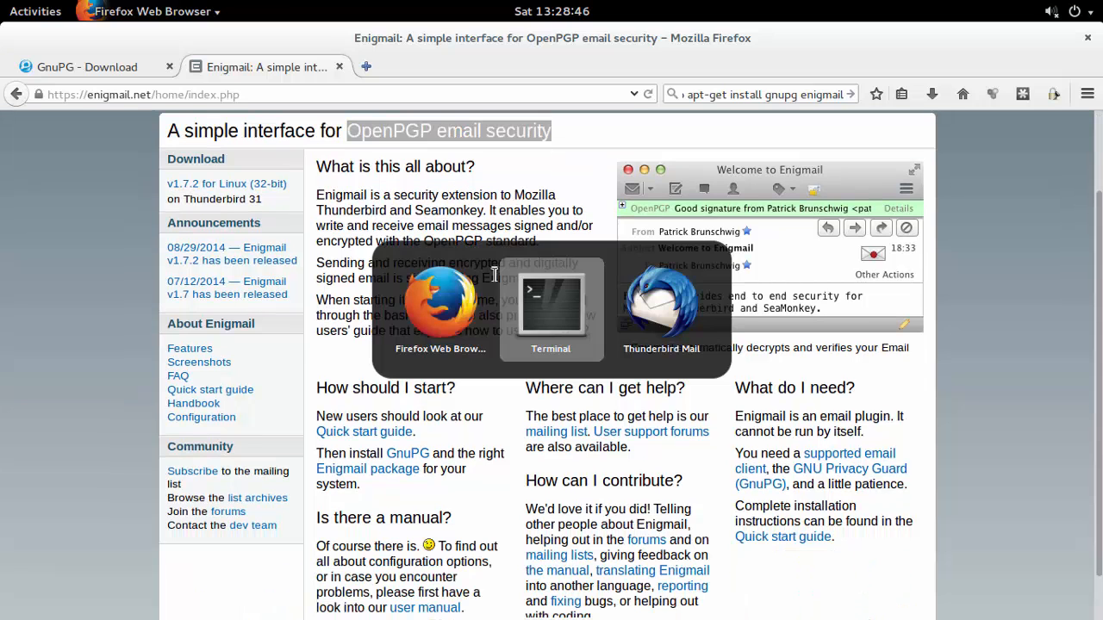
pyautogui.click(550, 301)
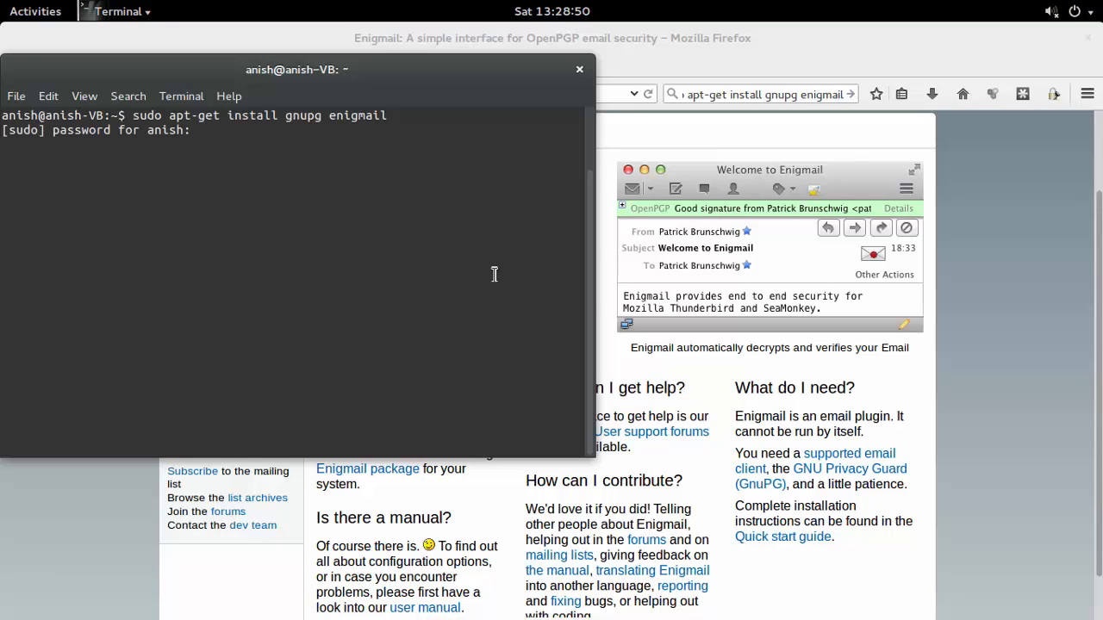
pyautogui.press('Return')
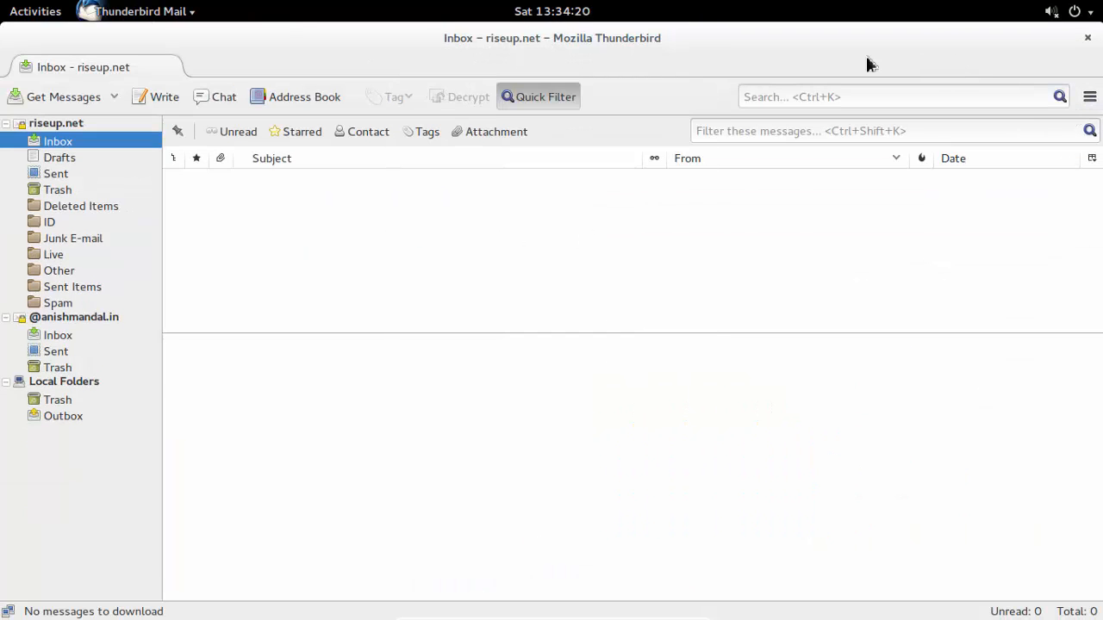
# - Open Enigmail Key Management from the Thunderbird menu and show the Generate key options
pyautogui.click(1089, 97)
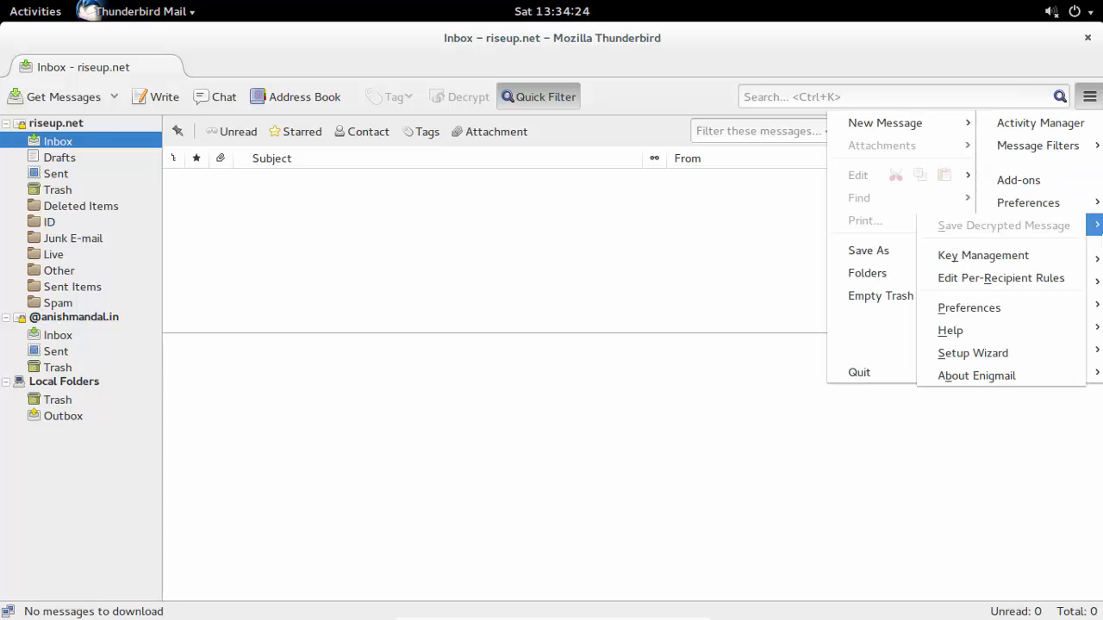
pyautogui.moveTo(982, 255)
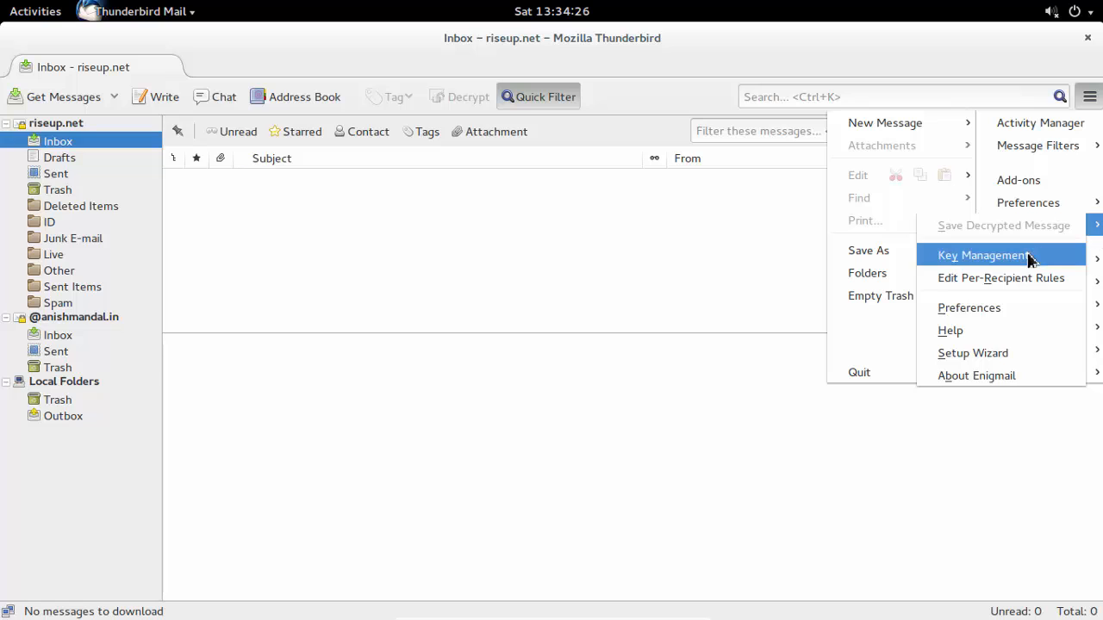
pyautogui.click(982, 255)
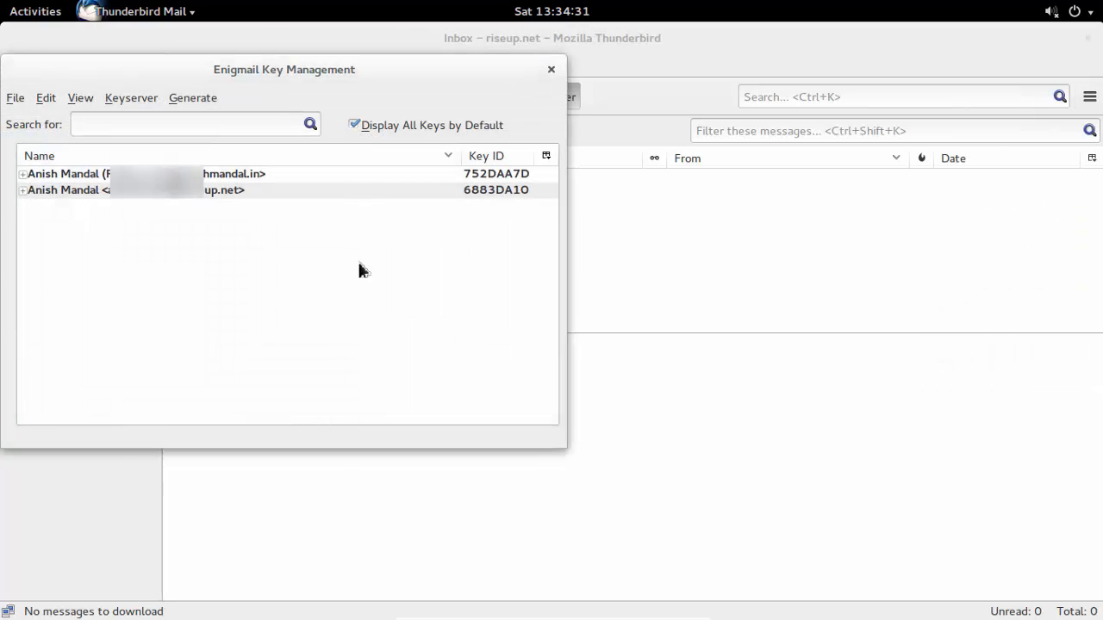
pyautogui.moveTo(359, 202)
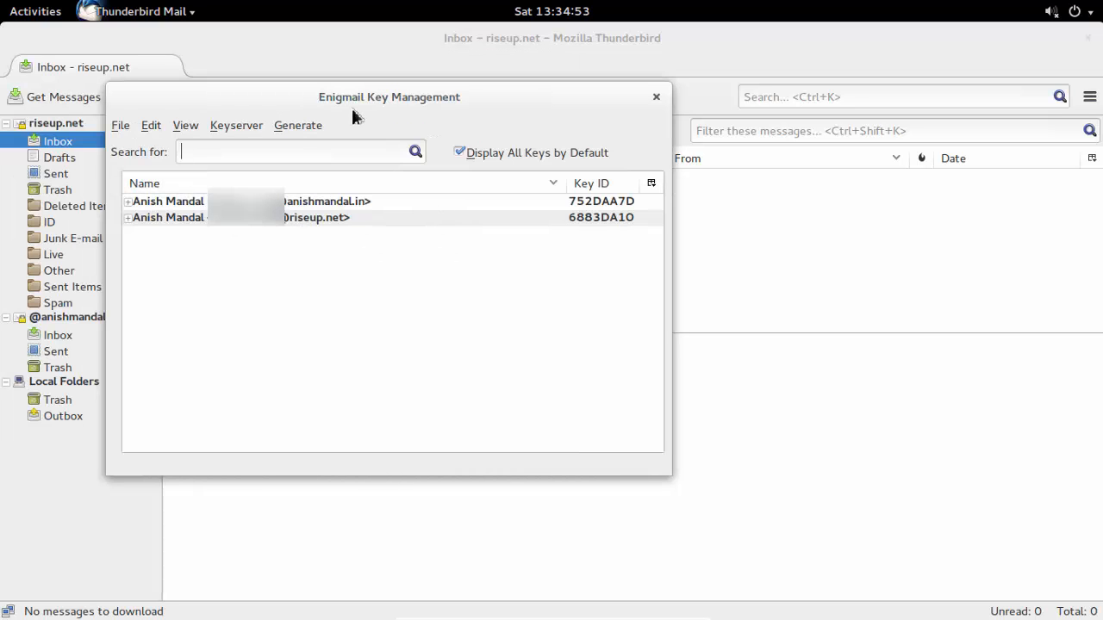
pyautogui.click(297, 125)
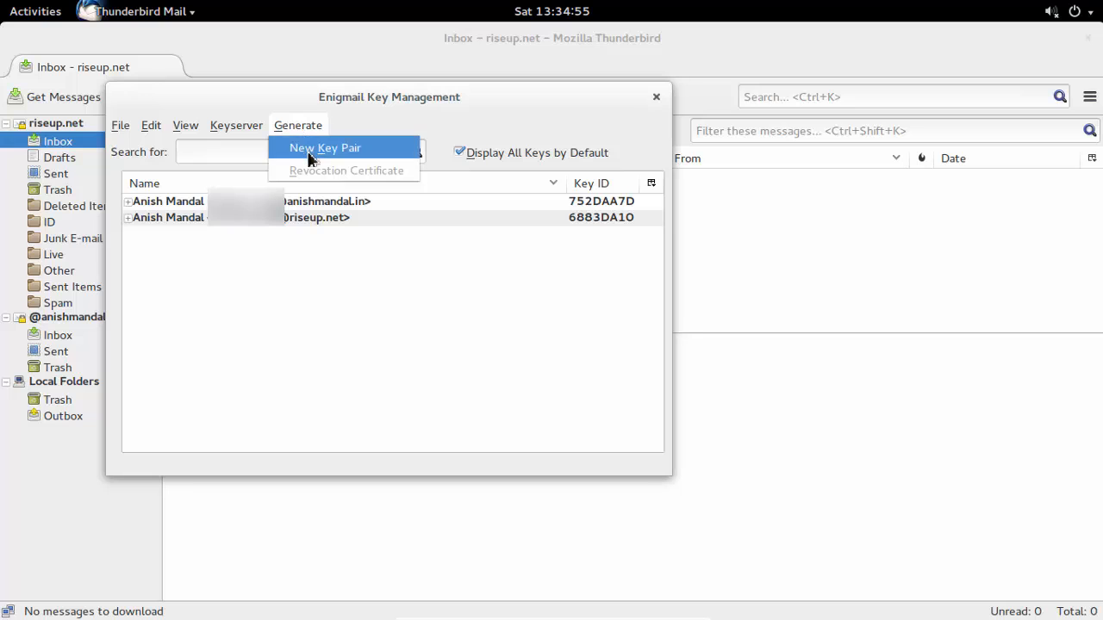
pyautogui.click(325, 147)
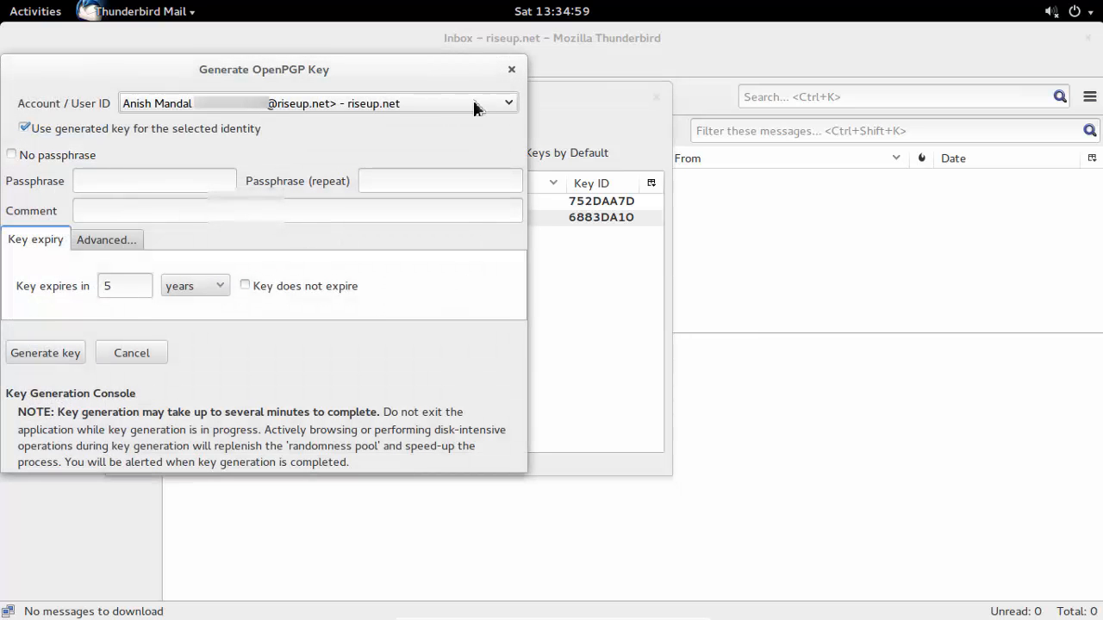
pyautogui.moveTo(472, 112)
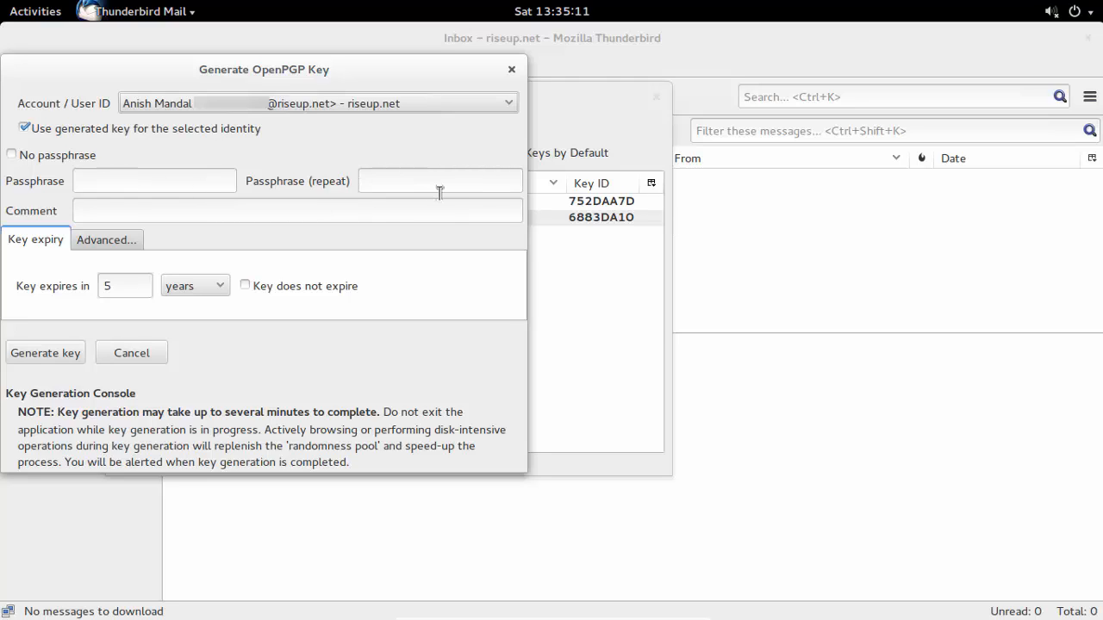
pyautogui.moveTo(267, 222)
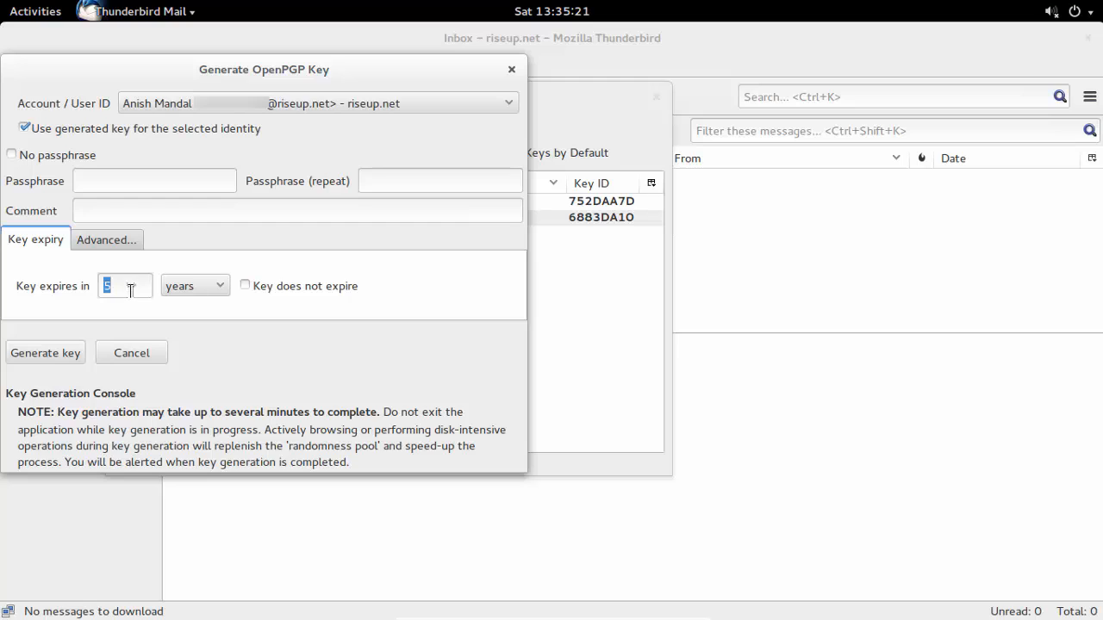
pyautogui.click(105, 240)
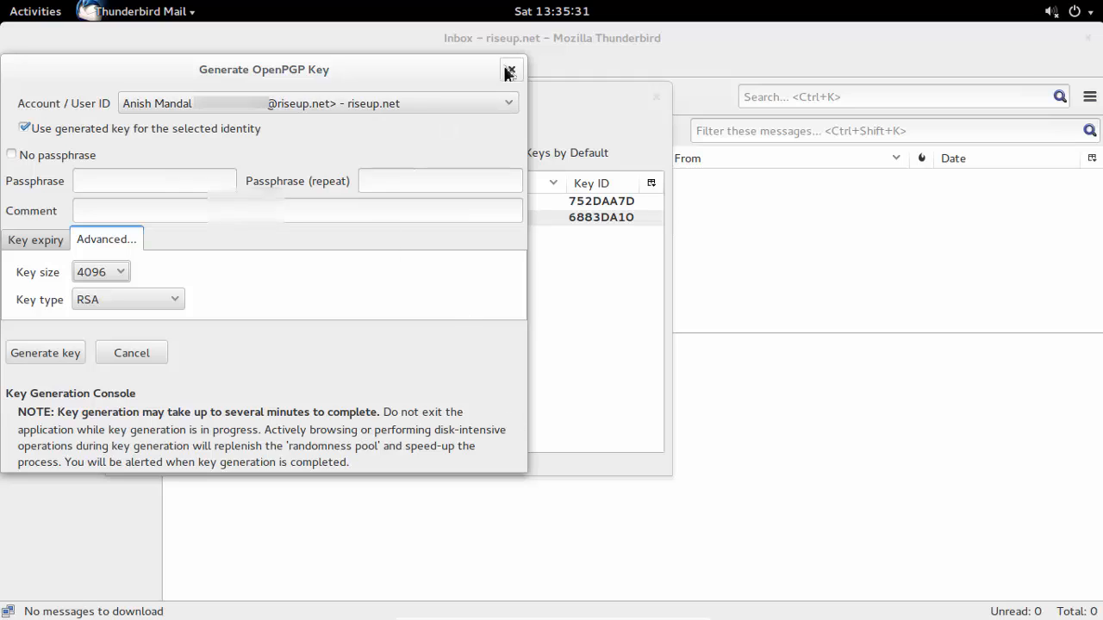
pyautogui.click(510, 70)
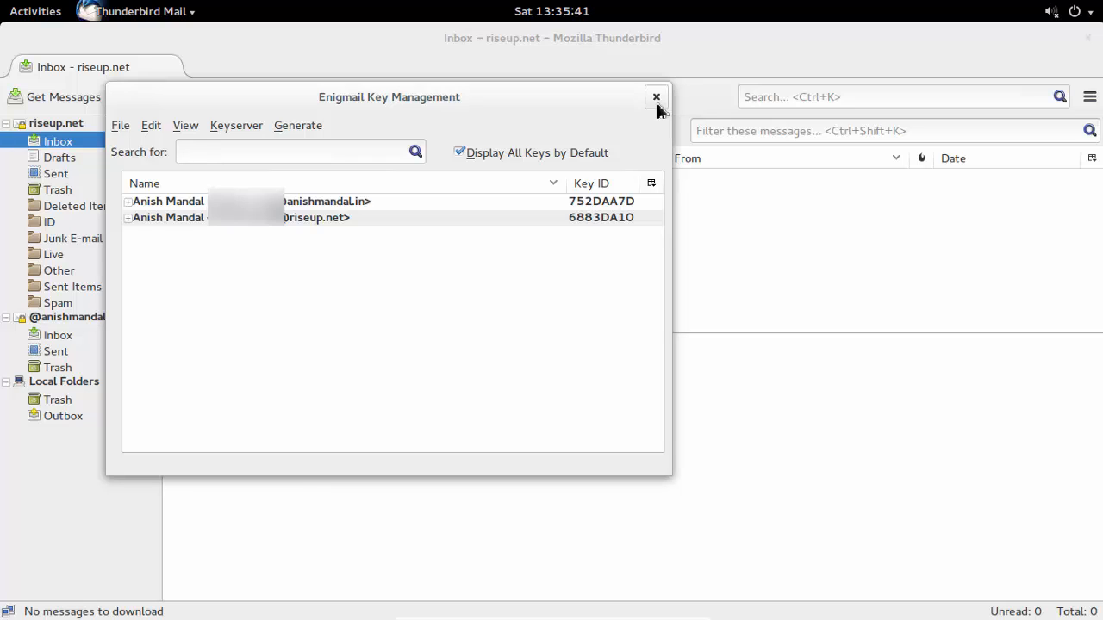
pyautogui.click(655, 96)
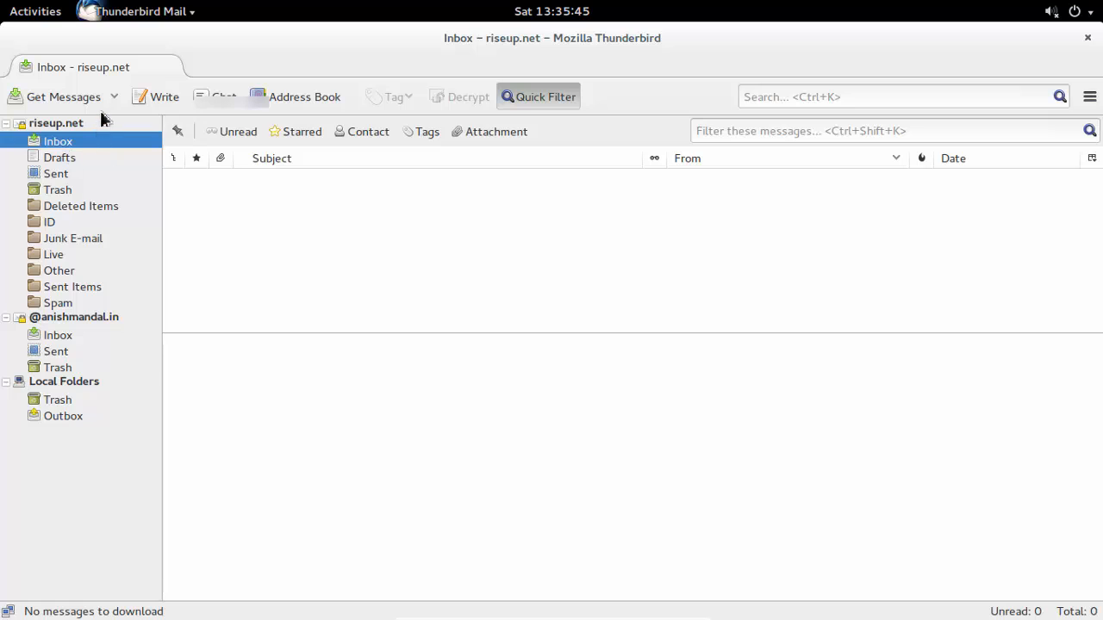
pyautogui.moveTo(163, 96)
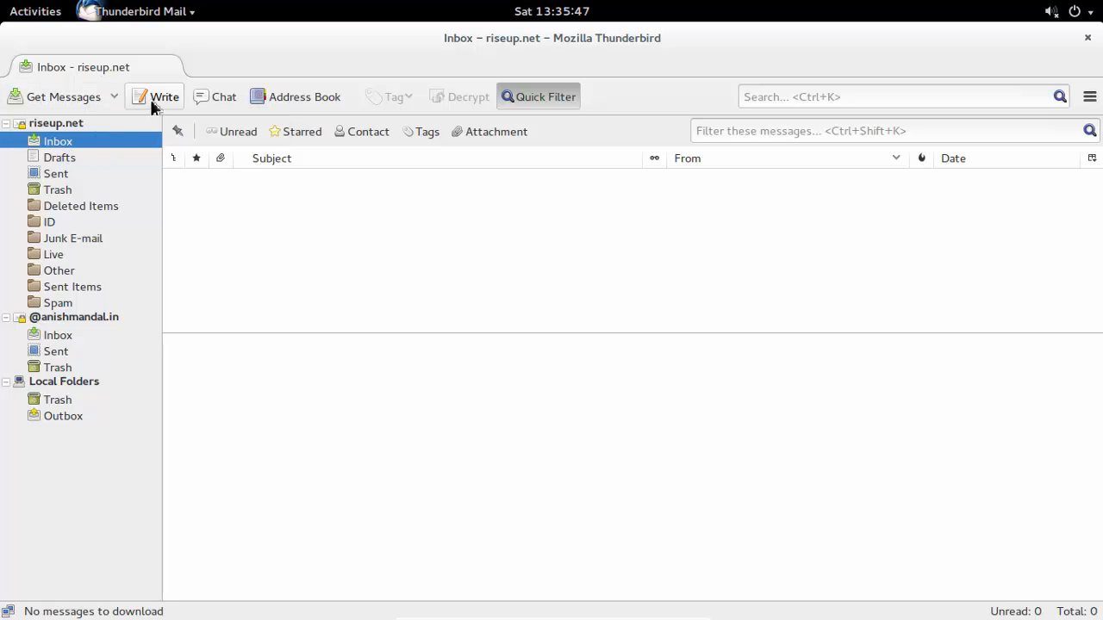
pyautogui.click(155, 97)
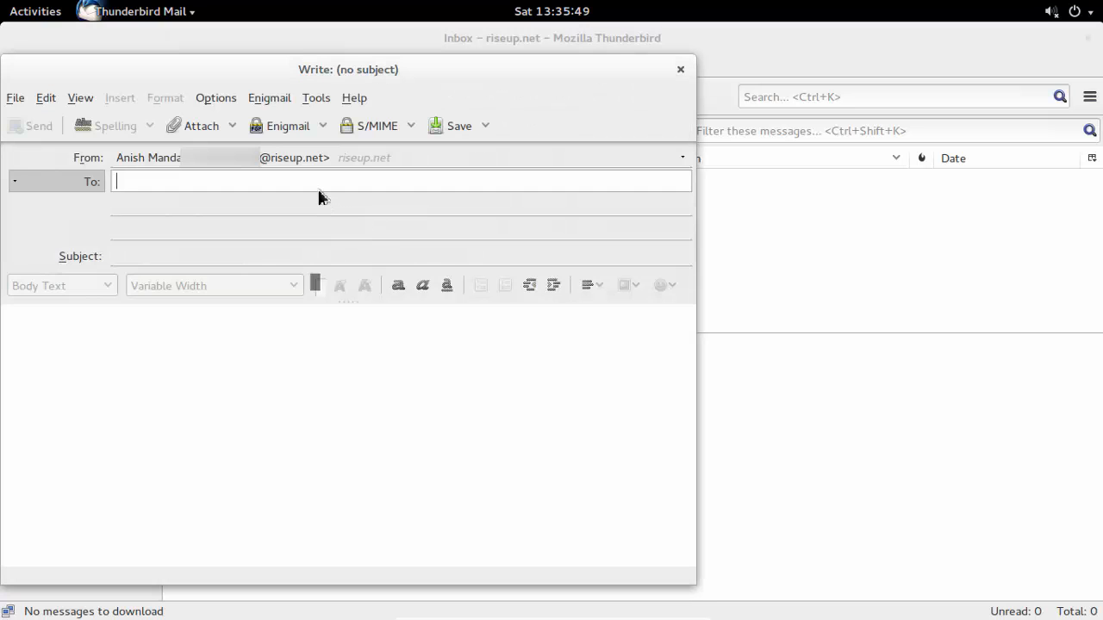
pyautogui.write('c')
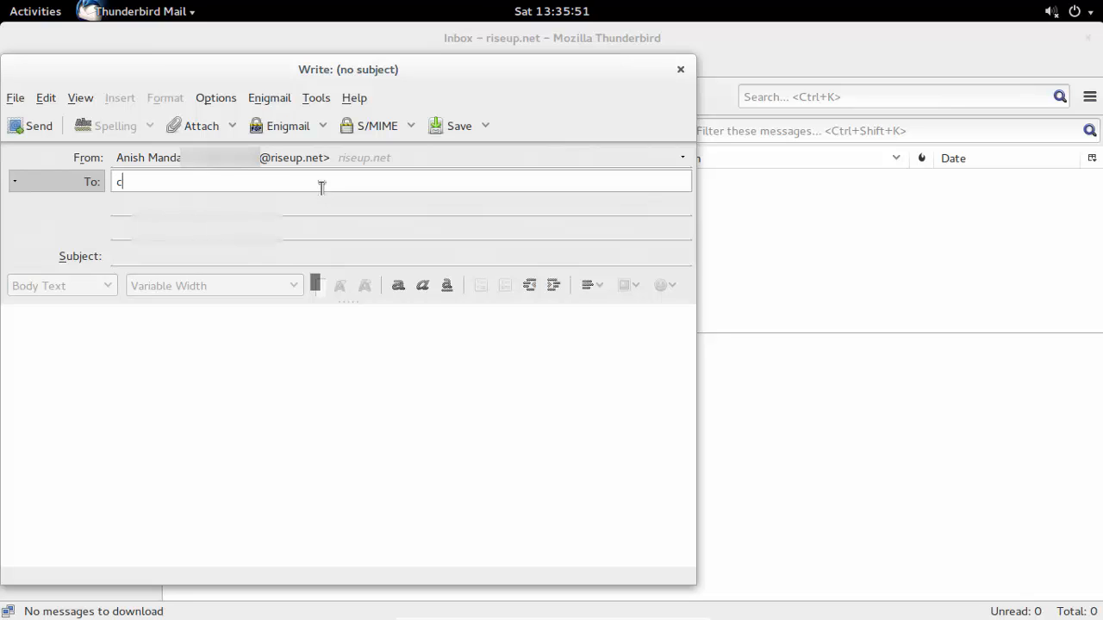
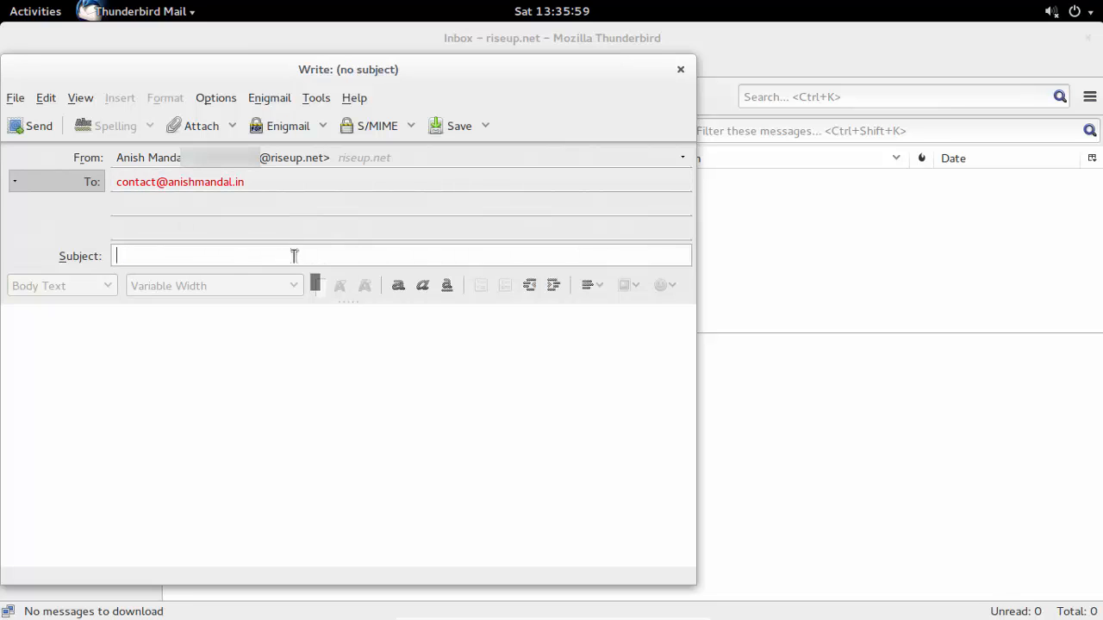
# - Enter subject 'Encrypt Mail' and body 'Well You can Read IT'
pyautogui.write('Encr')
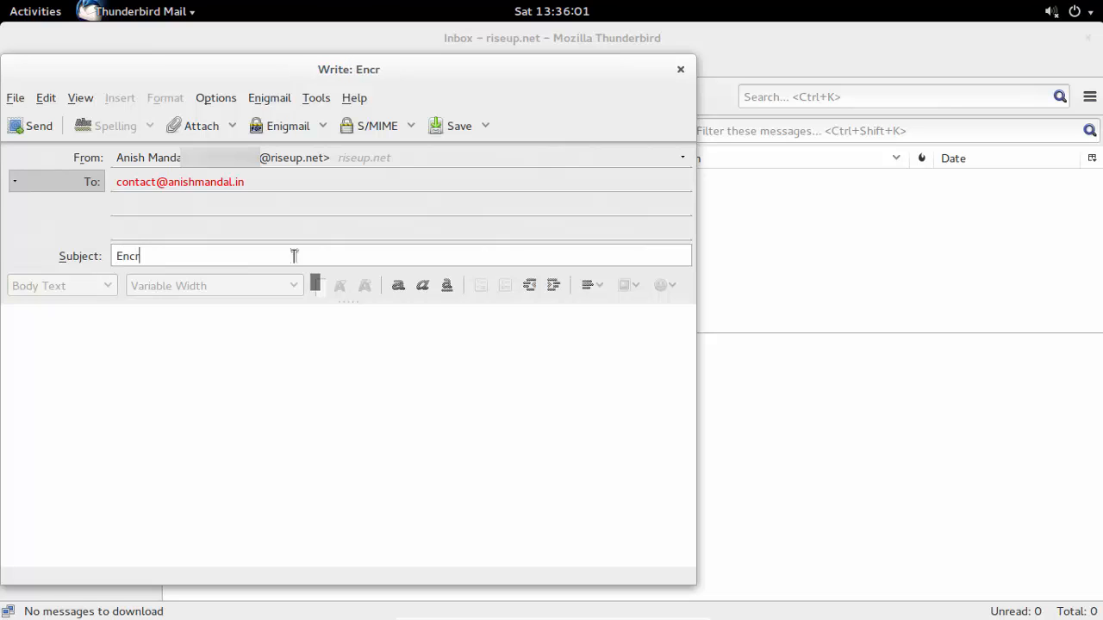
pyautogui.write('ypt Mail')
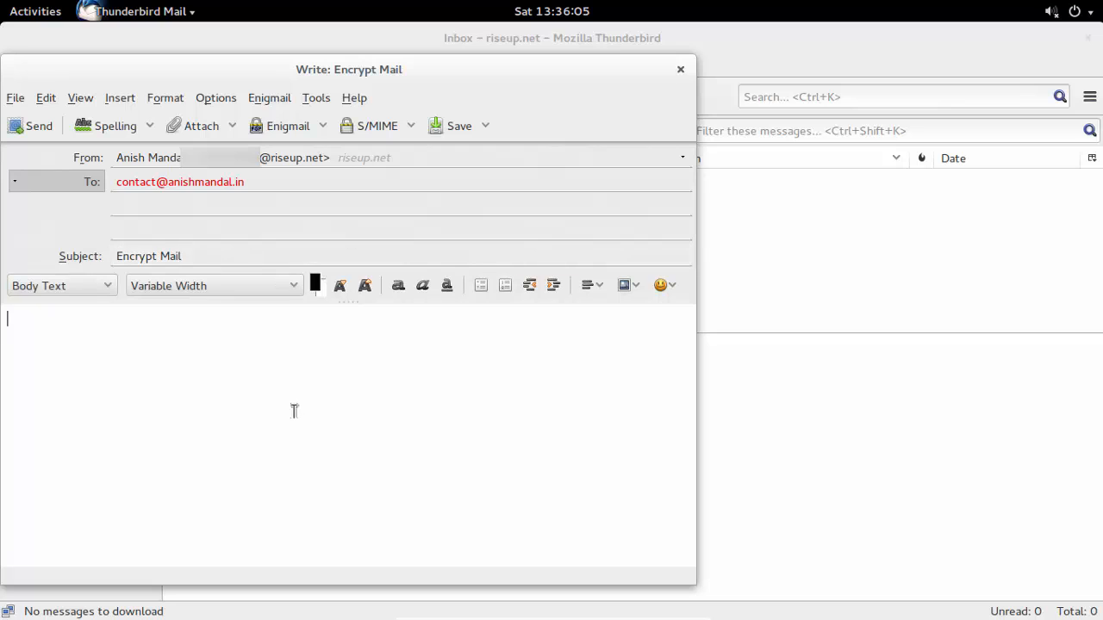
pyautogui.write('Well')
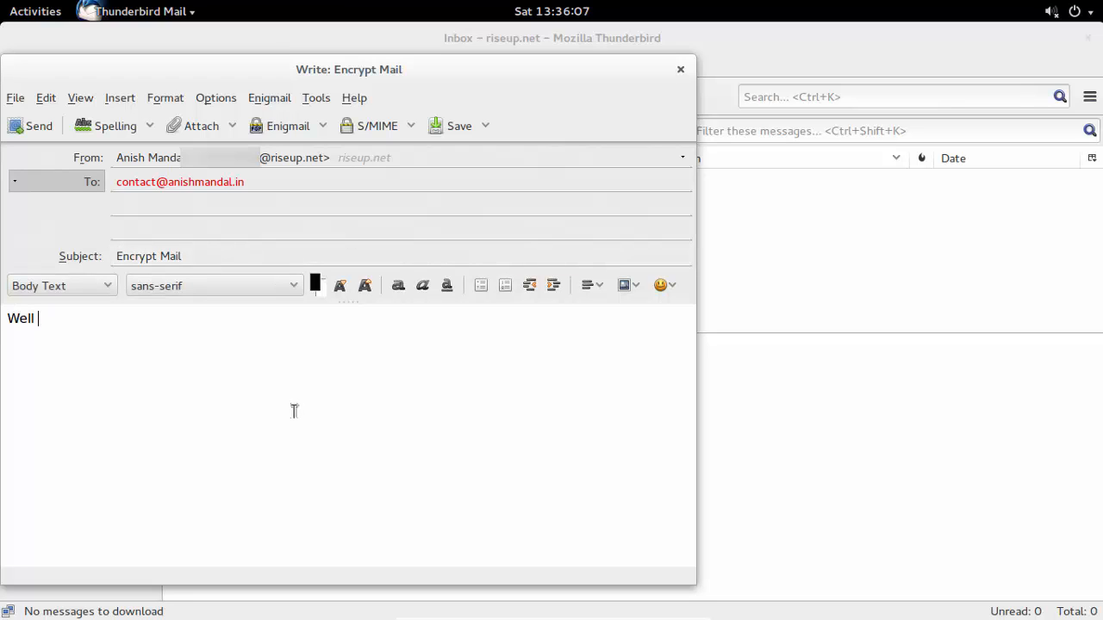
pyautogui.write('You c')
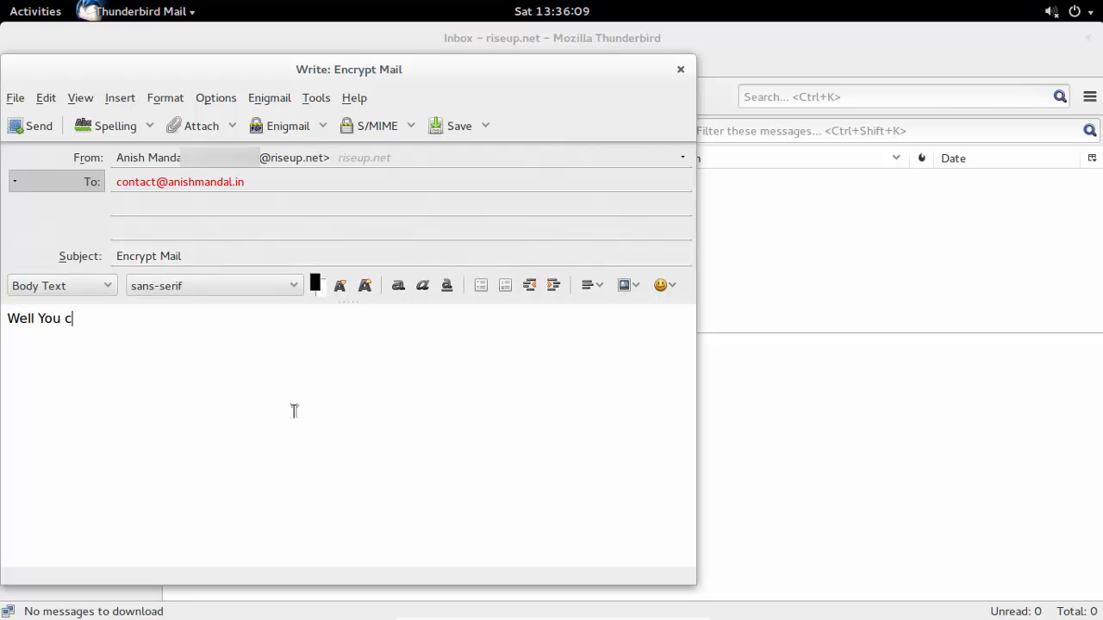
pyautogui.write('an Read')
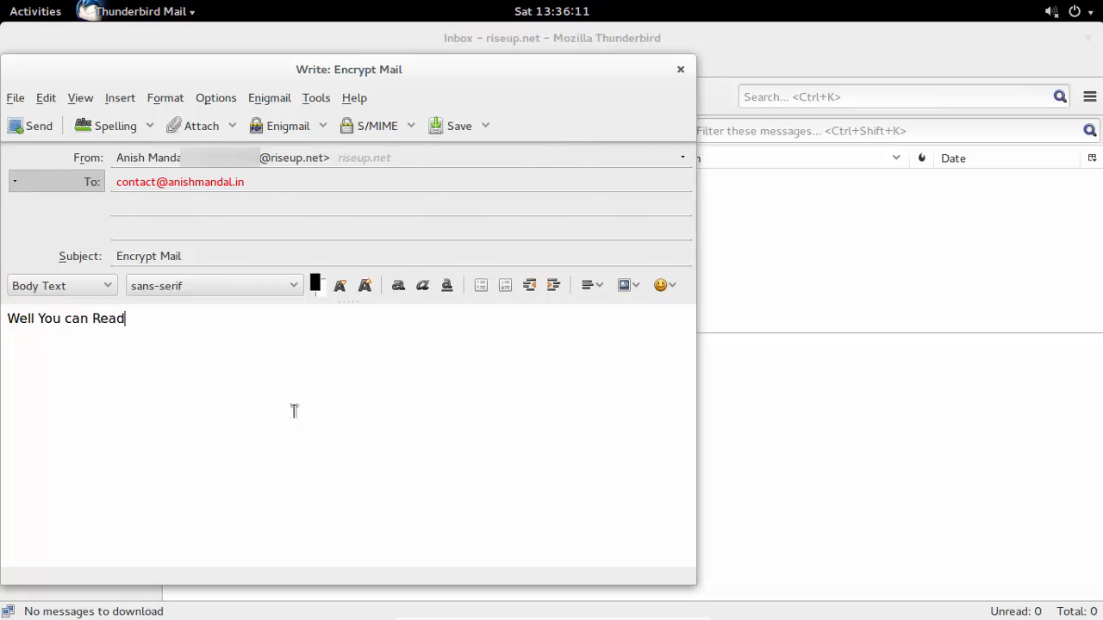
pyautogui.write('IT')
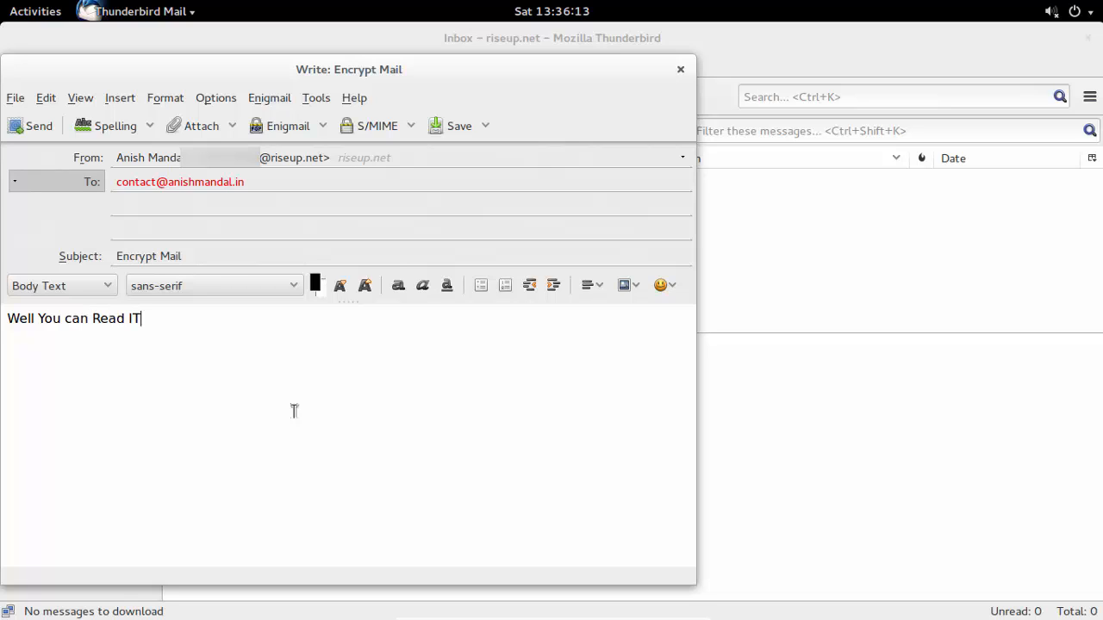
pyautogui.moveTo(343, 231)
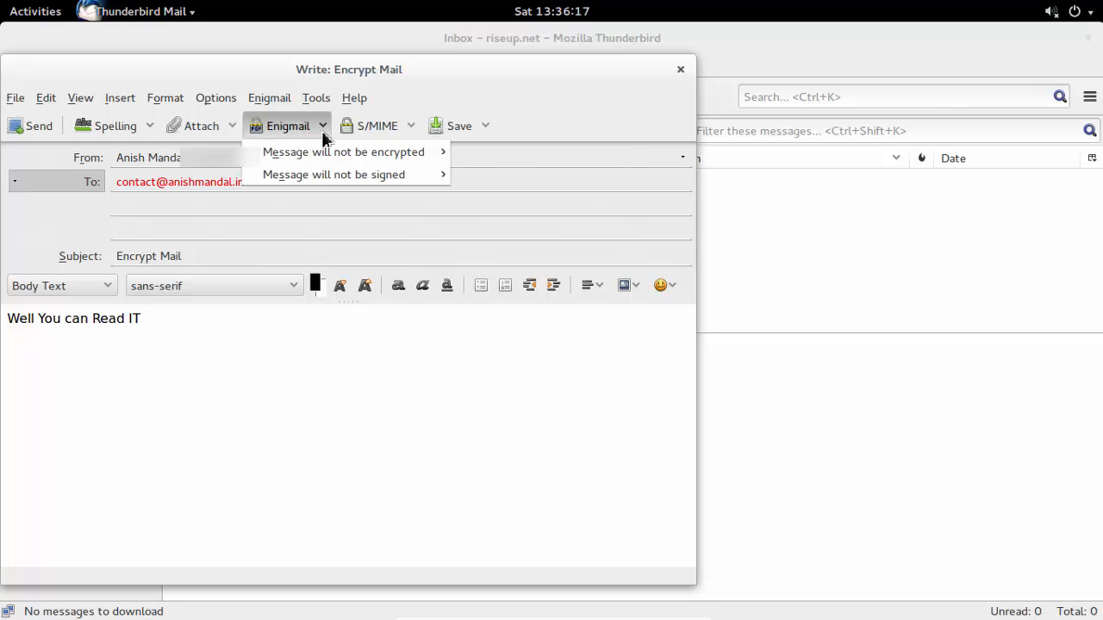
pyautogui.moveTo(333, 174)
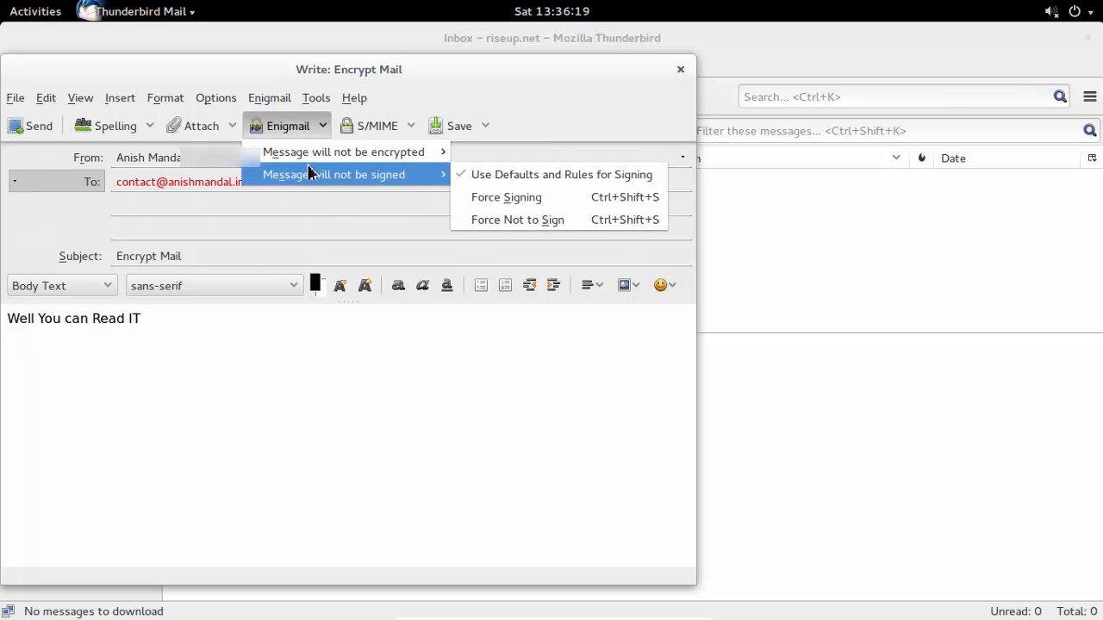
# - Choose Force Signing from the Enigmail signing dropdown for the Encrypt Mail draft
pyautogui.click(287, 125)
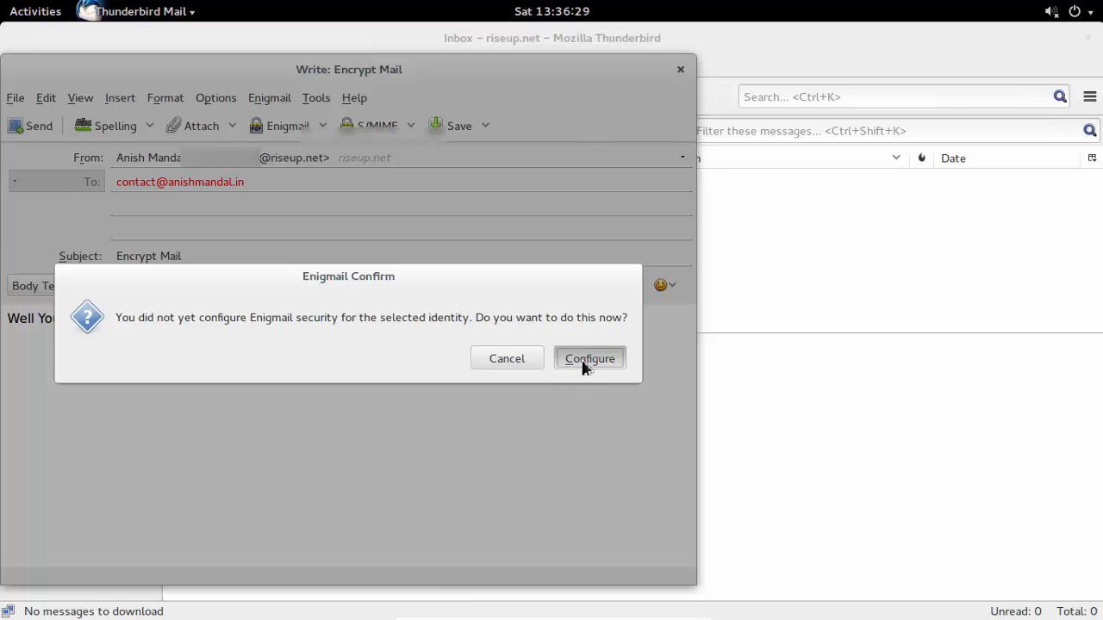
# - Enable OpenPGP support for this identity and select specific key 752DAA7D
pyautogui.click(589, 358)
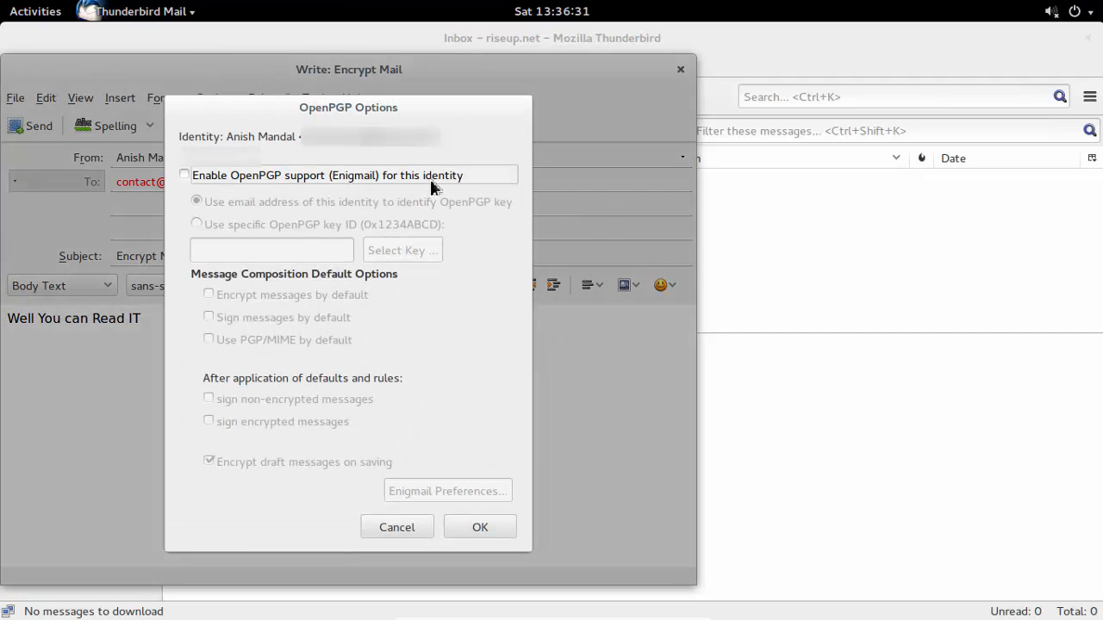
pyautogui.click(185, 175)
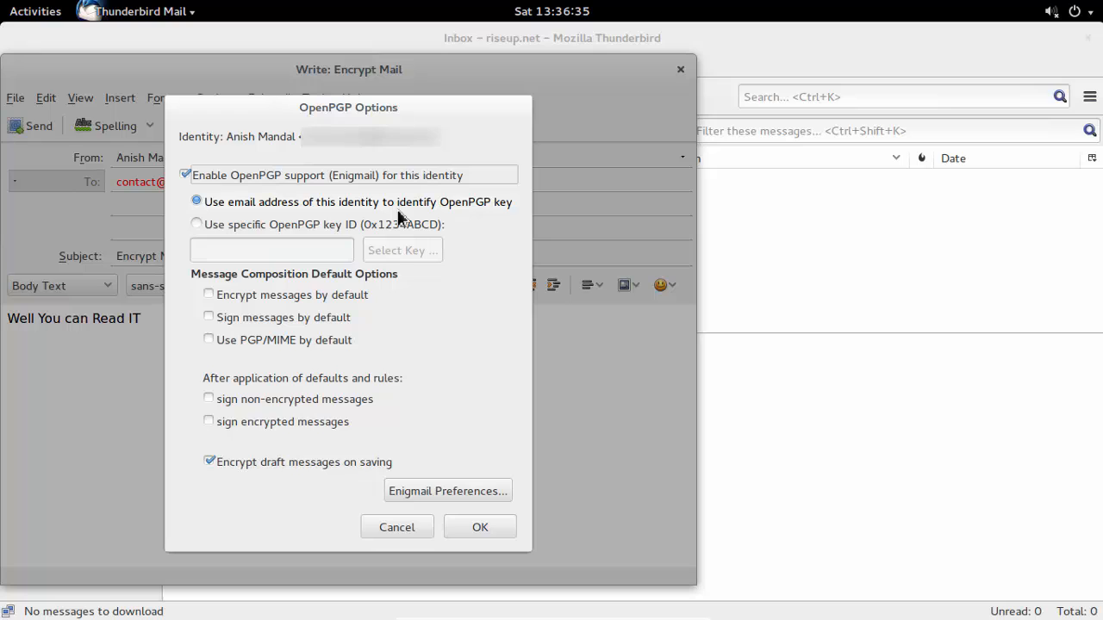
pyautogui.moveTo(434, 217)
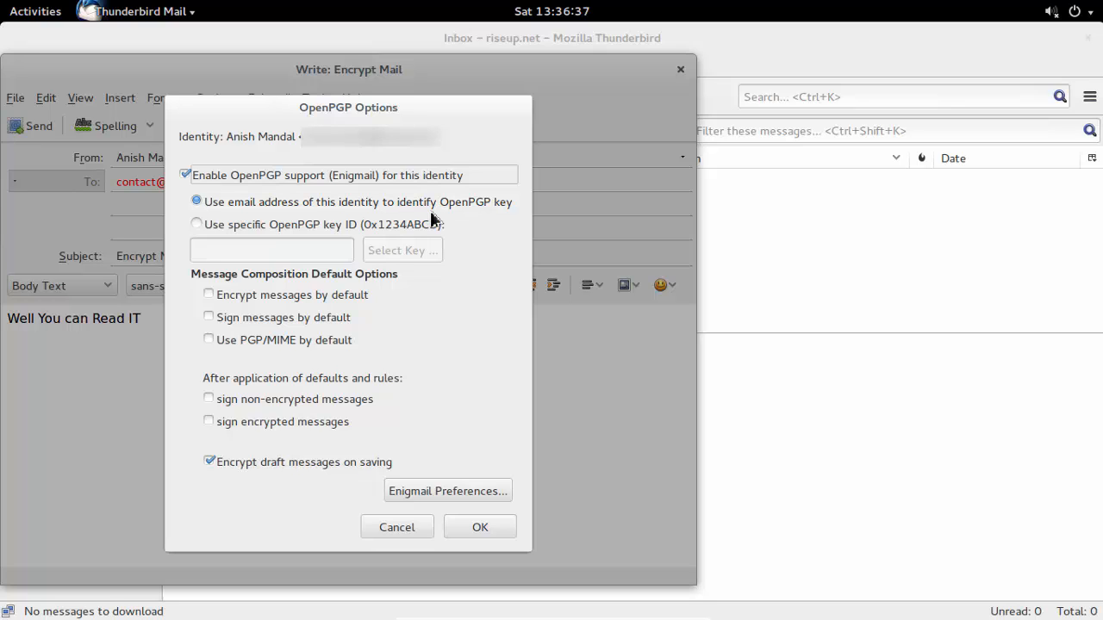
pyautogui.click(196, 224)
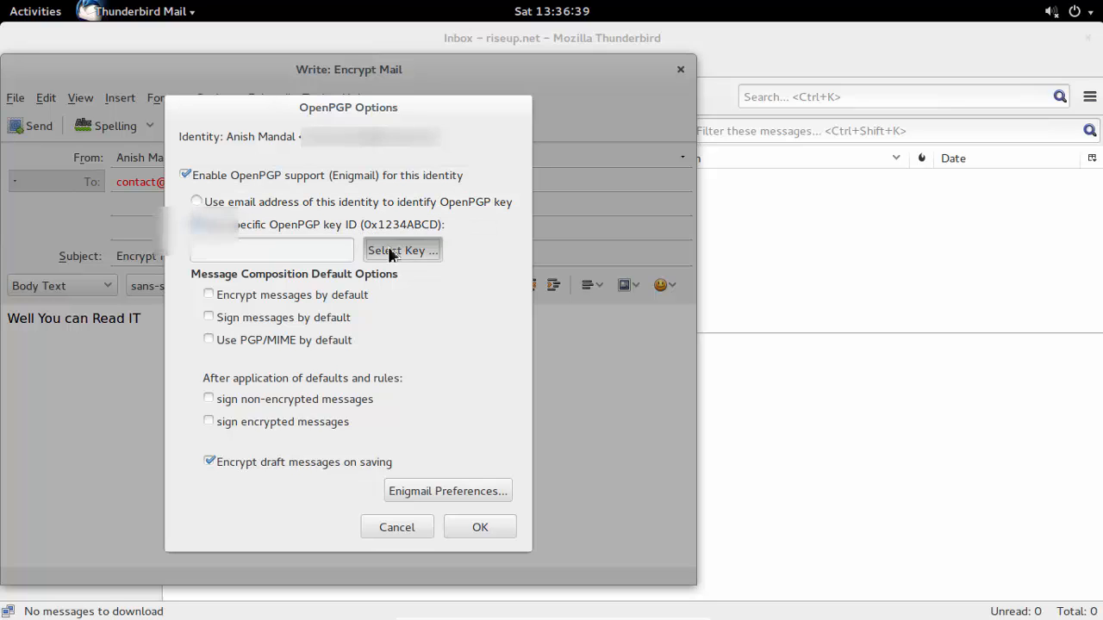
pyautogui.click(401, 250)
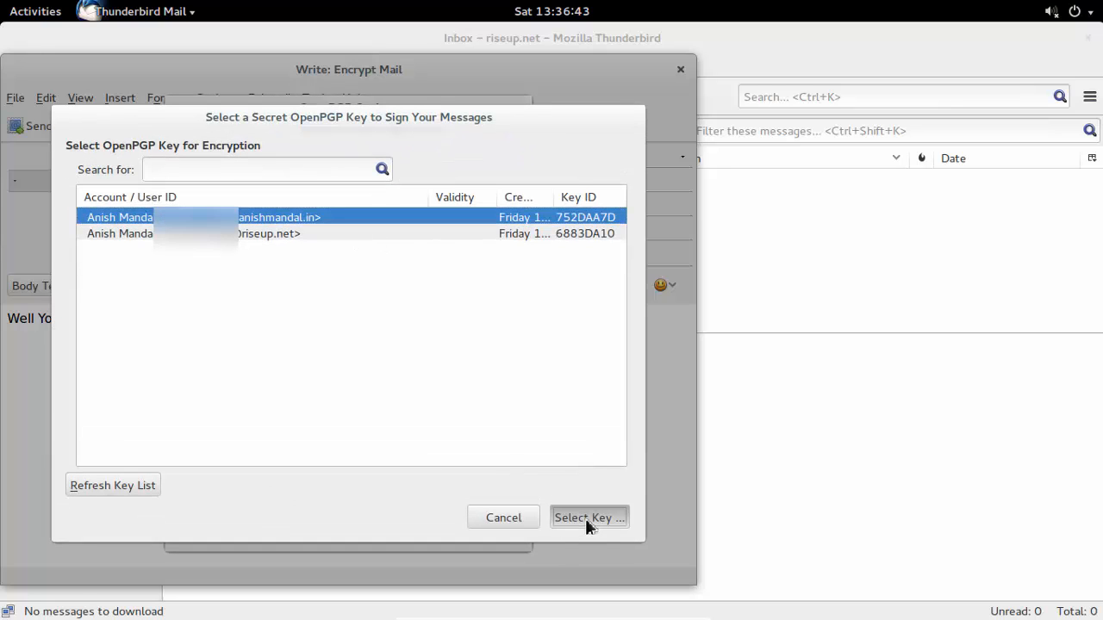
pyautogui.click(588, 517)
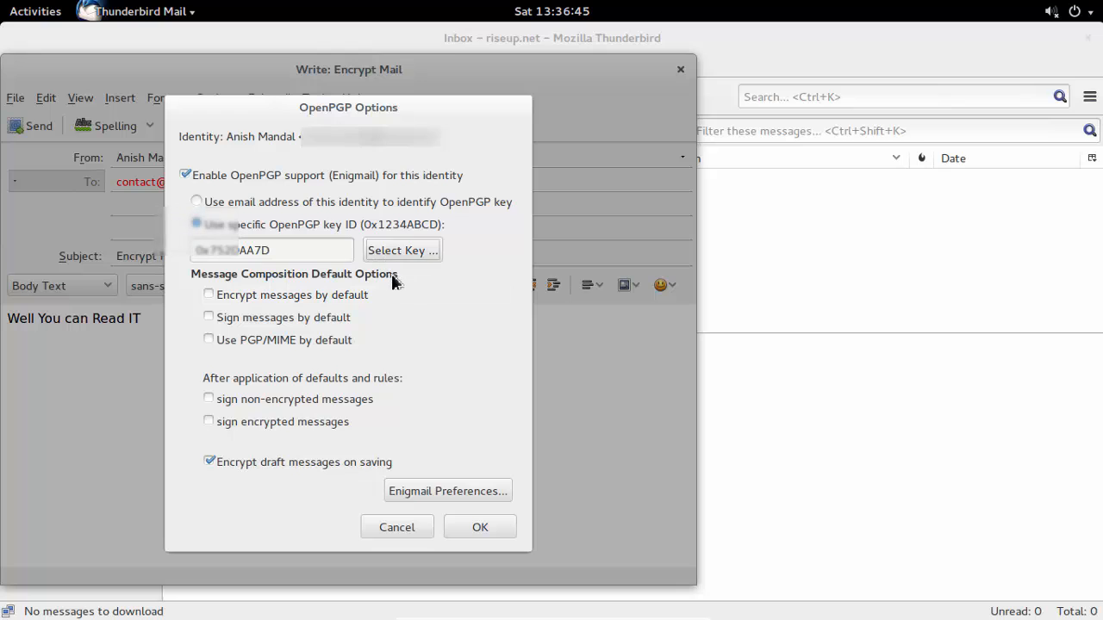
# - Turn on signing for encrypted messages, keep default signing off, and save OpenPGP Options
pyautogui.click(197, 224)
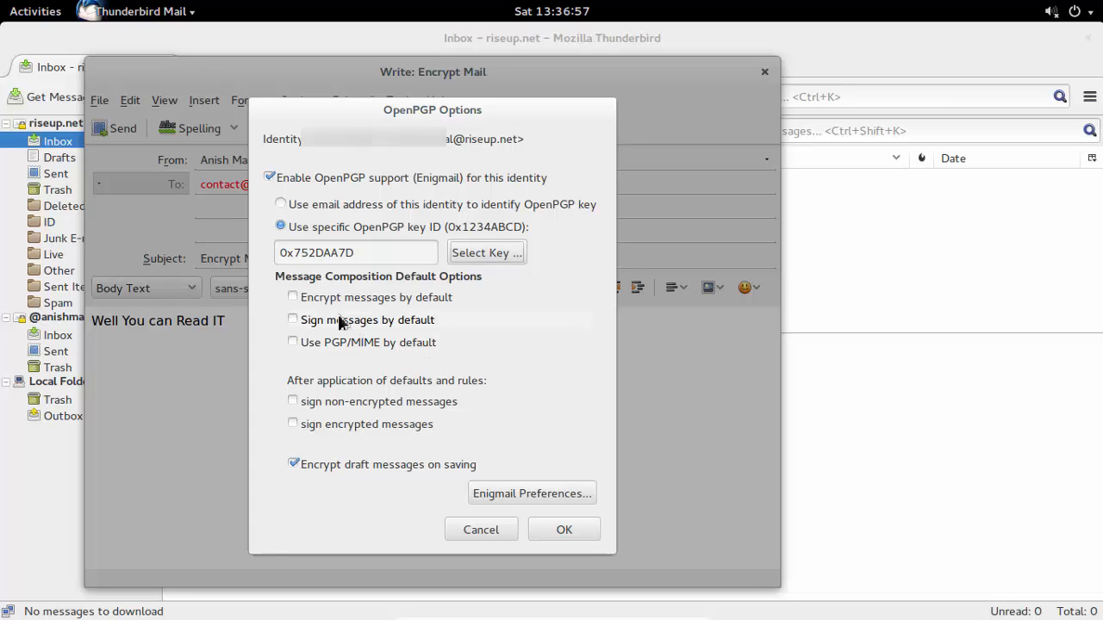
pyautogui.moveTo(373, 332)
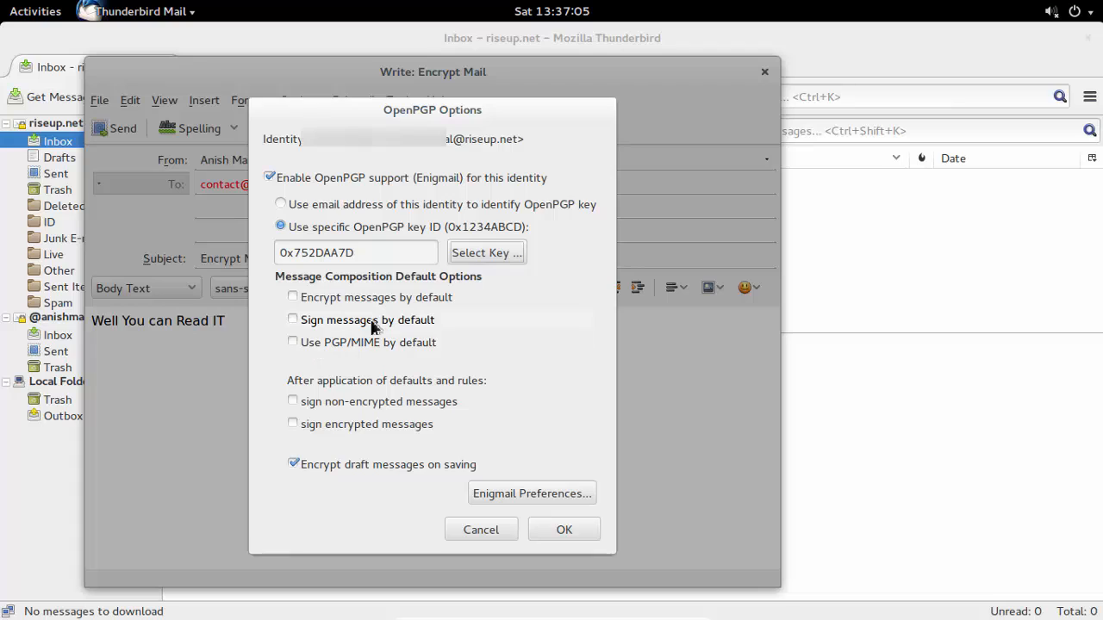
pyautogui.click(293, 320)
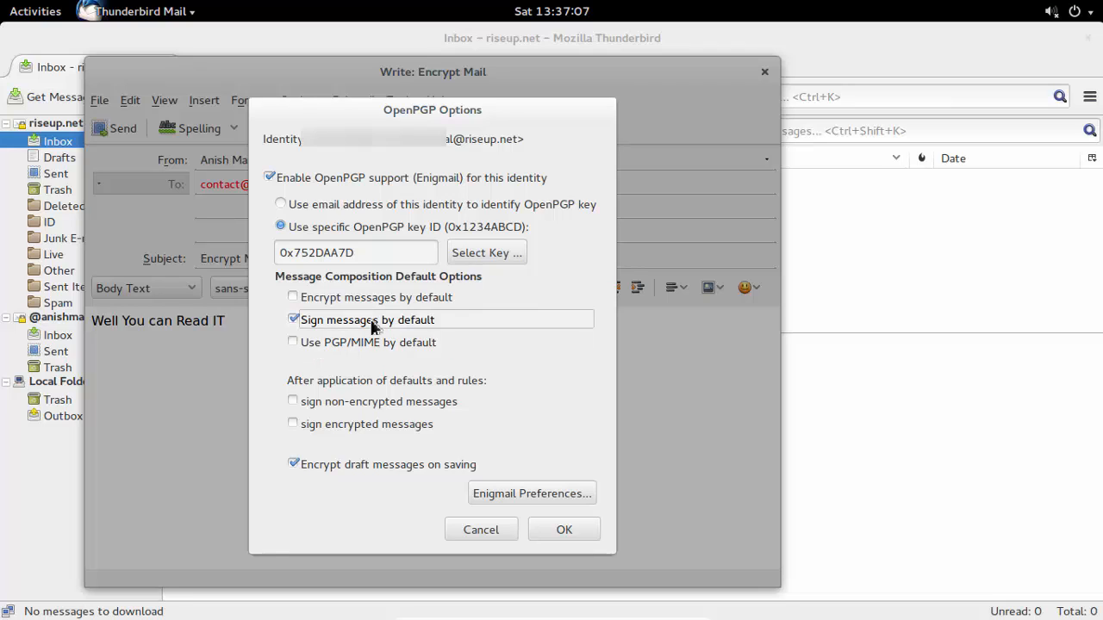
pyautogui.moveTo(362, 415)
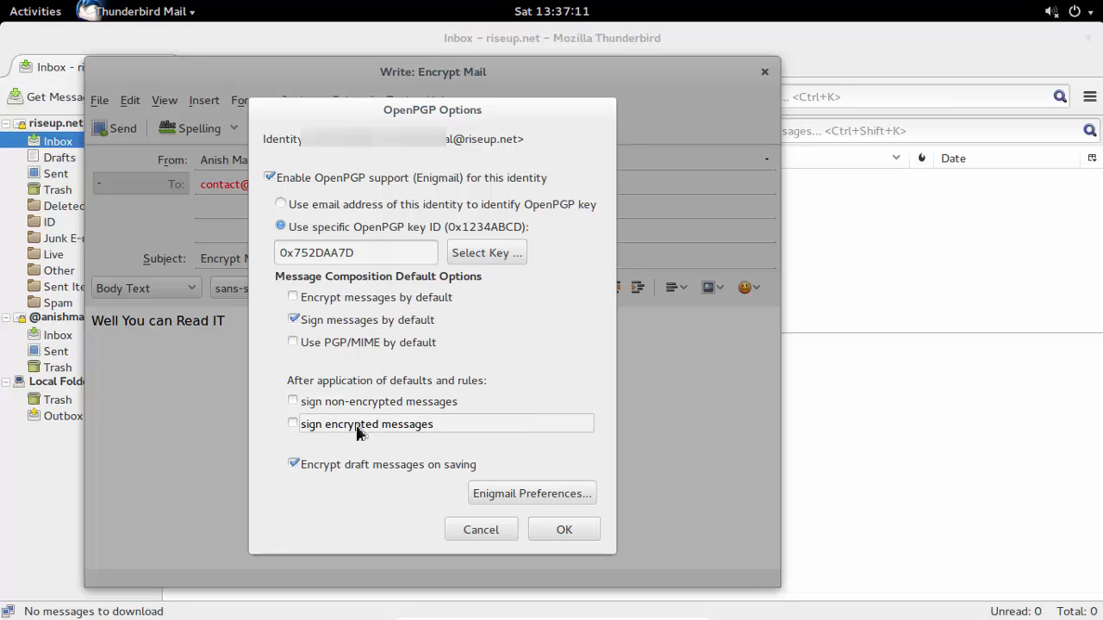
pyautogui.click(292, 423)
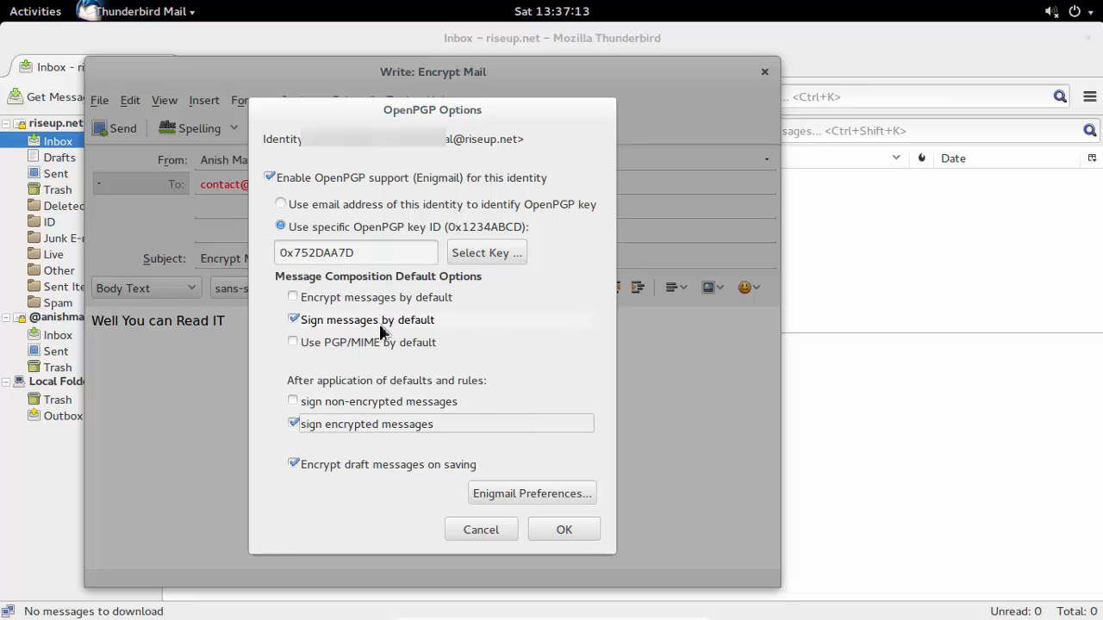
pyautogui.click(293, 320)
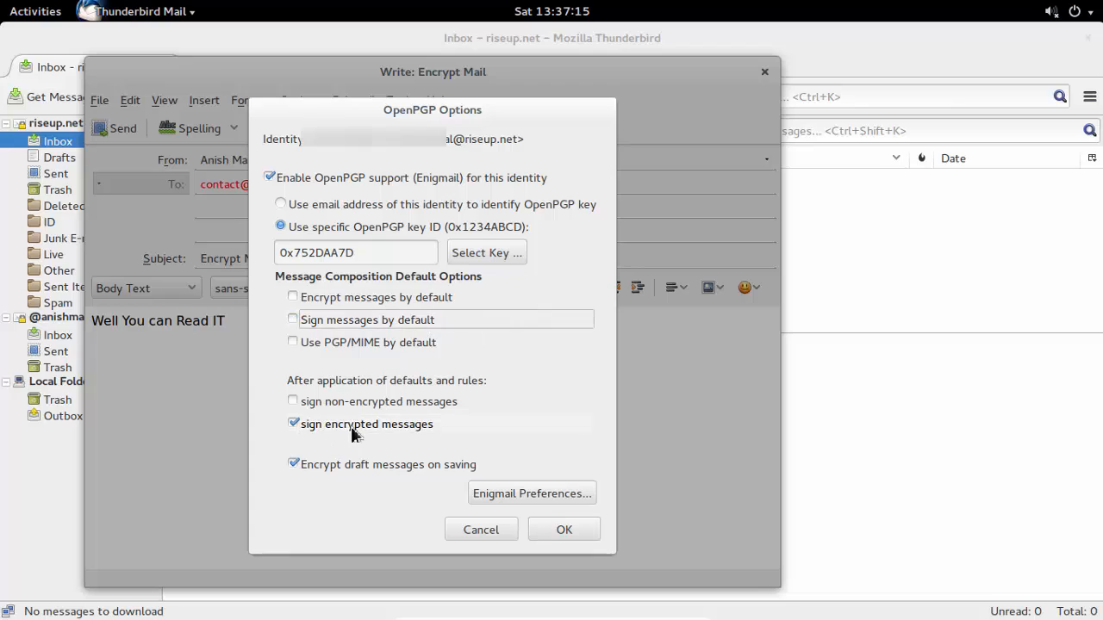
pyautogui.moveTo(400, 432)
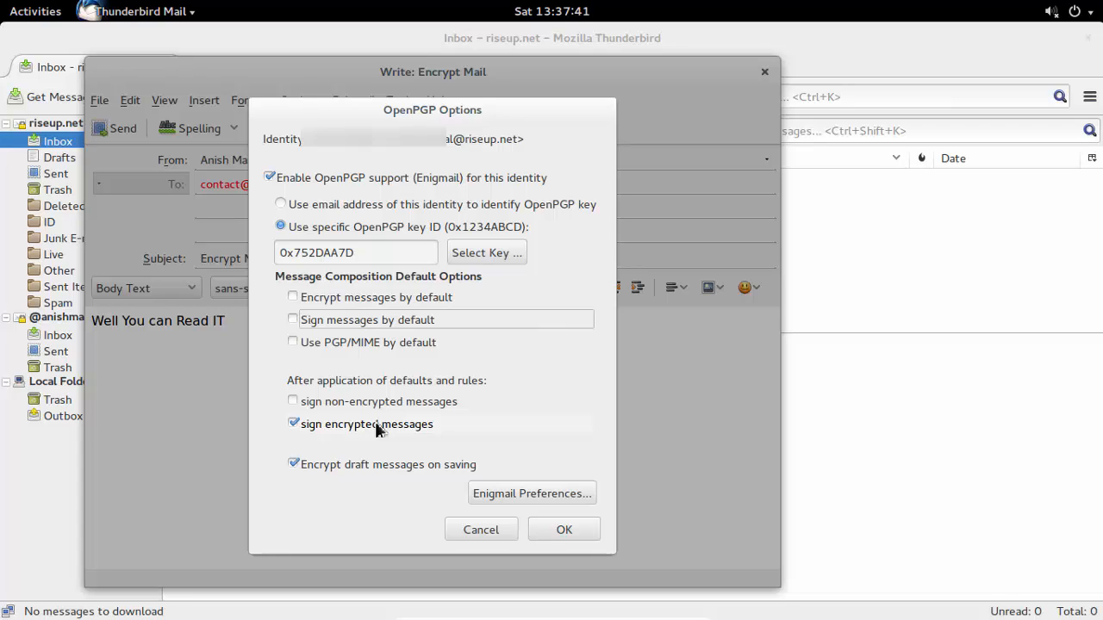
pyautogui.moveTo(331, 435)
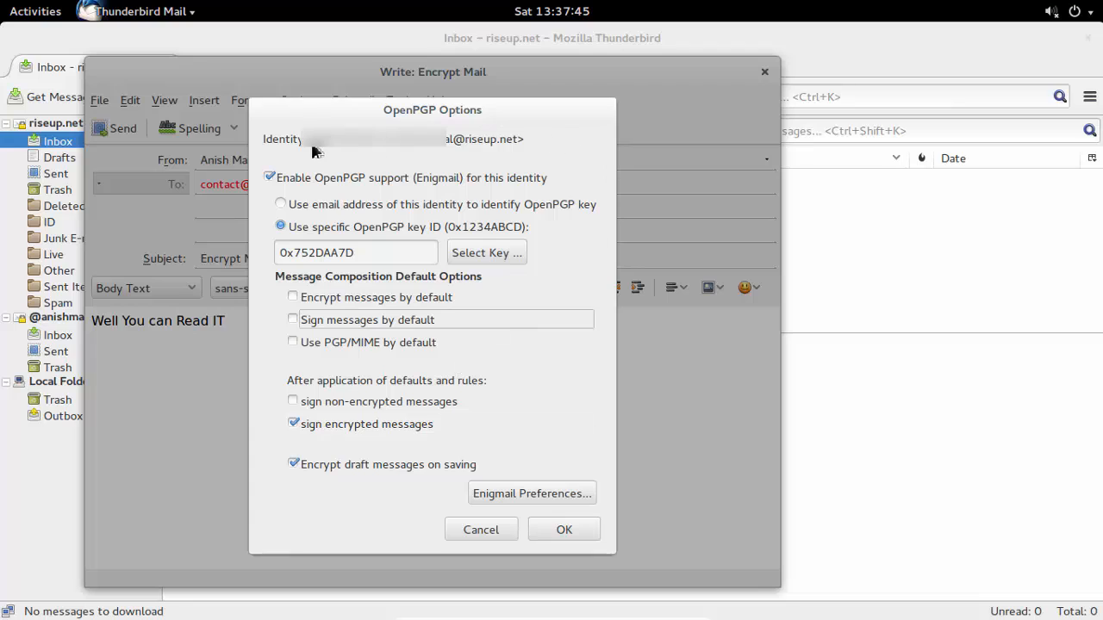
pyautogui.moveTo(498, 146)
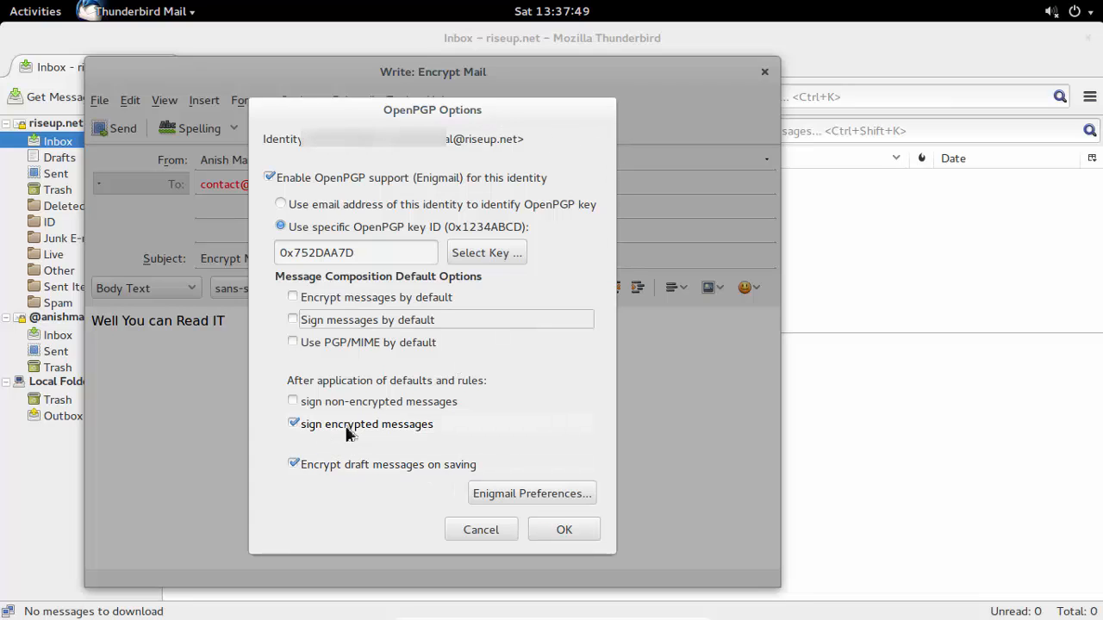
pyautogui.moveTo(439, 429)
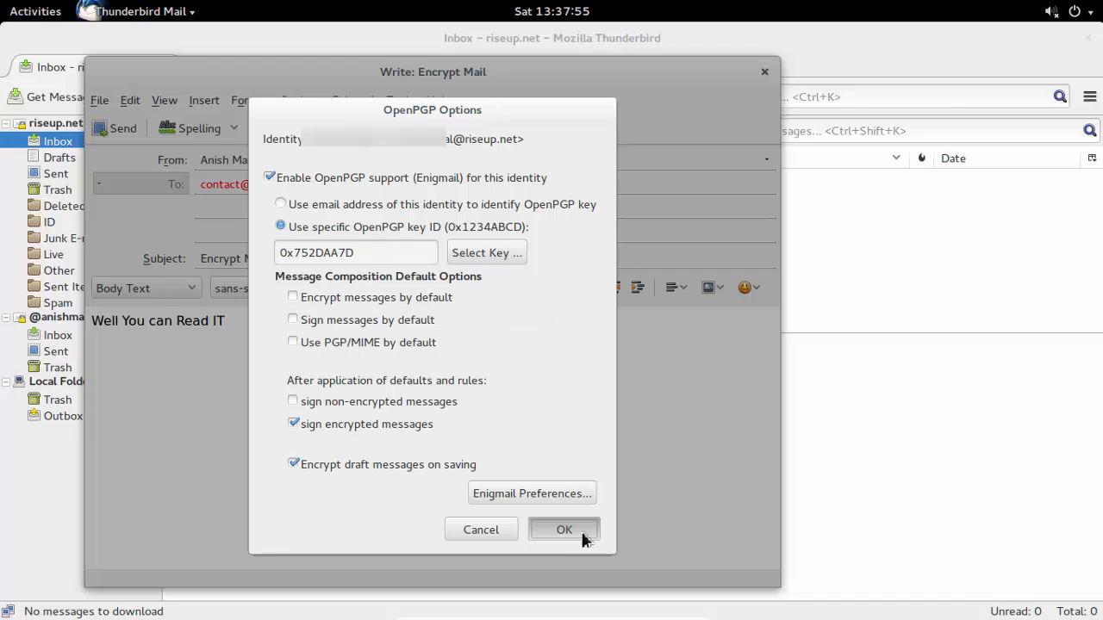
pyautogui.click(565, 529)
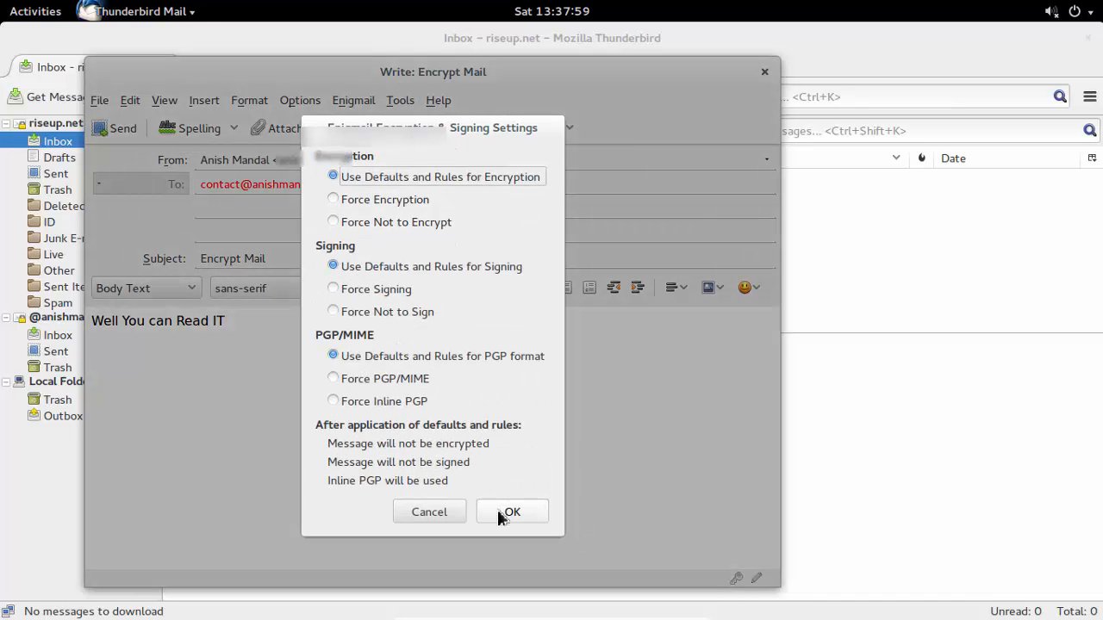
# - Accept Encryption & Signing Settings, enable signing via the status-bar pencil, dismiss the alert, and send
pyautogui.click(512, 510)
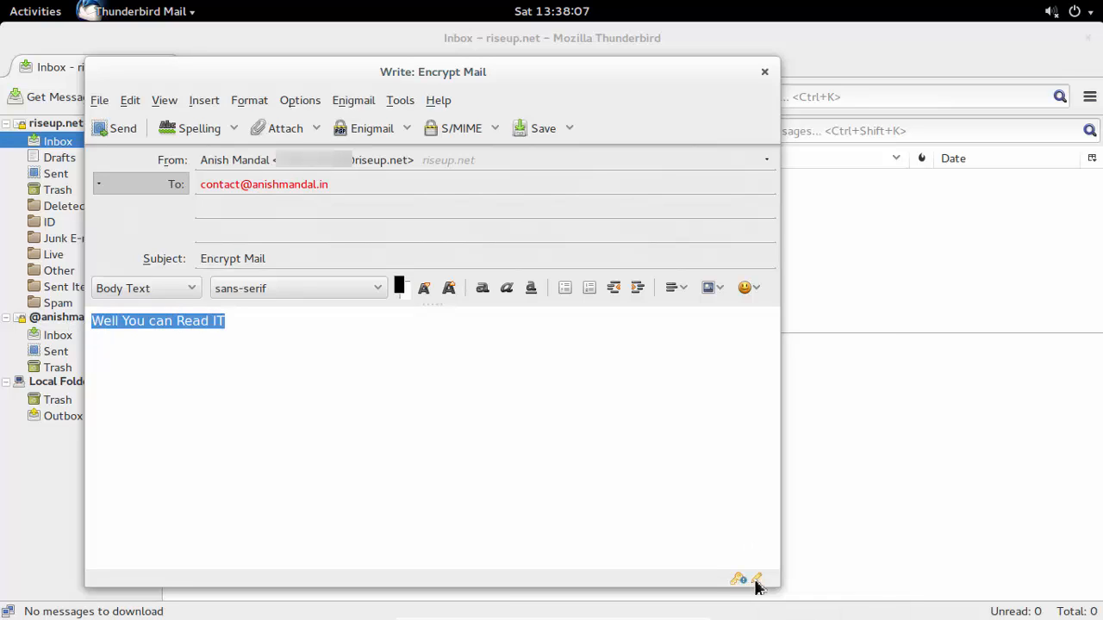
pyautogui.moveTo(756, 579)
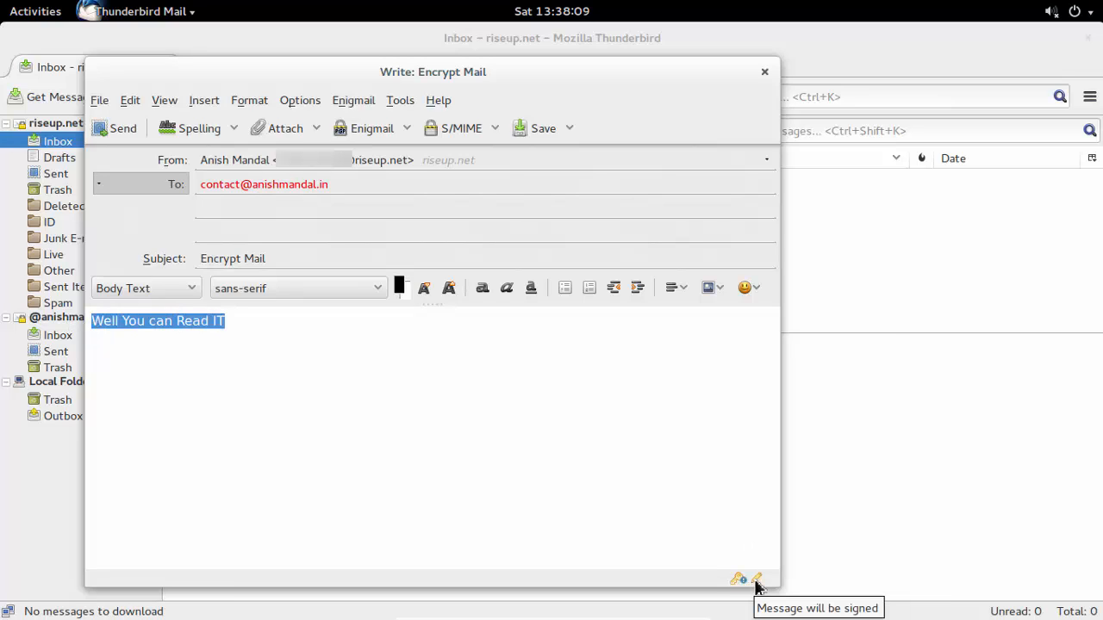
pyautogui.click(755, 579)
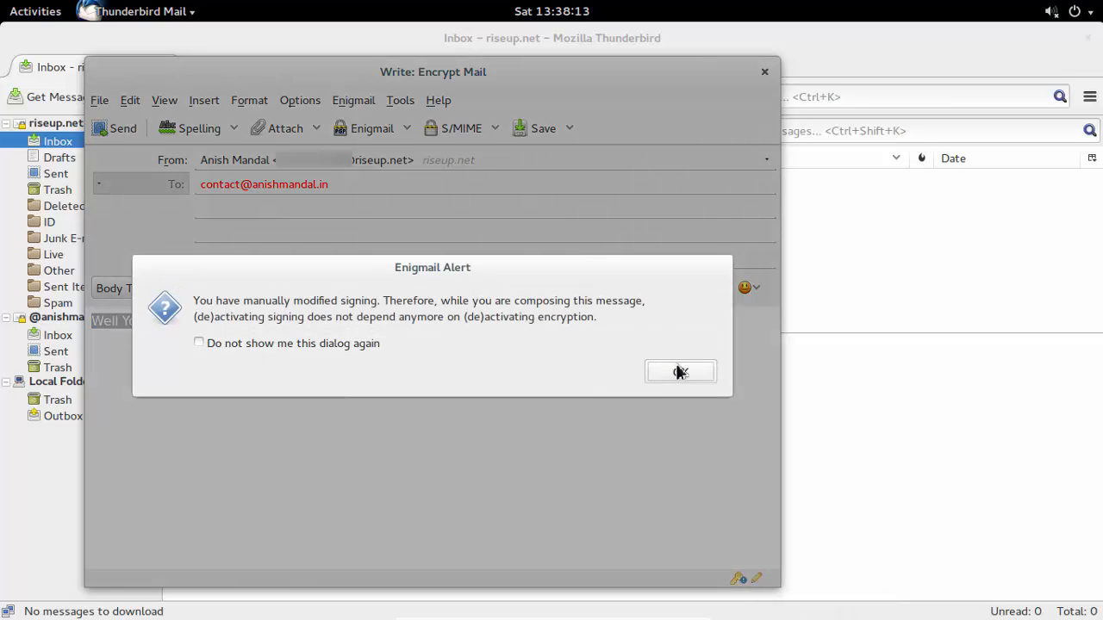
pyautogui.click(680, 372)
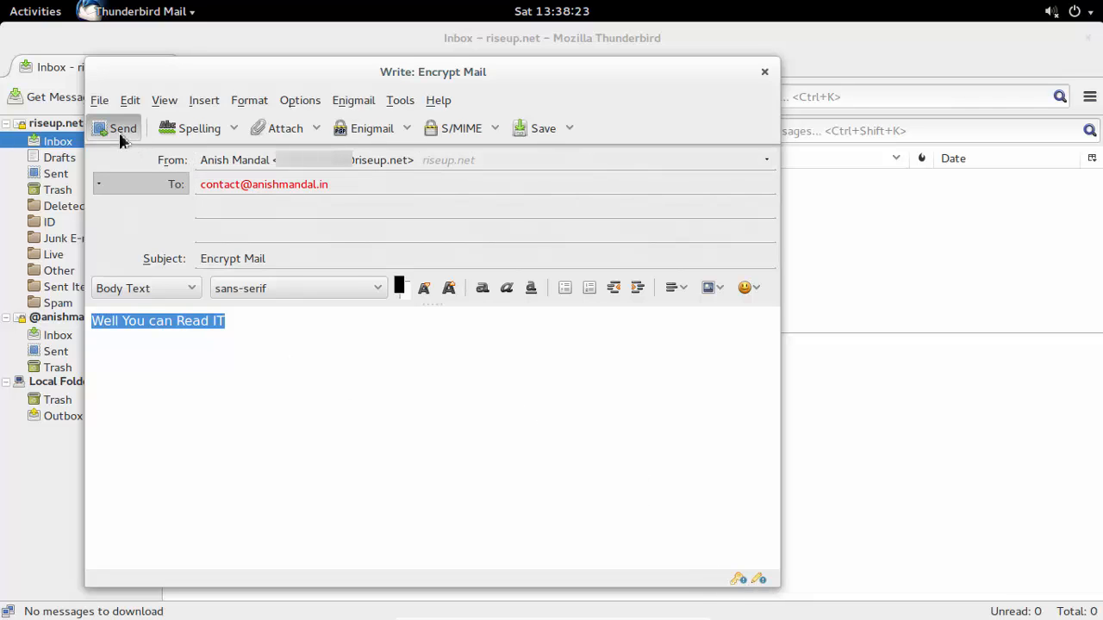
pyautogui.click(114, 127)
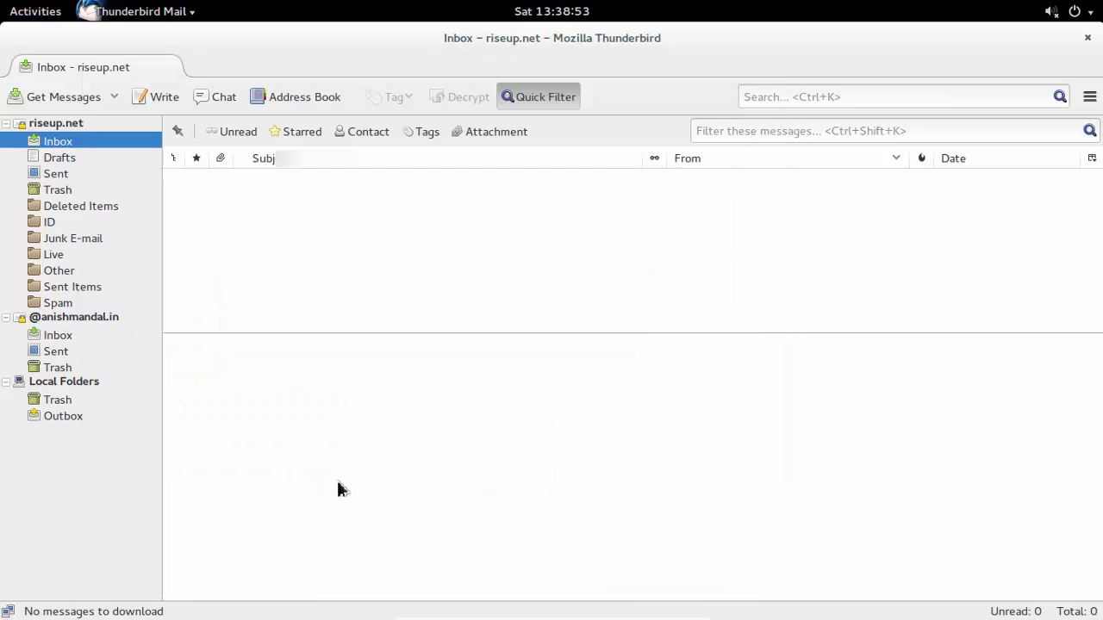
pyautogui.moveTo(151, 359)
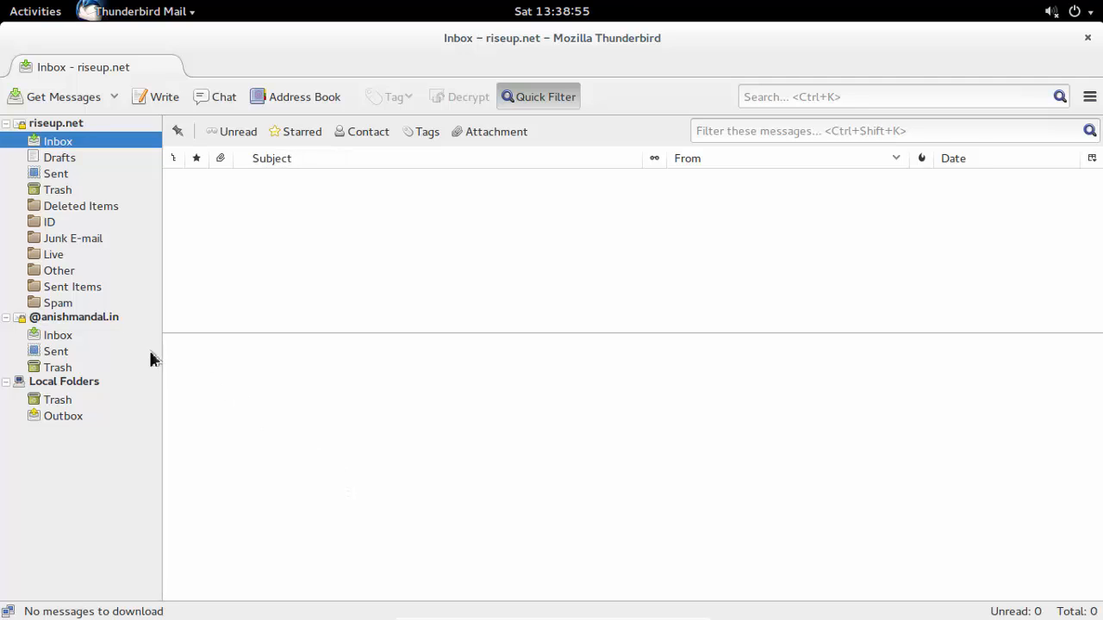
pyautogui.moveTo(119, 343)
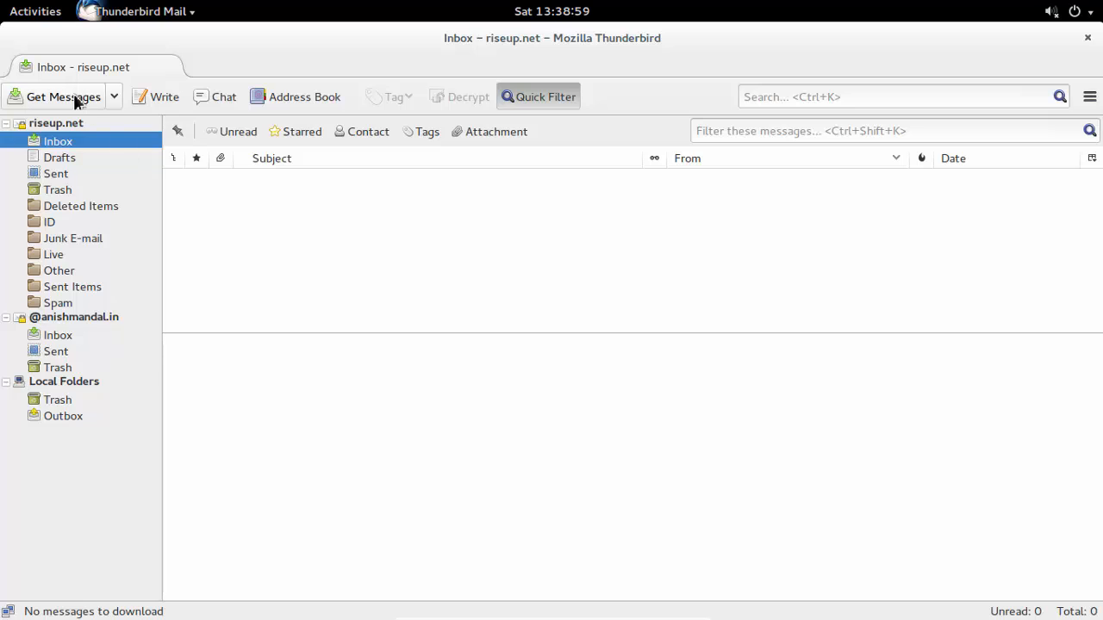
pyautogui.moveTo(80, 345)
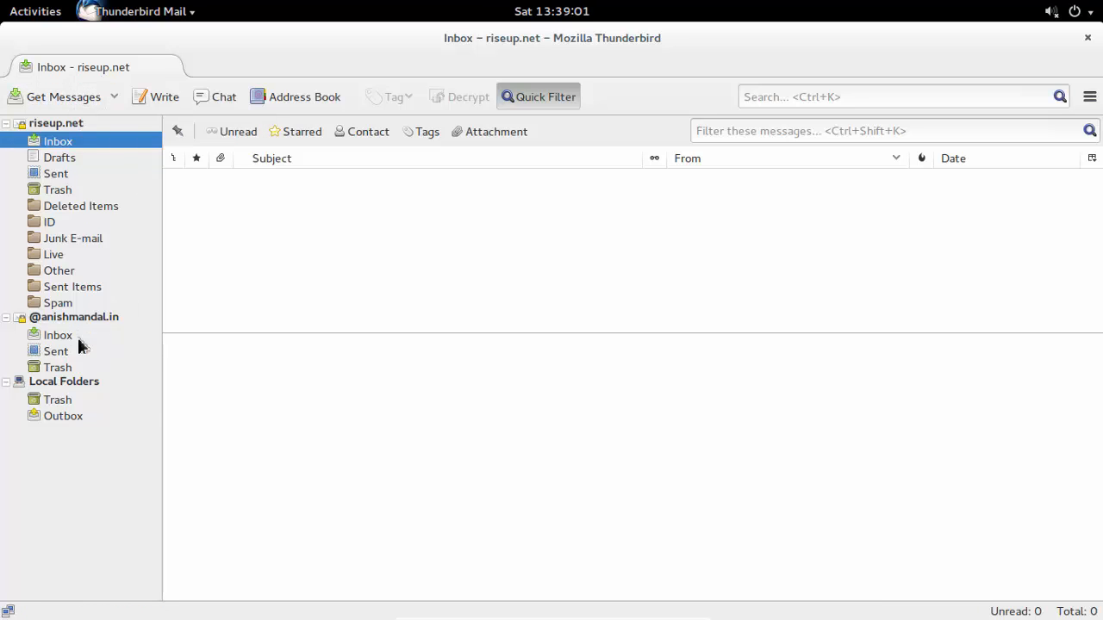
# - Open the anishmandal.in account's Inbox and the Encrypt Mail message
pyautogui.click(58, 334)
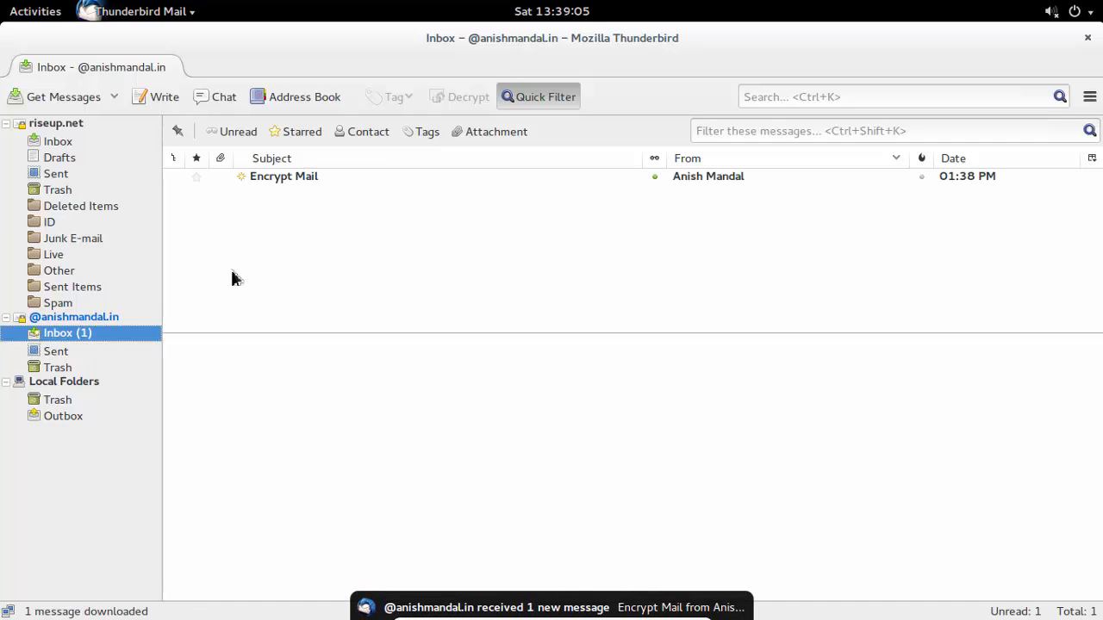
pyautogui.click(284, 176)
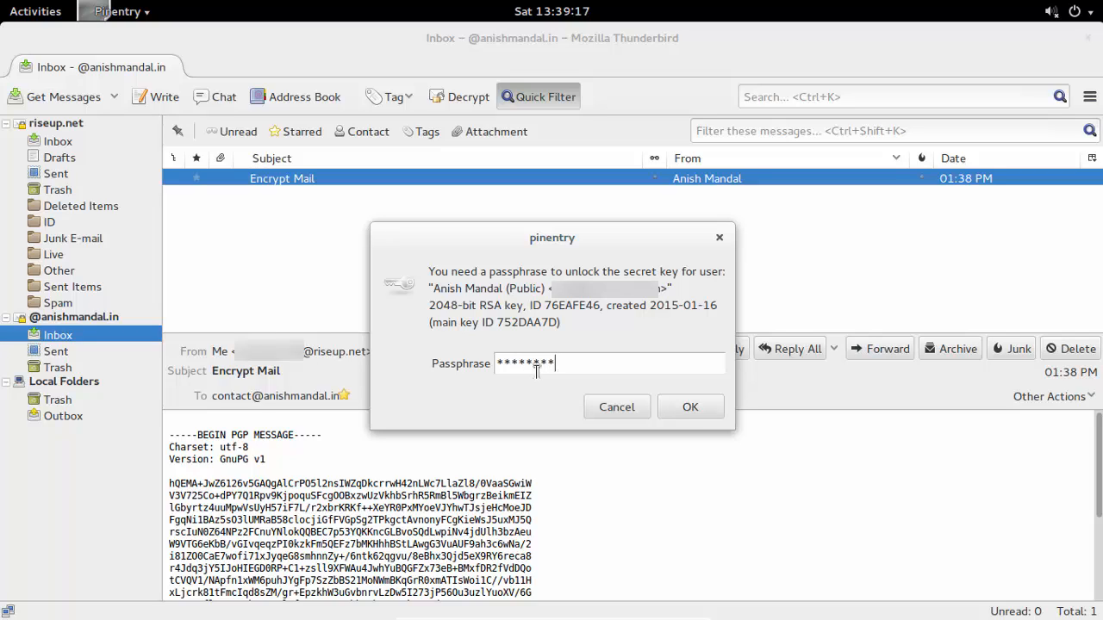
# - Unlock the key with the passphrase, then highlight the decrypted text and Good signature line
pyautogui.click(690, 407)
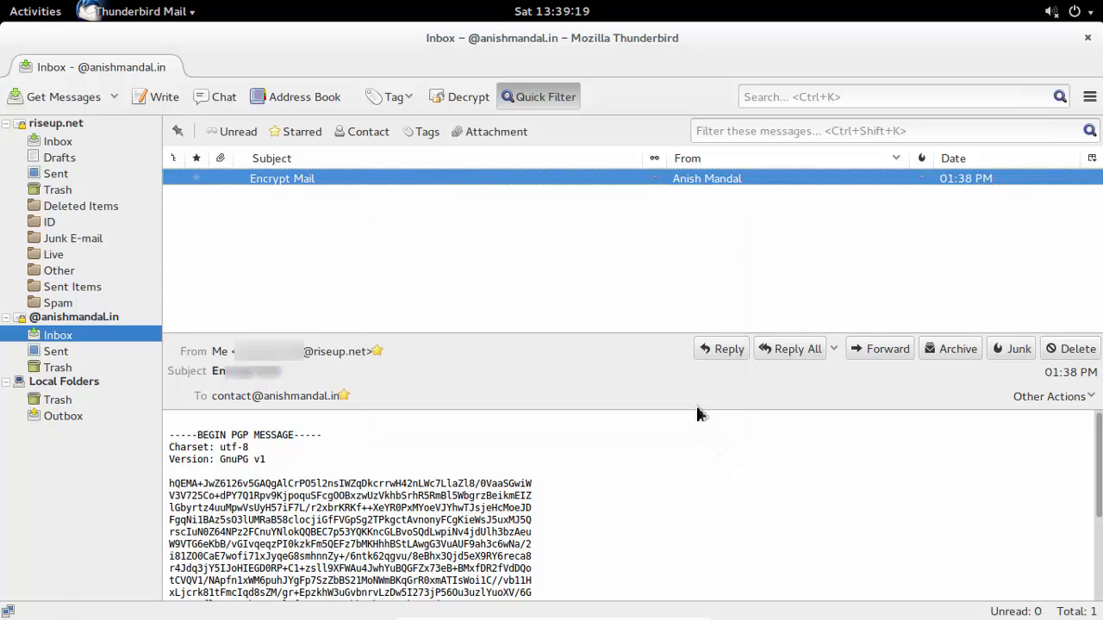
pyautogui.click(468, 96)
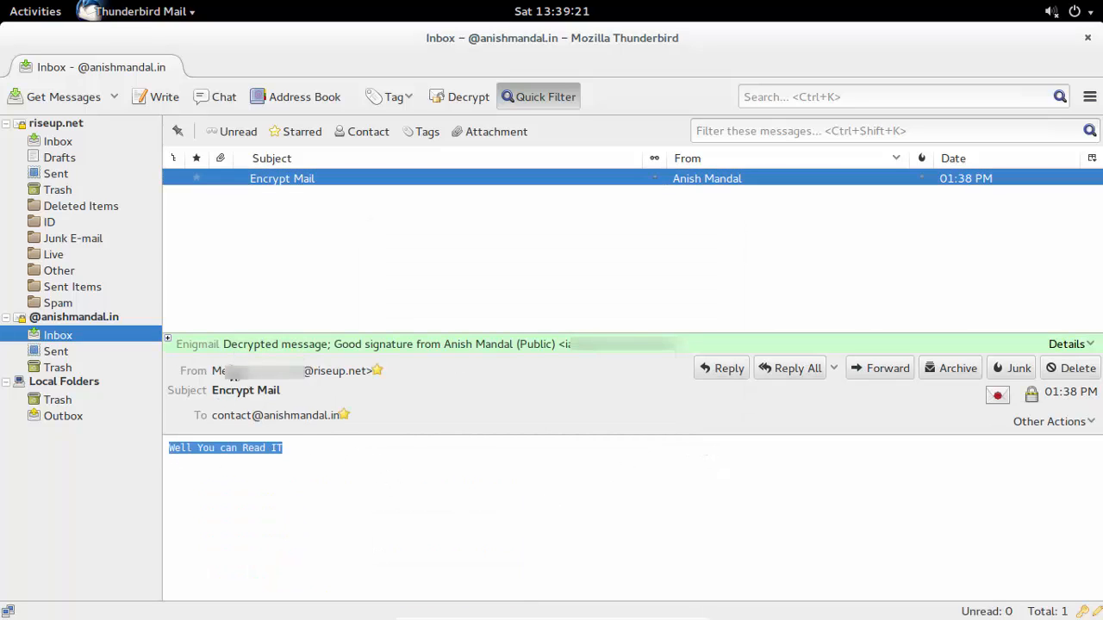
pyautogui.doubleClick(233, 343)
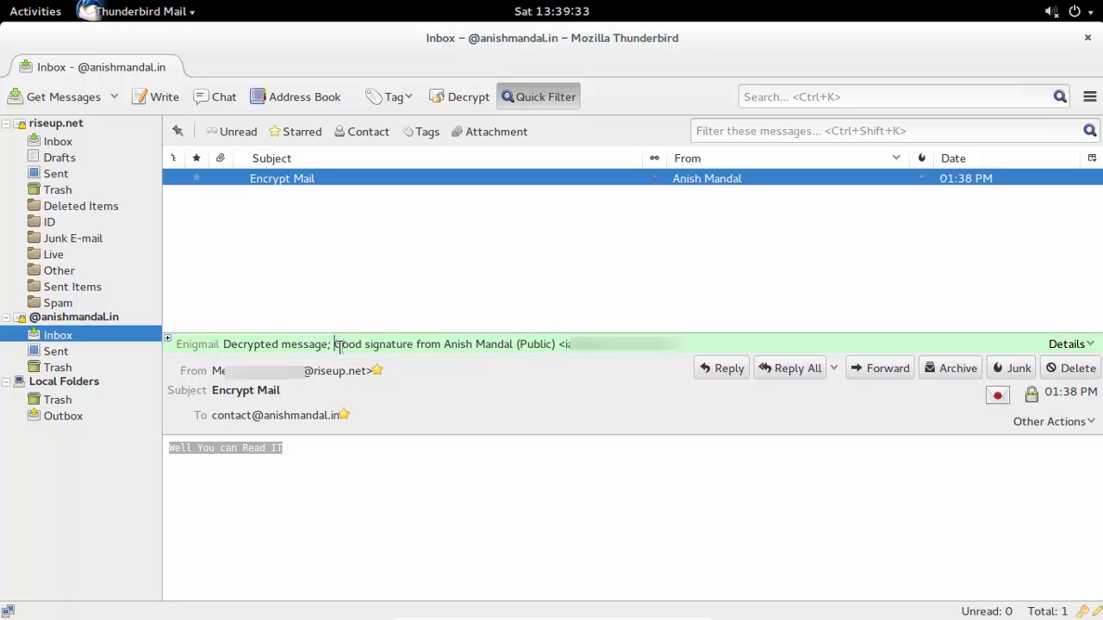
pyautogui.moveTo(334, 344); pyautogui.dragTo(442, 344)
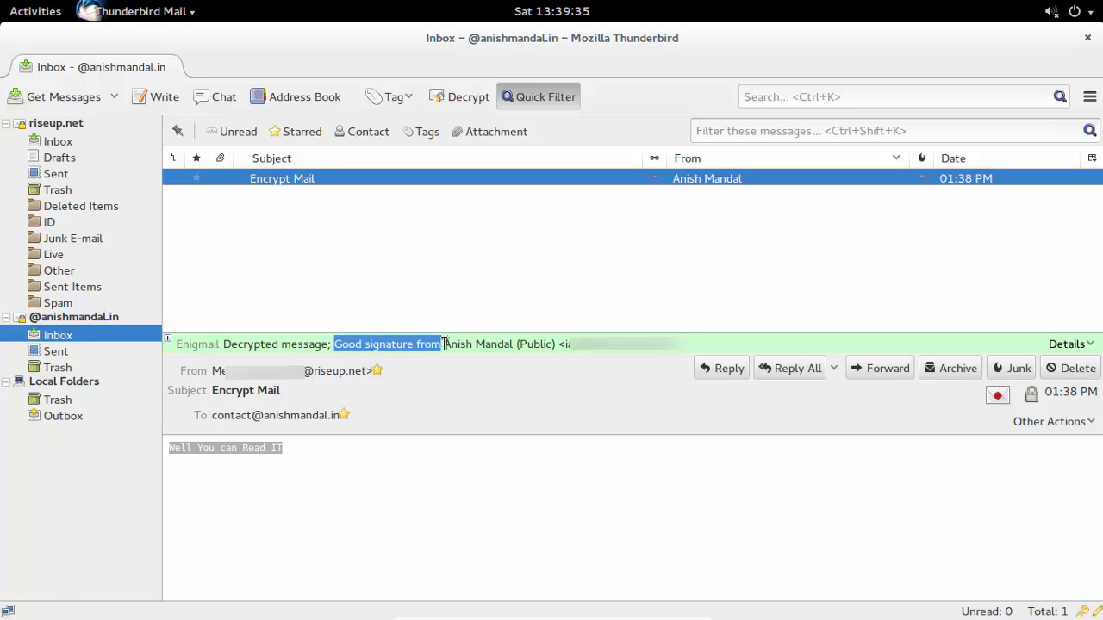